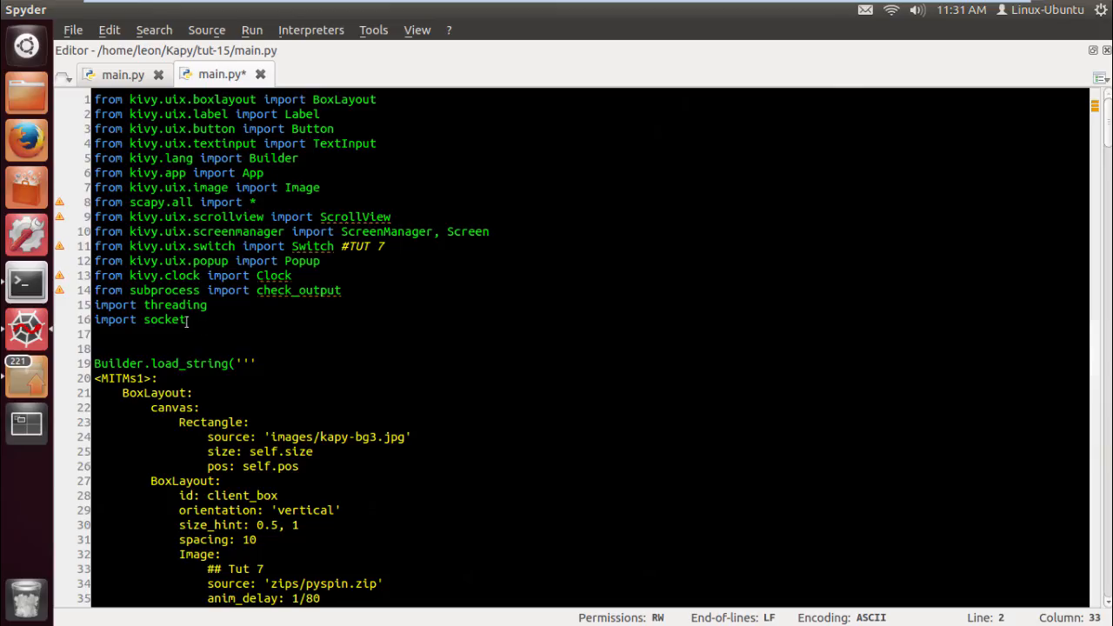
Add 'import re' on a new line below the socket import
key(Return)
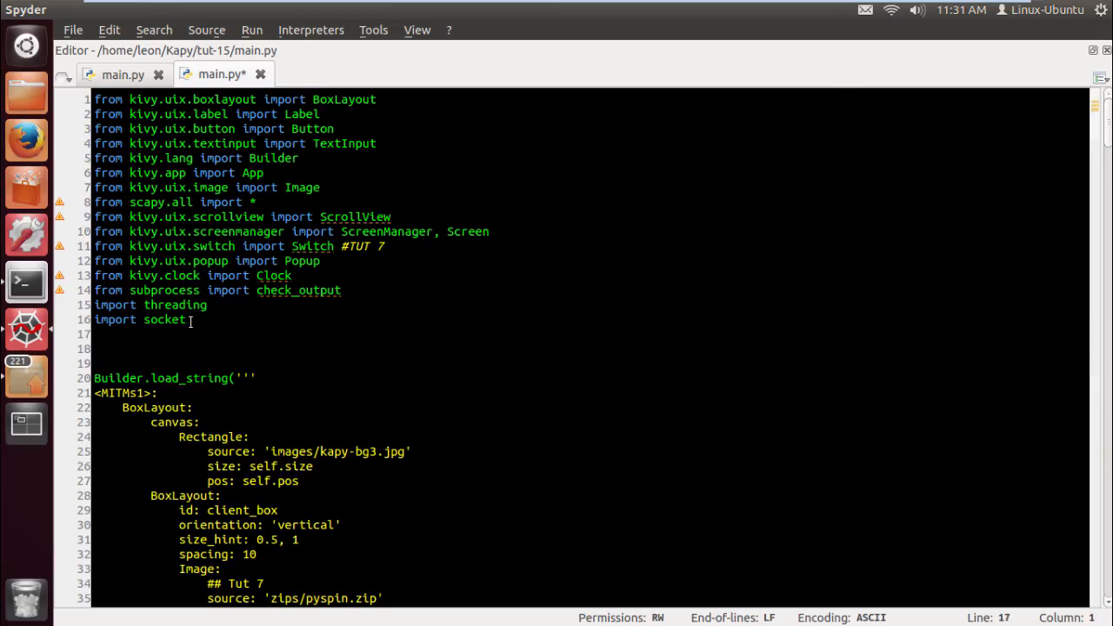
text(IMPORT)
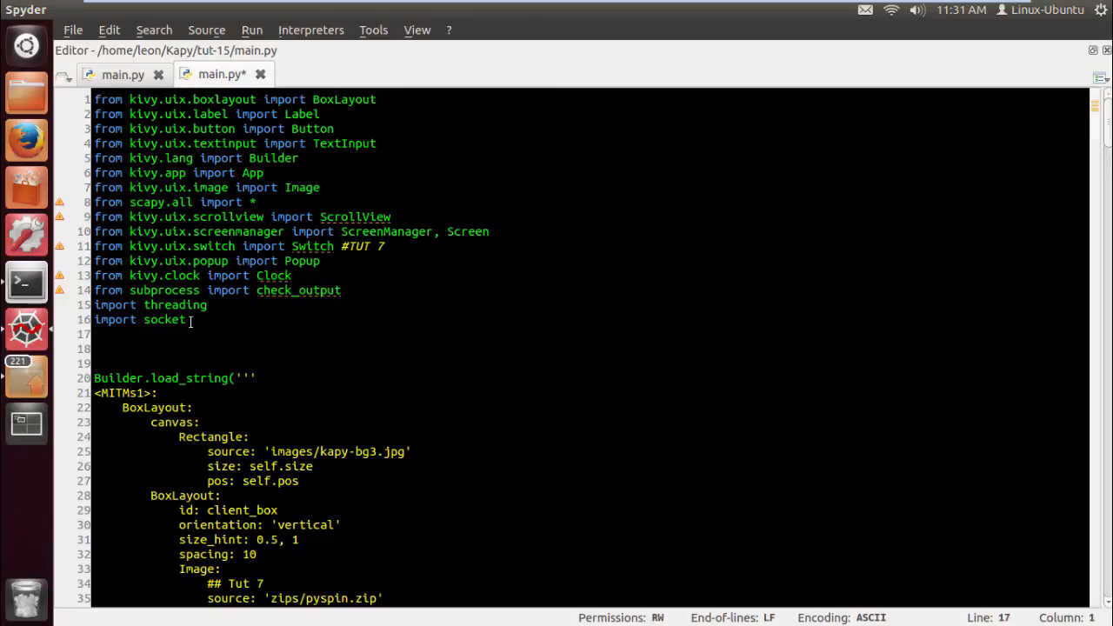
text(import re)
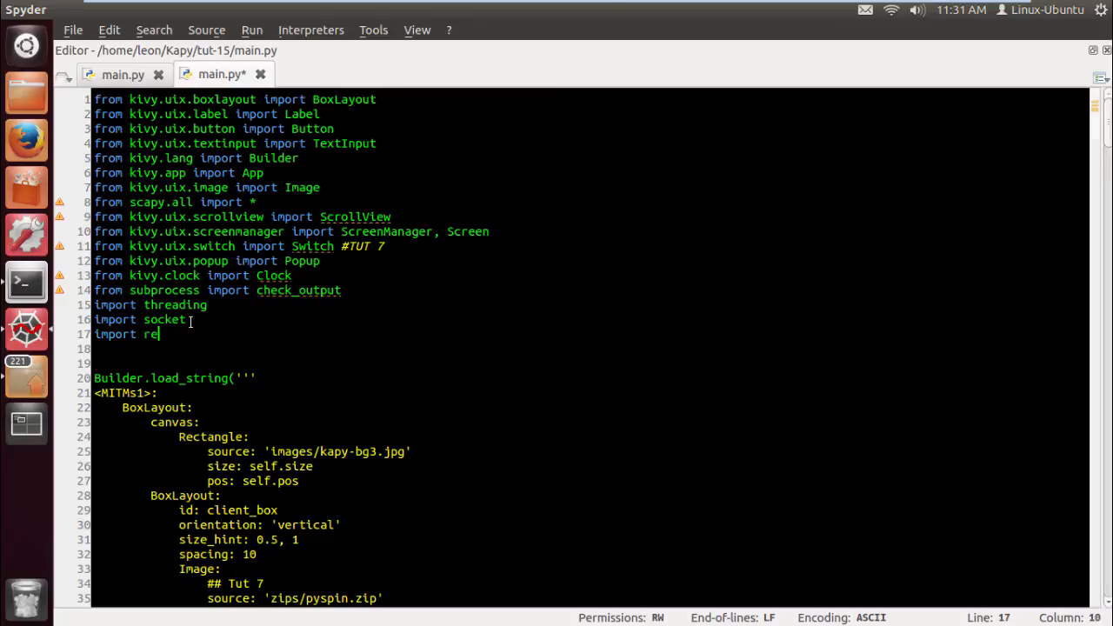
scroll(down, 3)
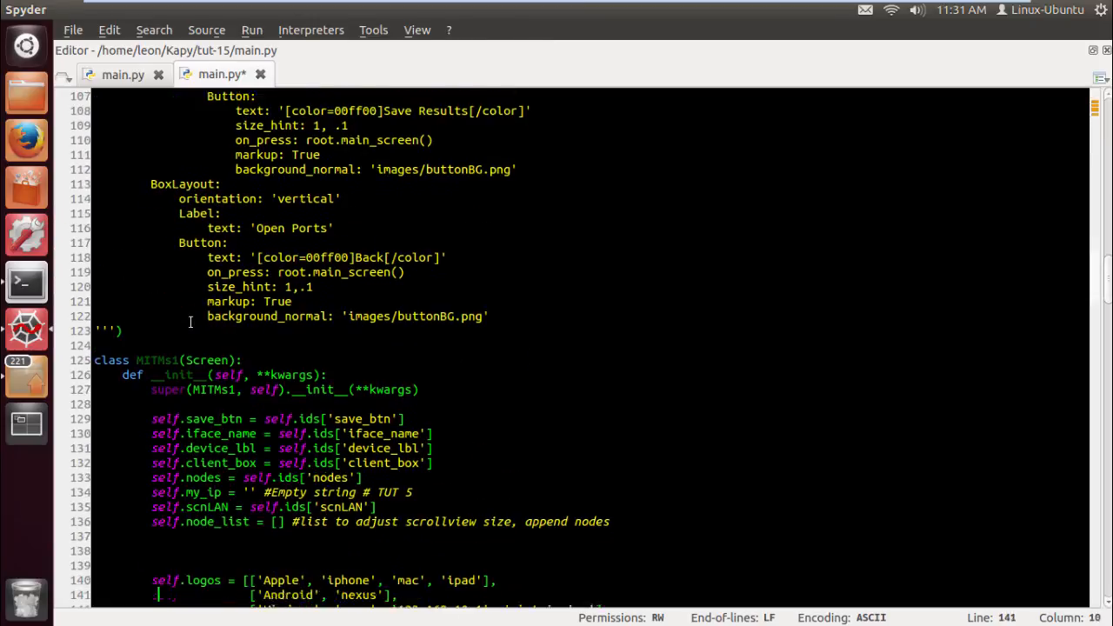
Add MITMs1.targetd = {} as an empty dictionary in the MITMs1 constructor
scroll(down, 3)
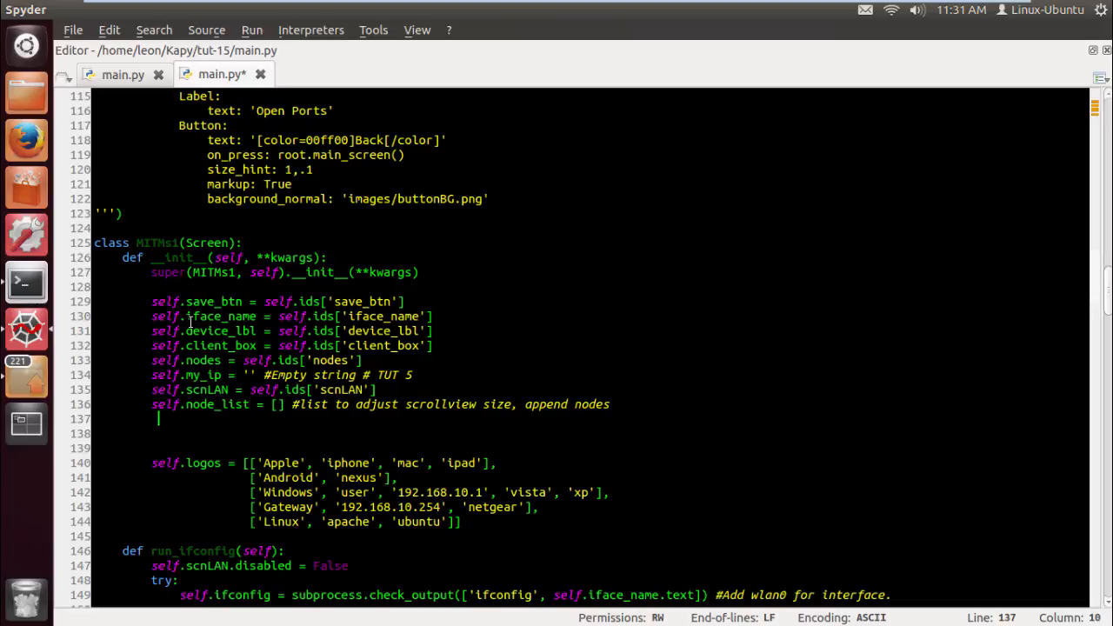
text(self)
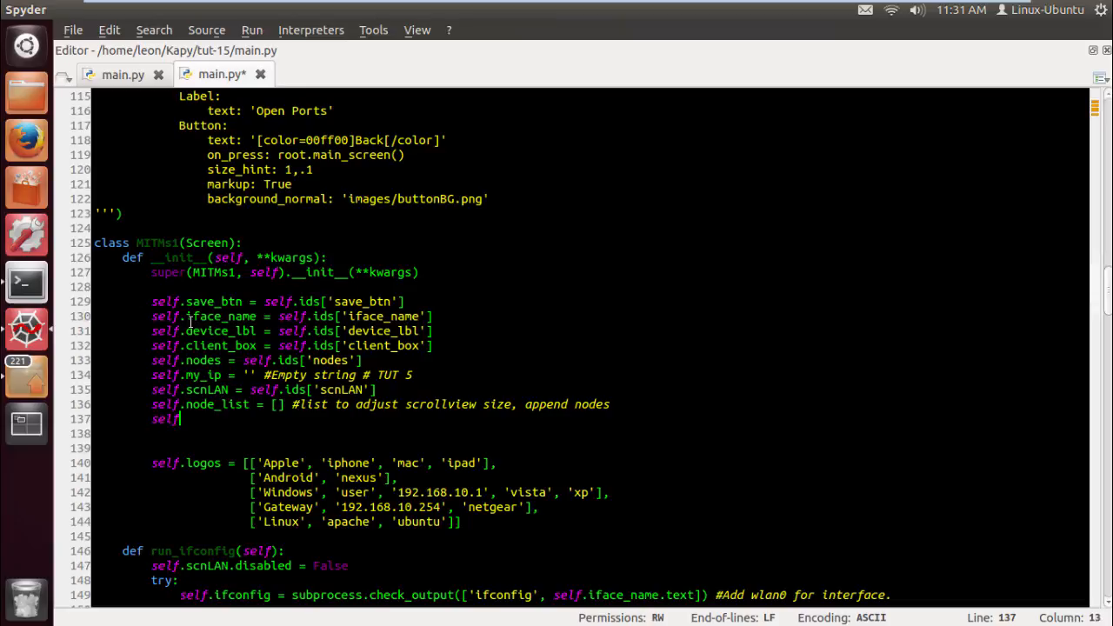
text(.target)
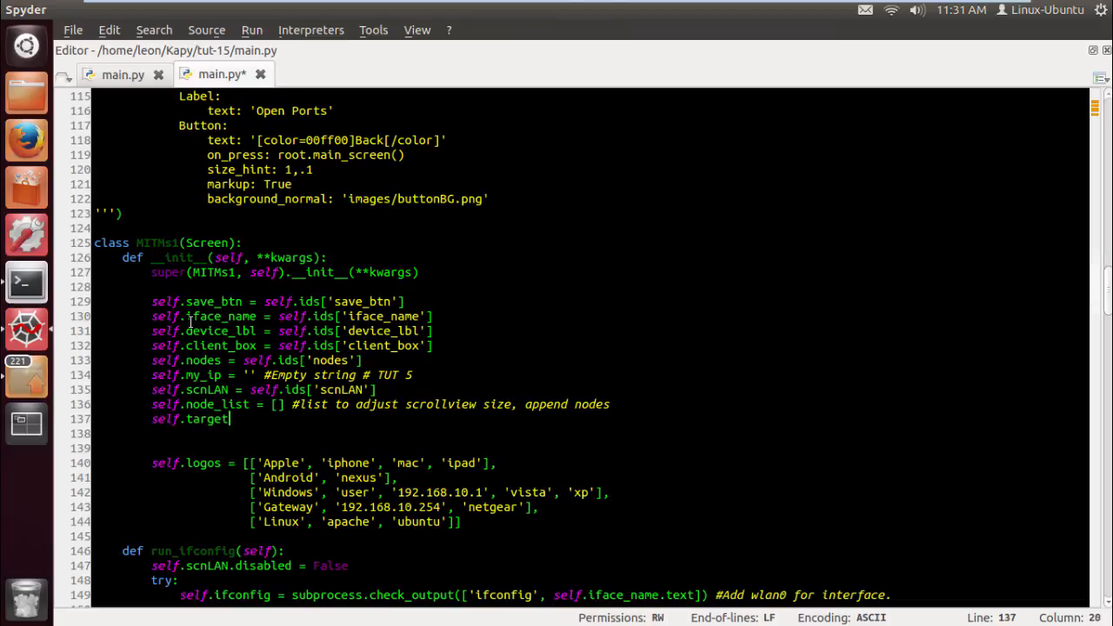
text(d =)
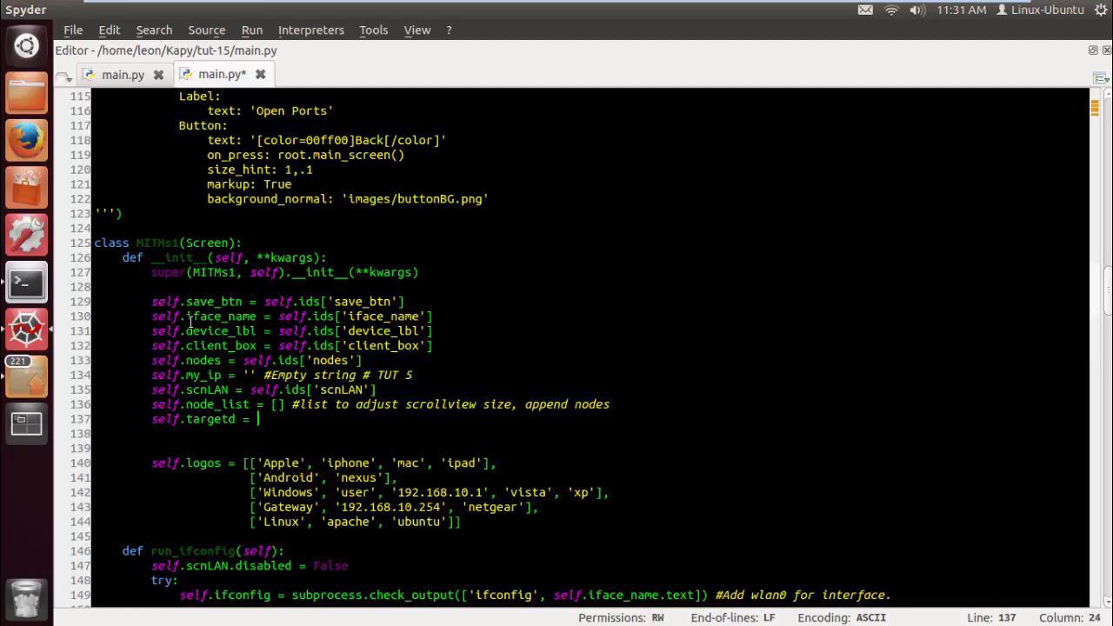
text({})
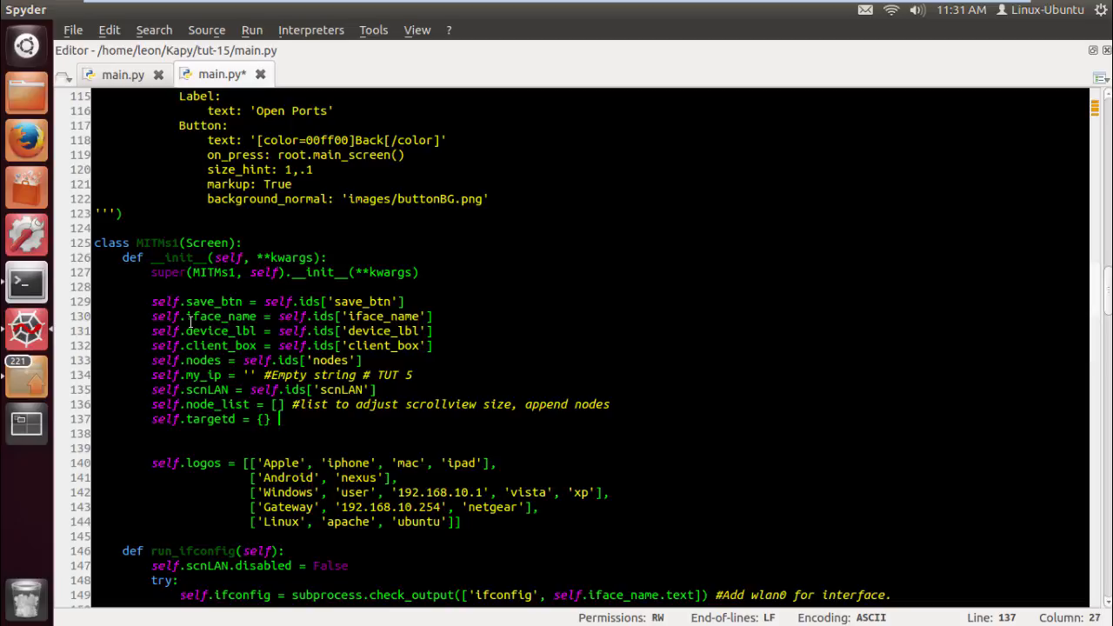
Comment it as the dictionary that will hold our target IP, MAC and hostname
text(#)
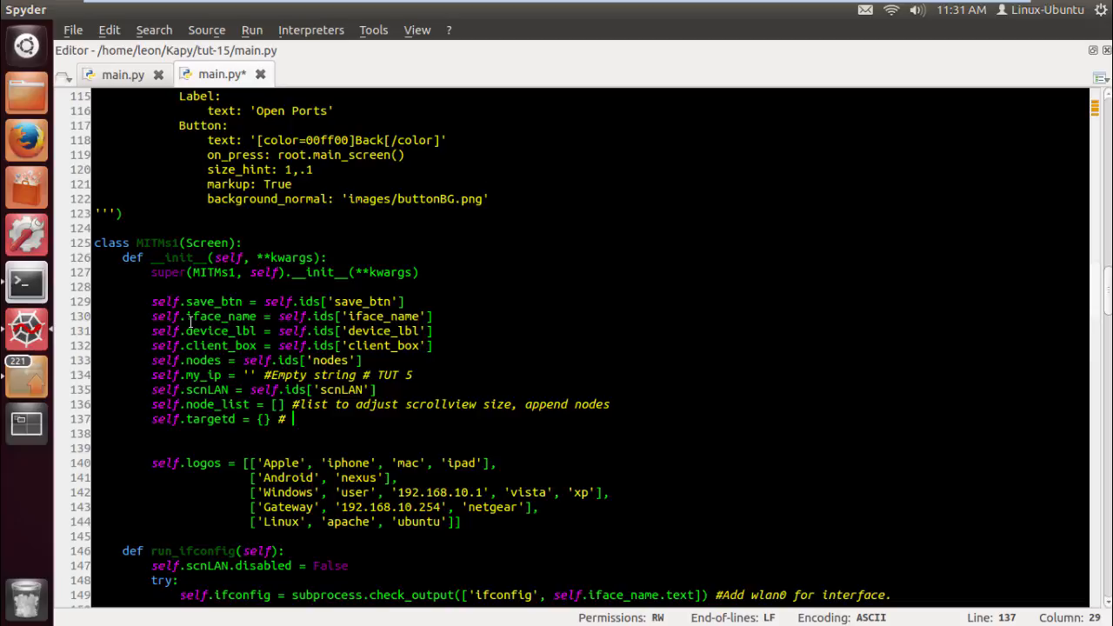
text(Dictionary that wi)
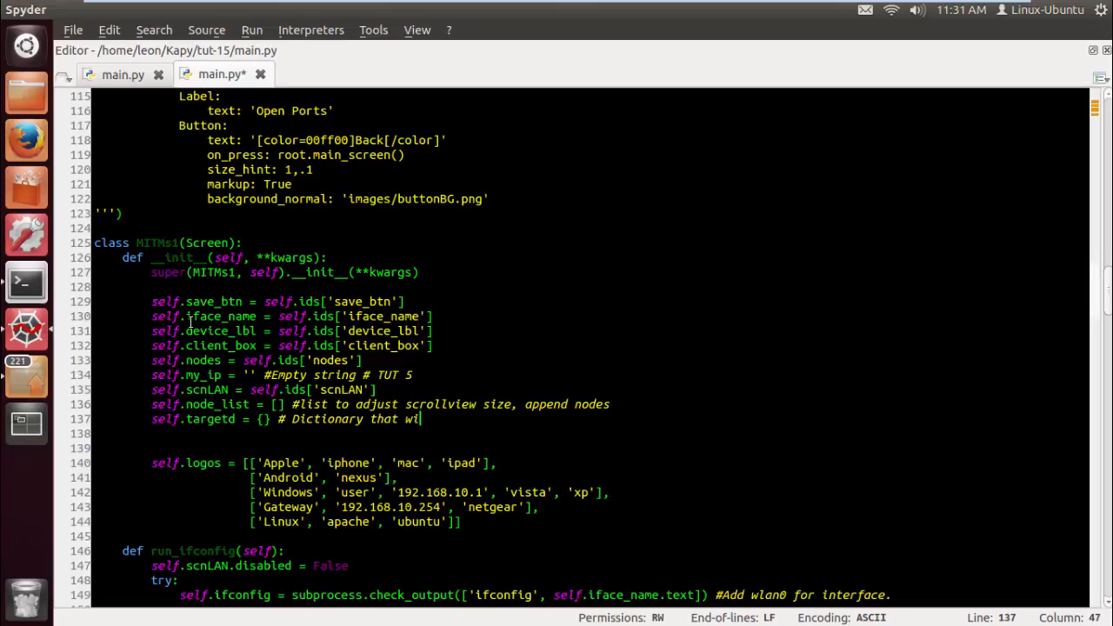
text(ll hold)
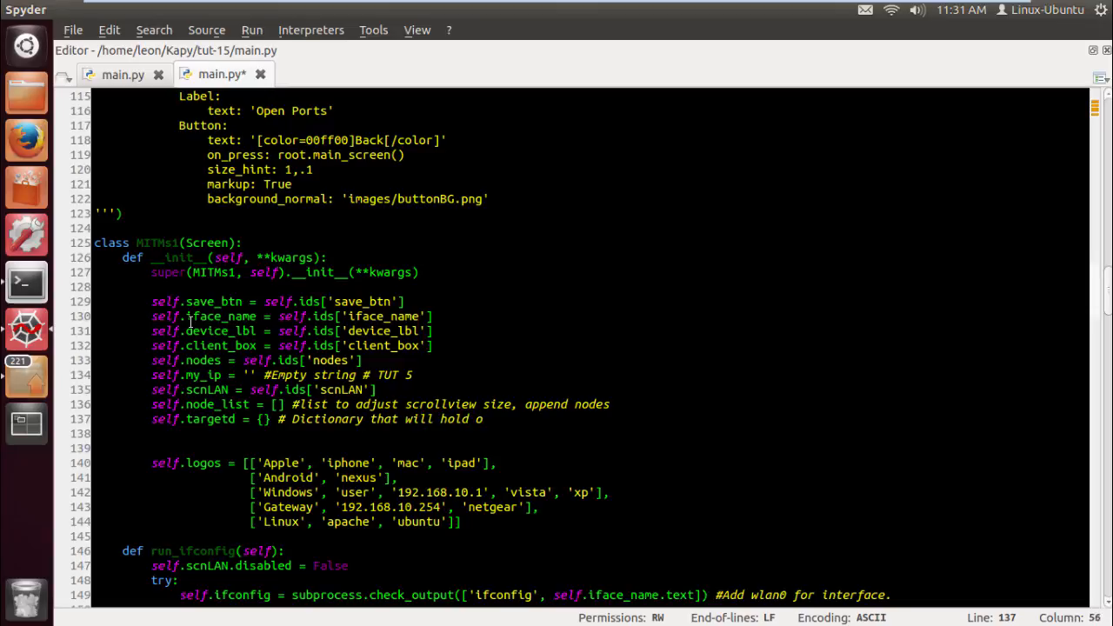
text(our target)
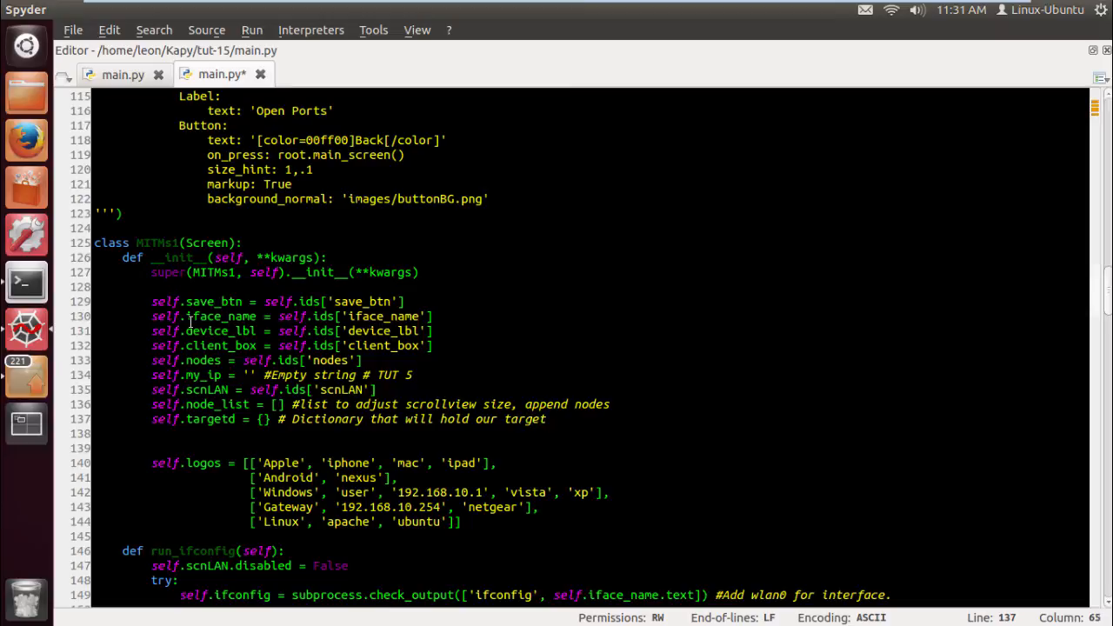
text(IP, MAC,)
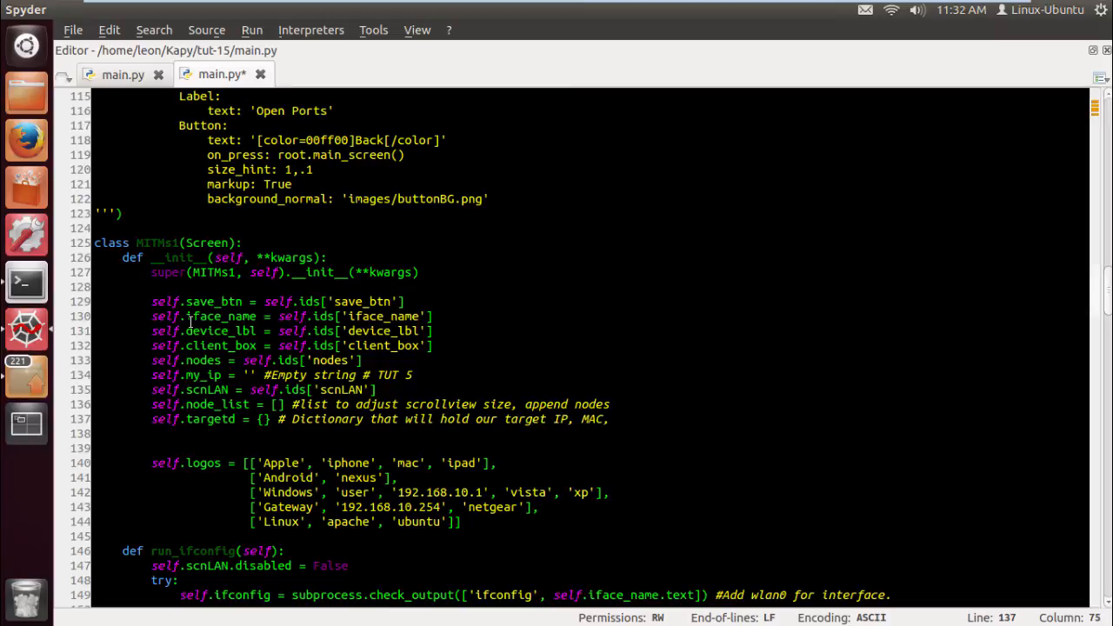
text(and hostname)
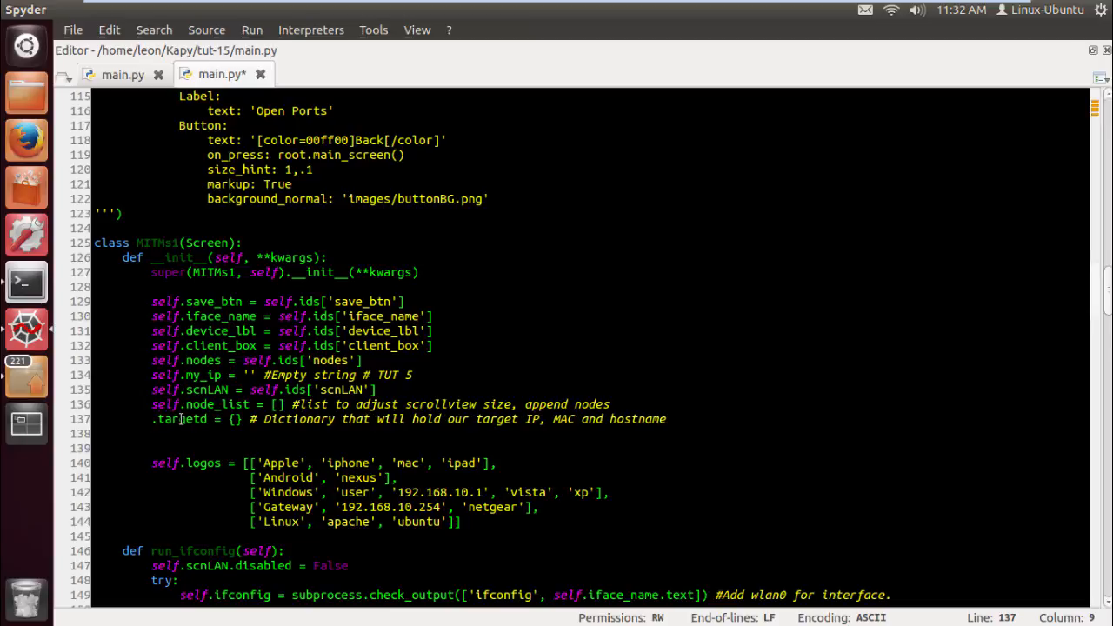
text(MITMs1)
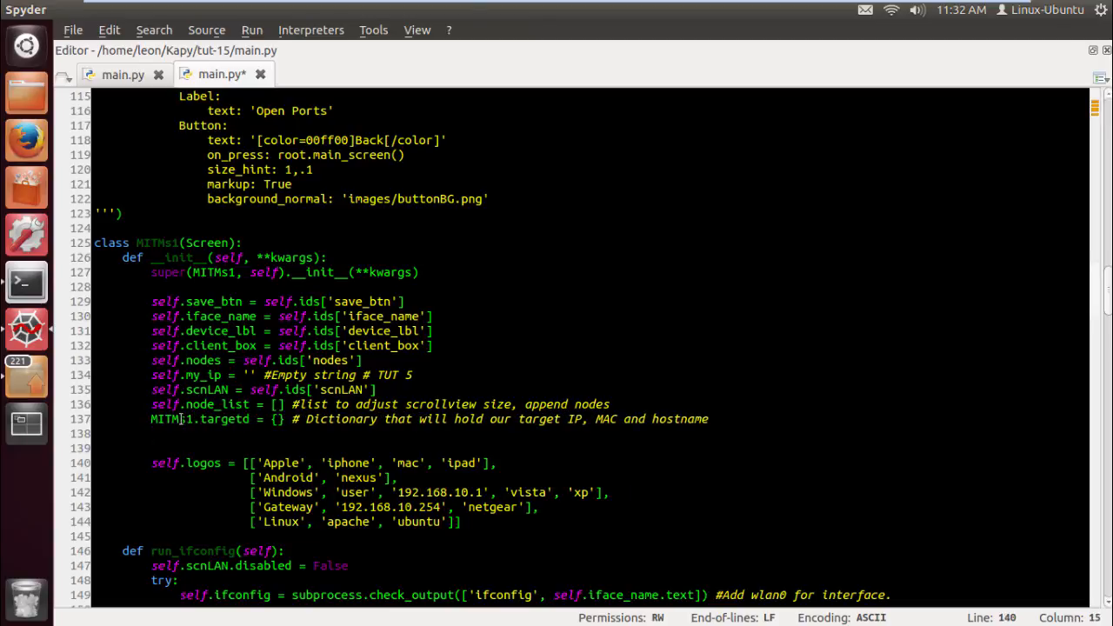
scroll(down, 3)
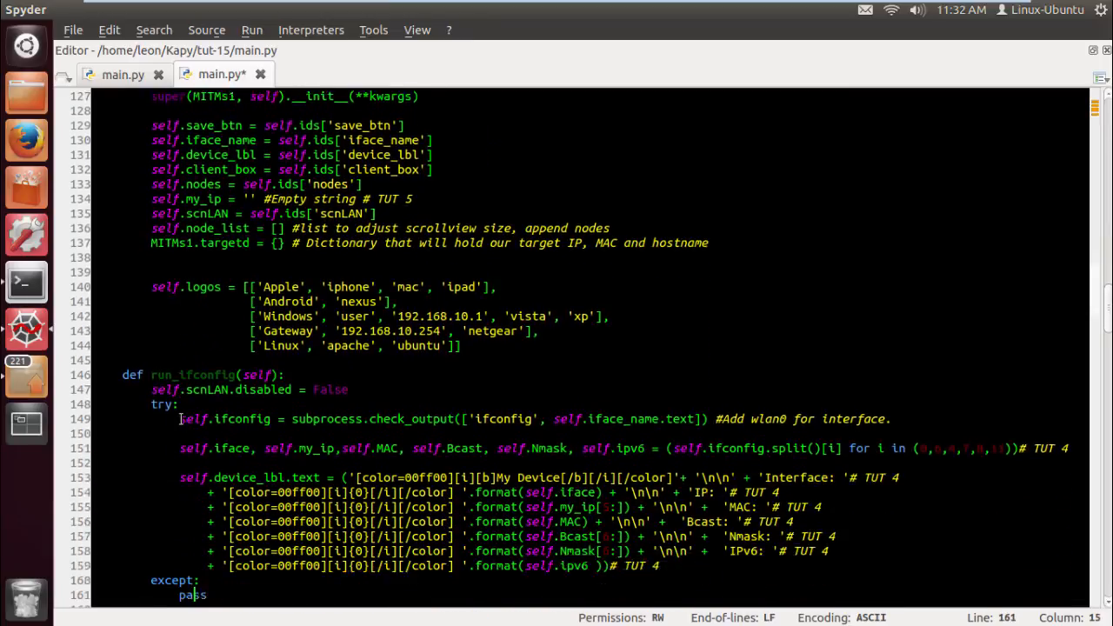
Change the ARPthread call's last argument in ARPscan to MITMs1.targetd
scroll(down, 3)
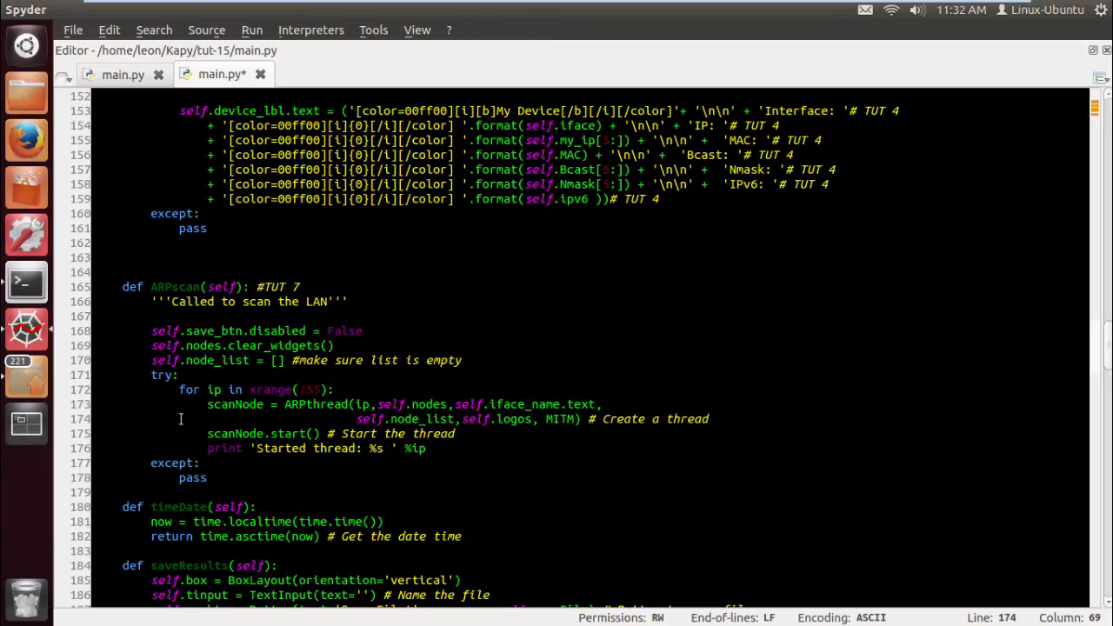
text(s1)
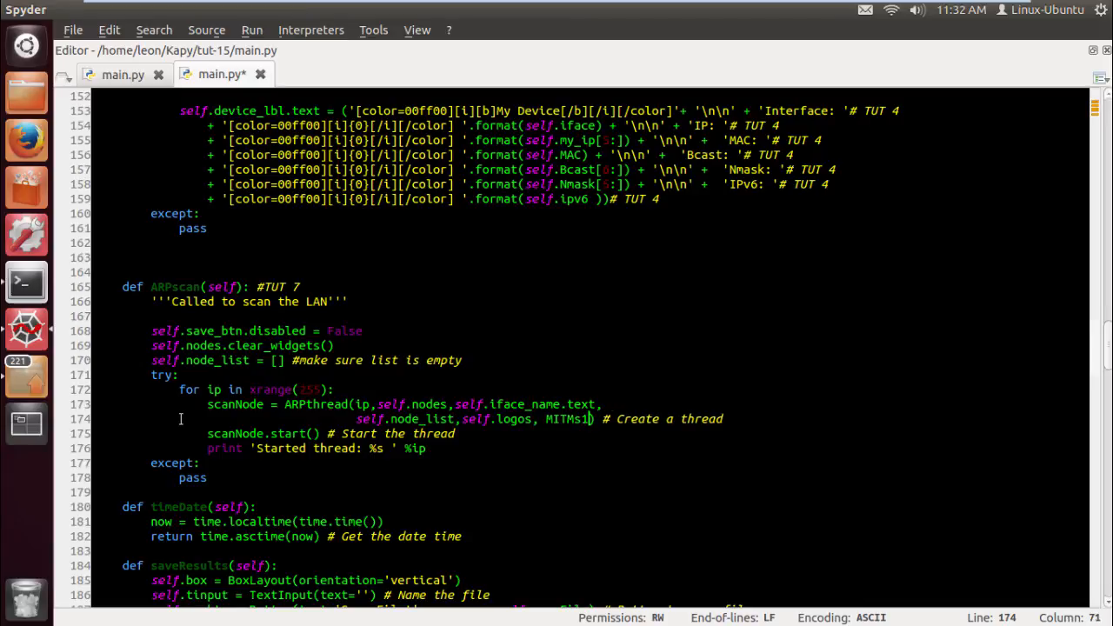
text(.targetd)
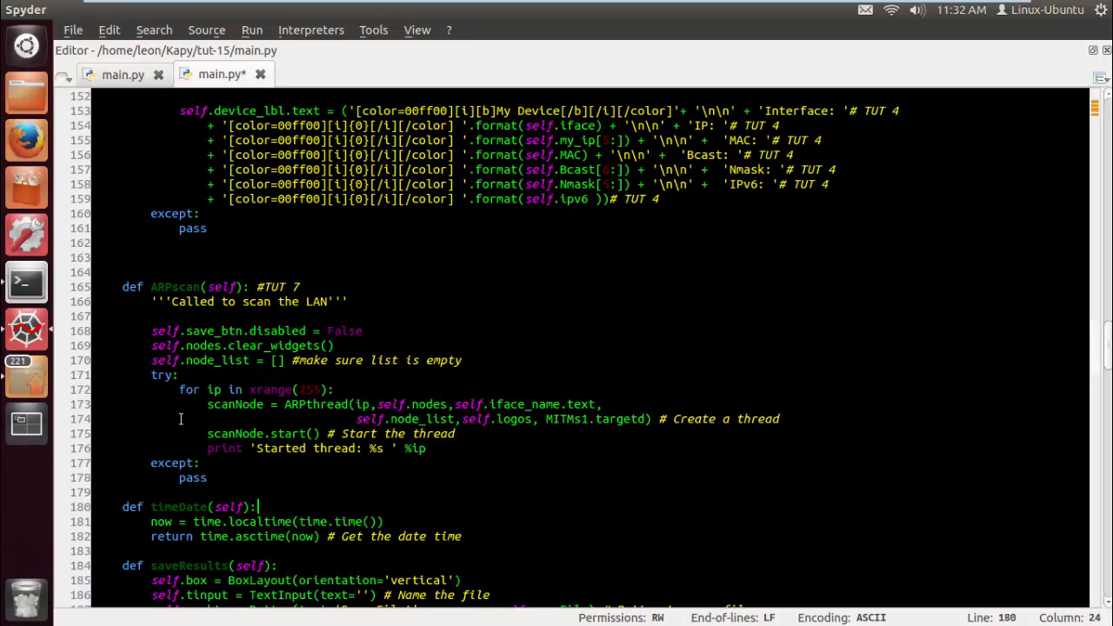
Add a targetd parameter to the ARPThread constructor's parameter list
scroll(down, 3)
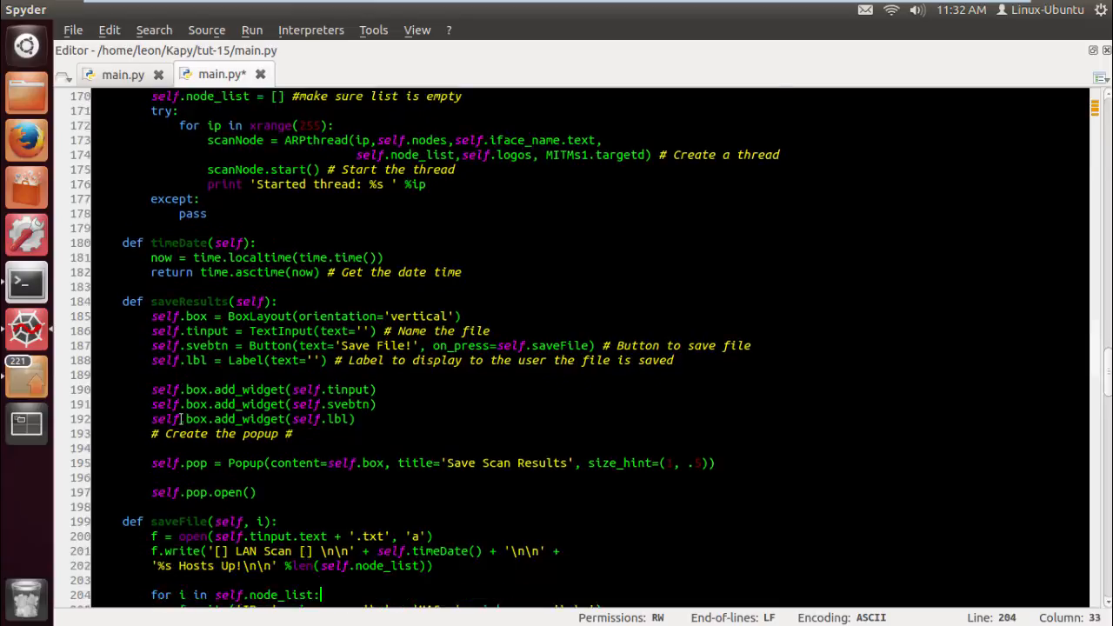
scroll(down, 3)
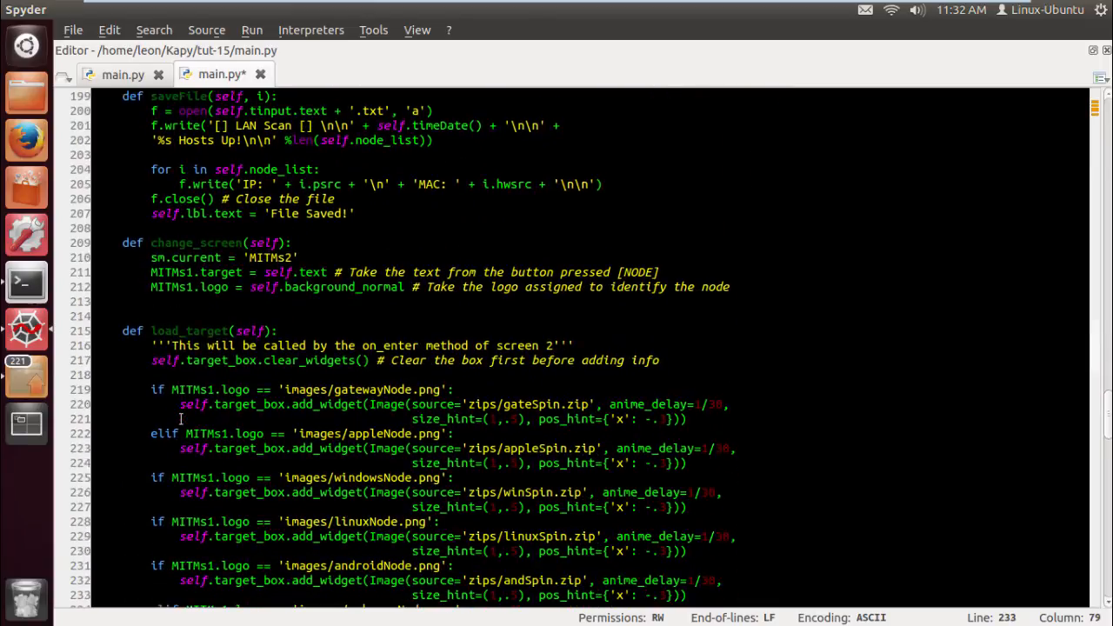
scroll(down, 3)
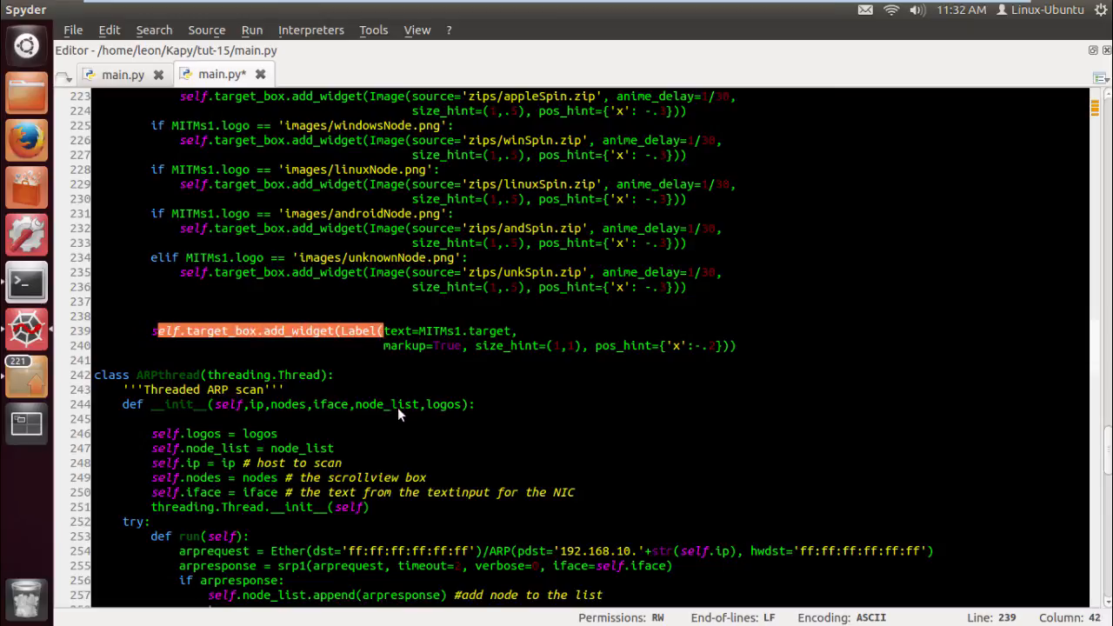
click(463, 450)
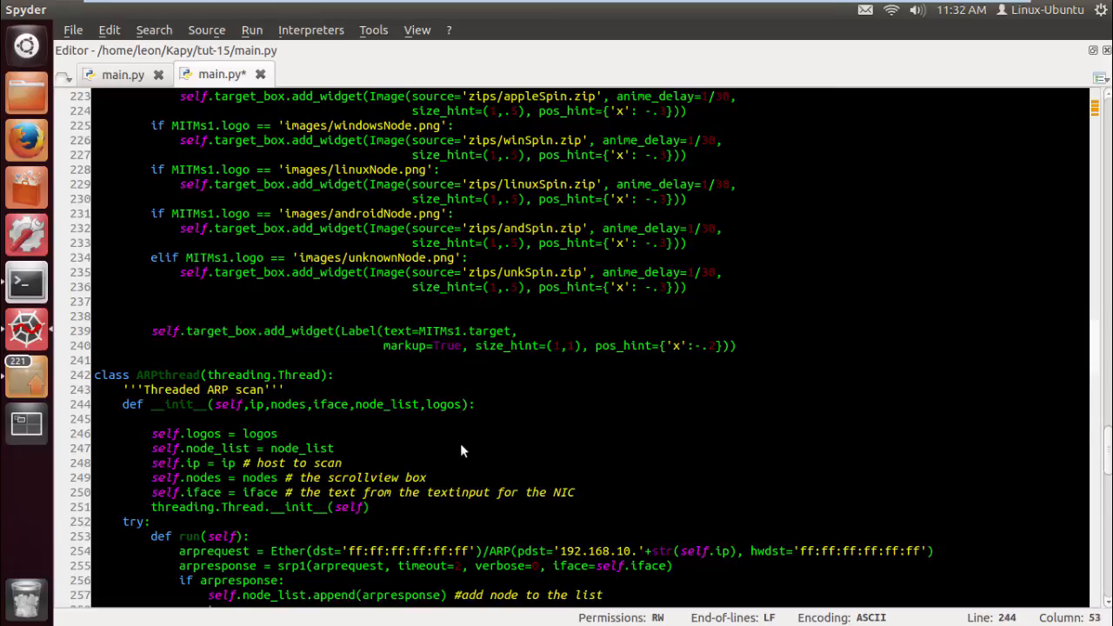
text(, target)
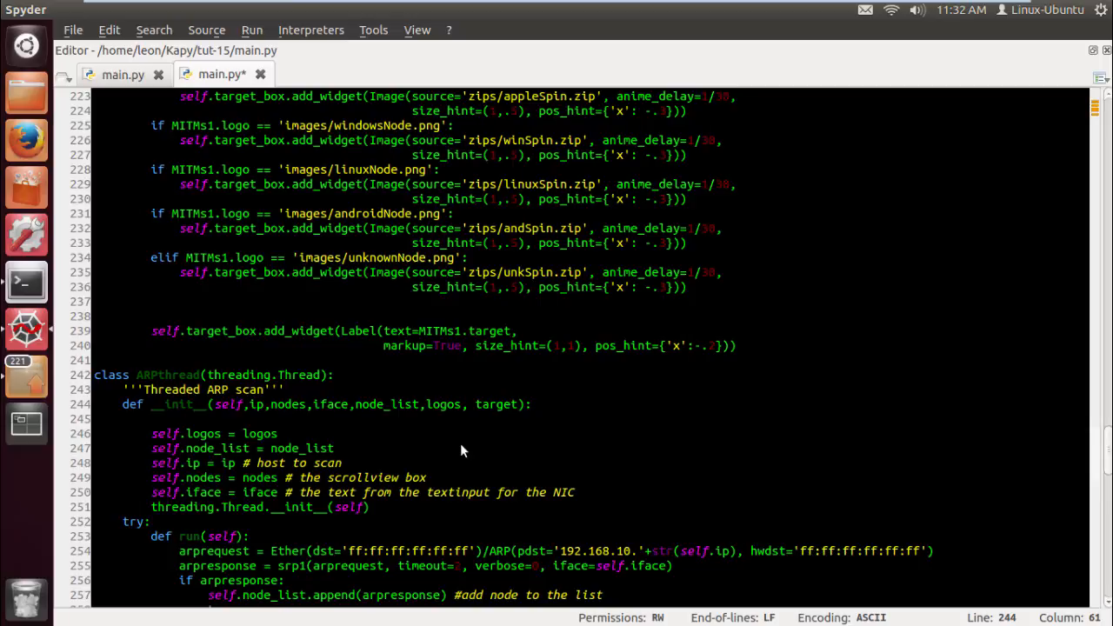
text(d)
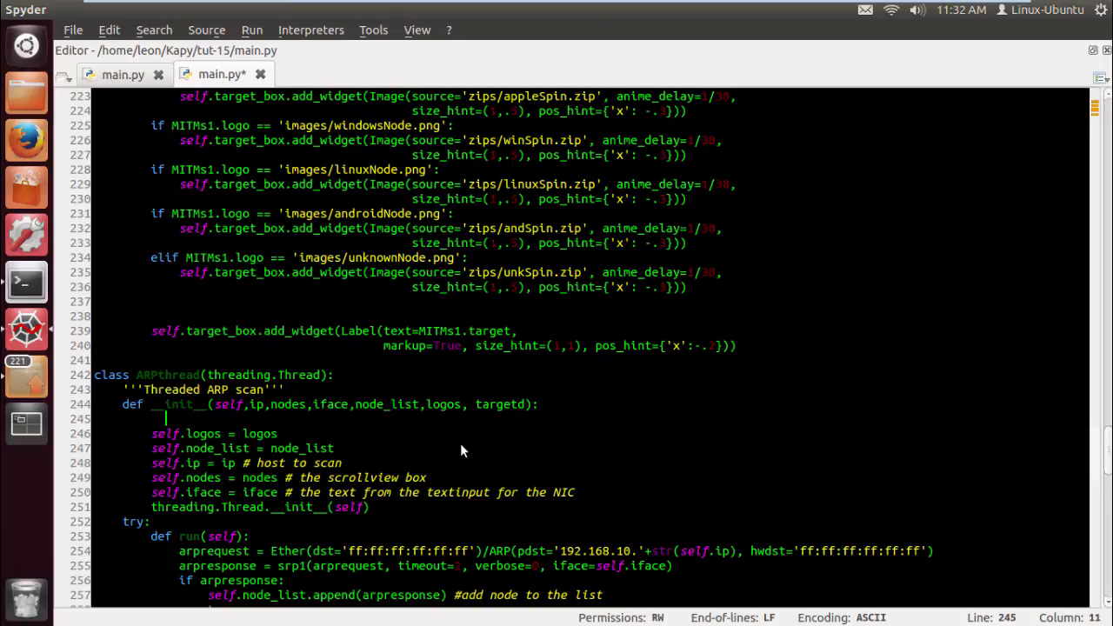
Store it as self.targetd = targetd above self.logos = logos
text(self)
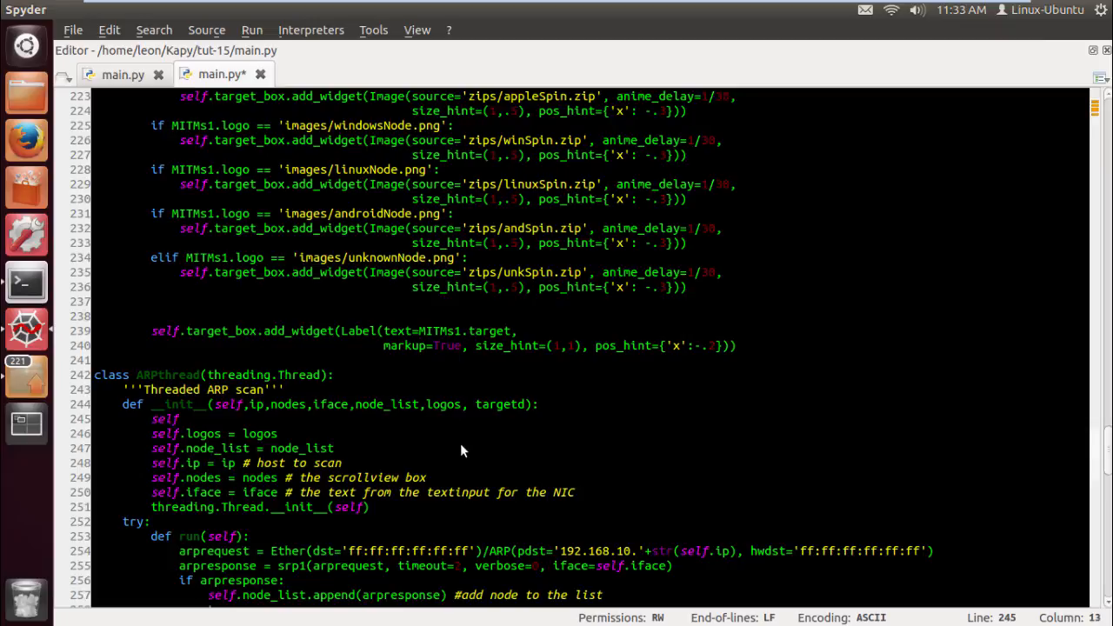
text(.targetd =)
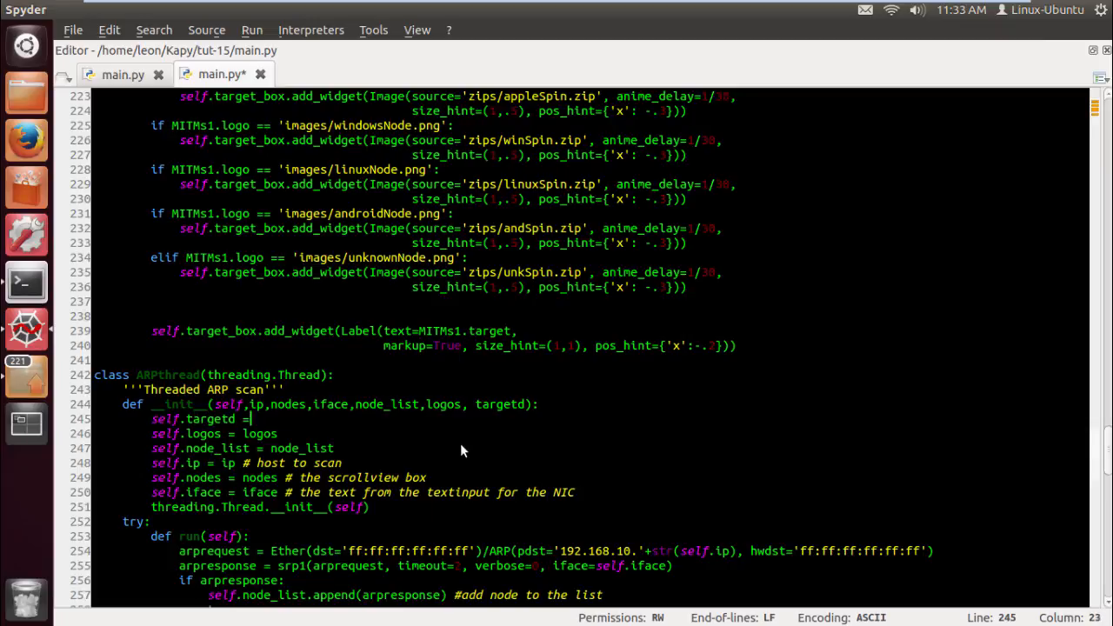
text(targetd)
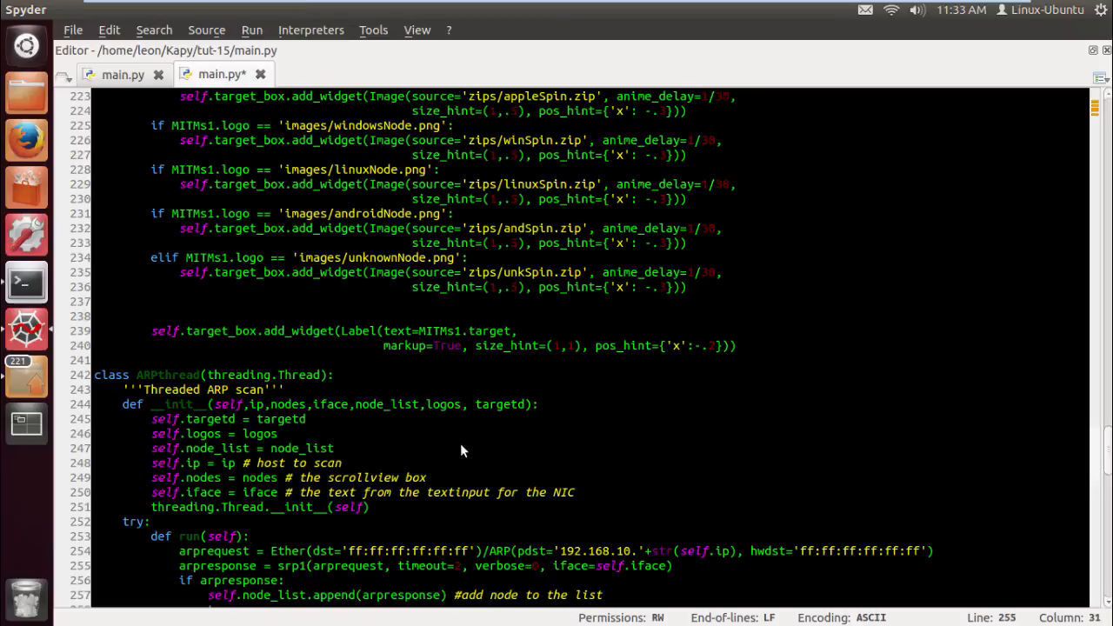
scroll(down, 3)
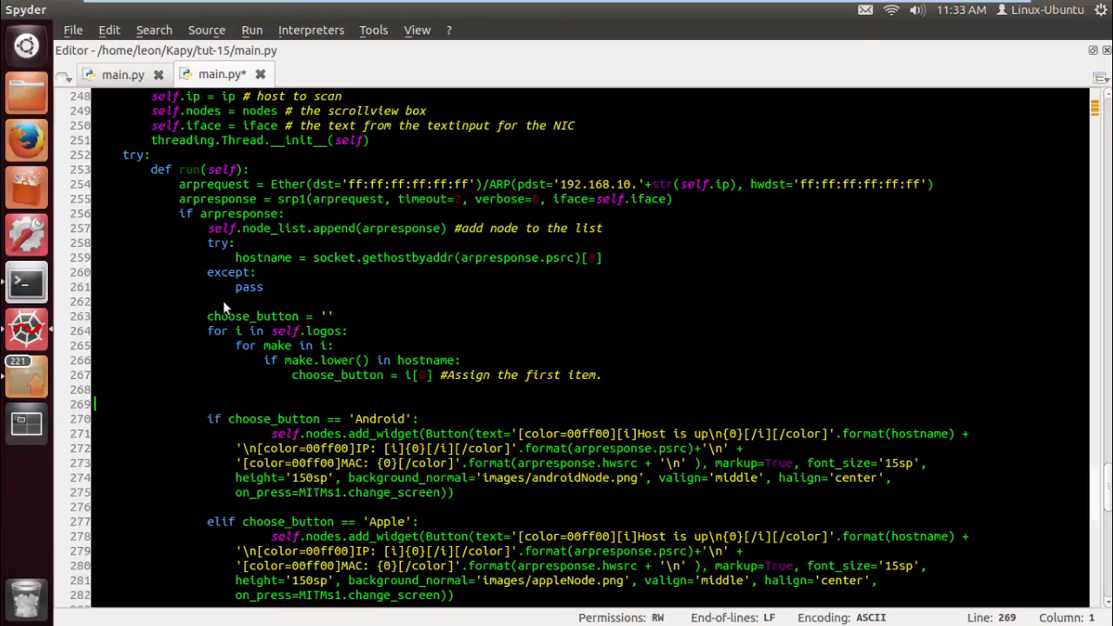
Start a MITMs1.targetd[arpresponse...] line after the hostname lookup in run()
click(216, 337)
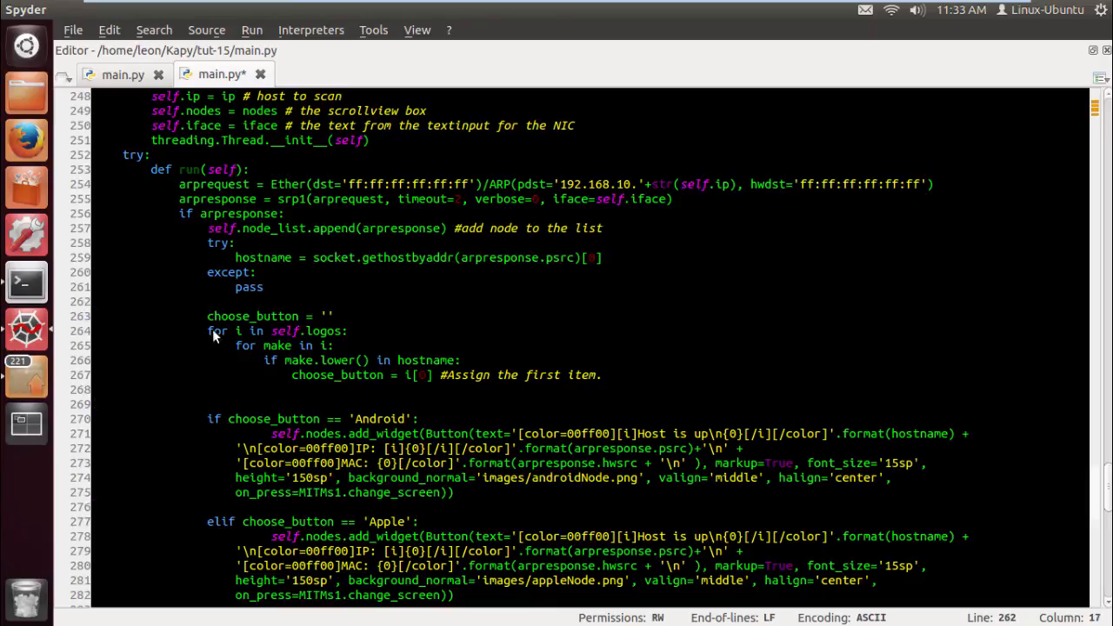
text(MITM)
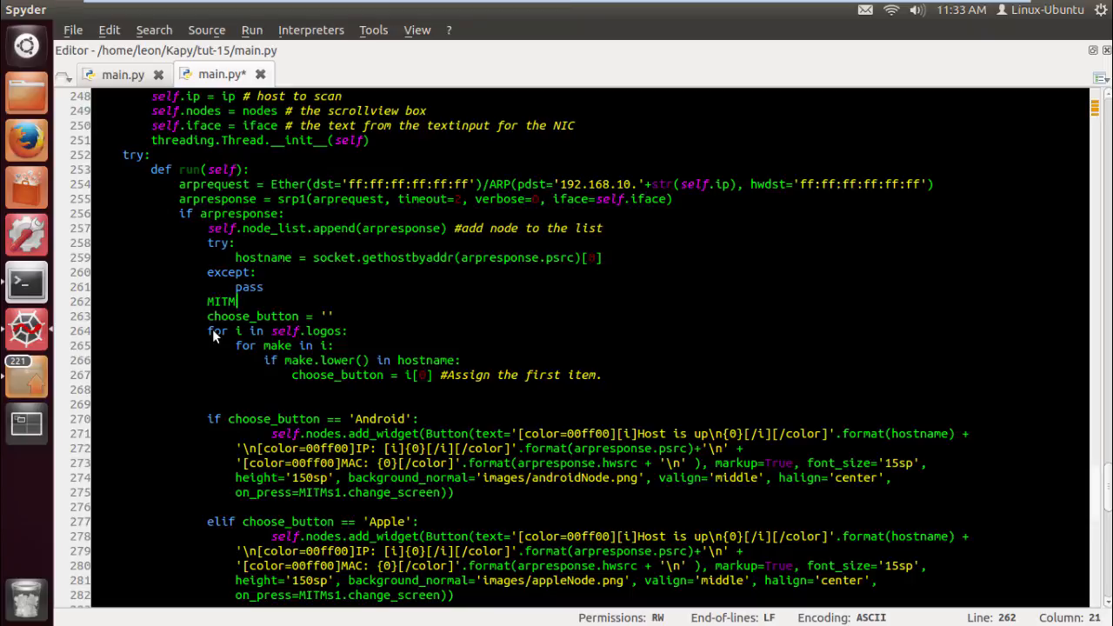
text(s1)
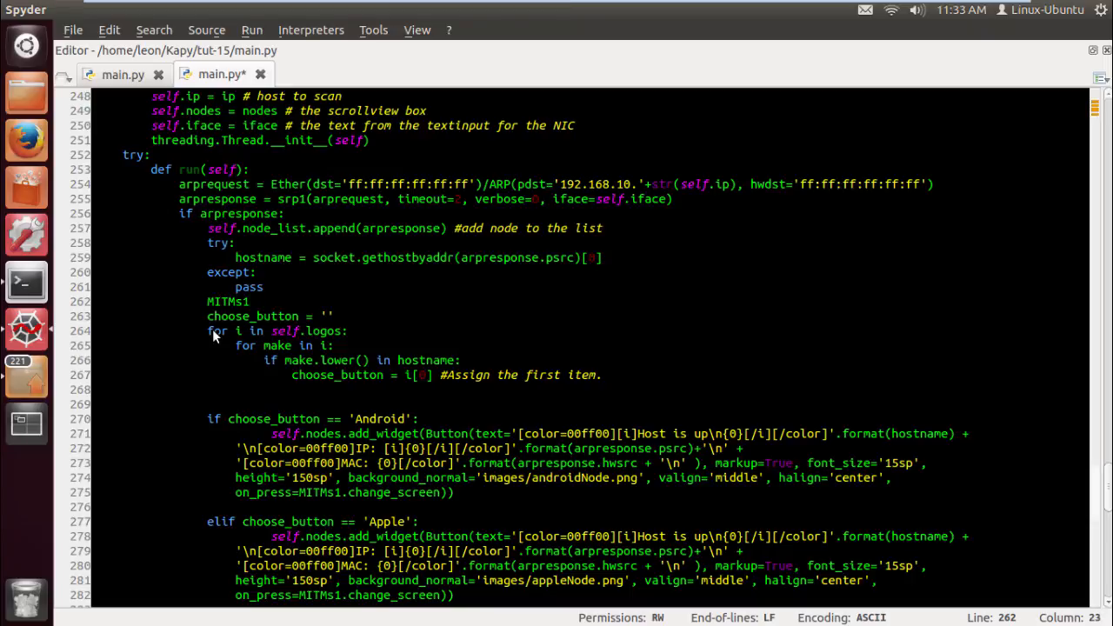
text(.target)
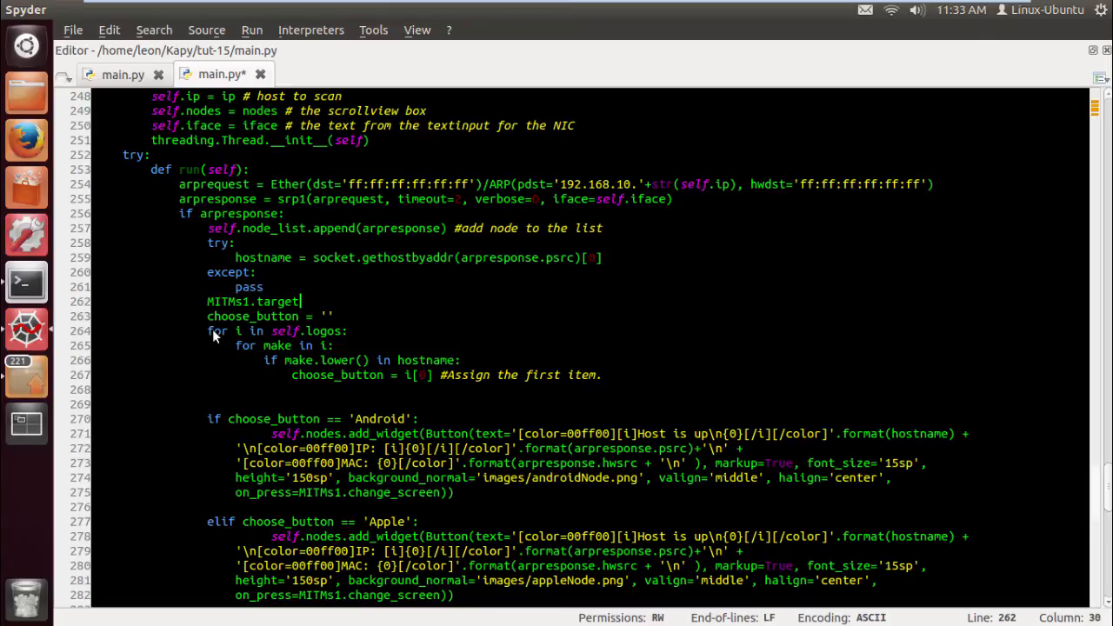
text(d)
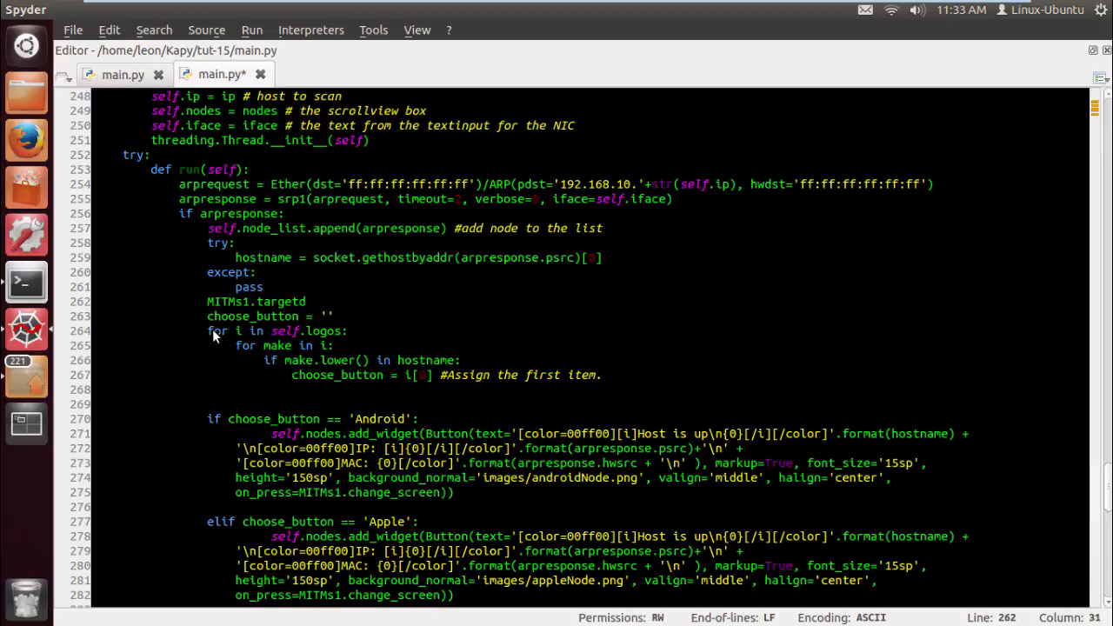
click(306, 302)
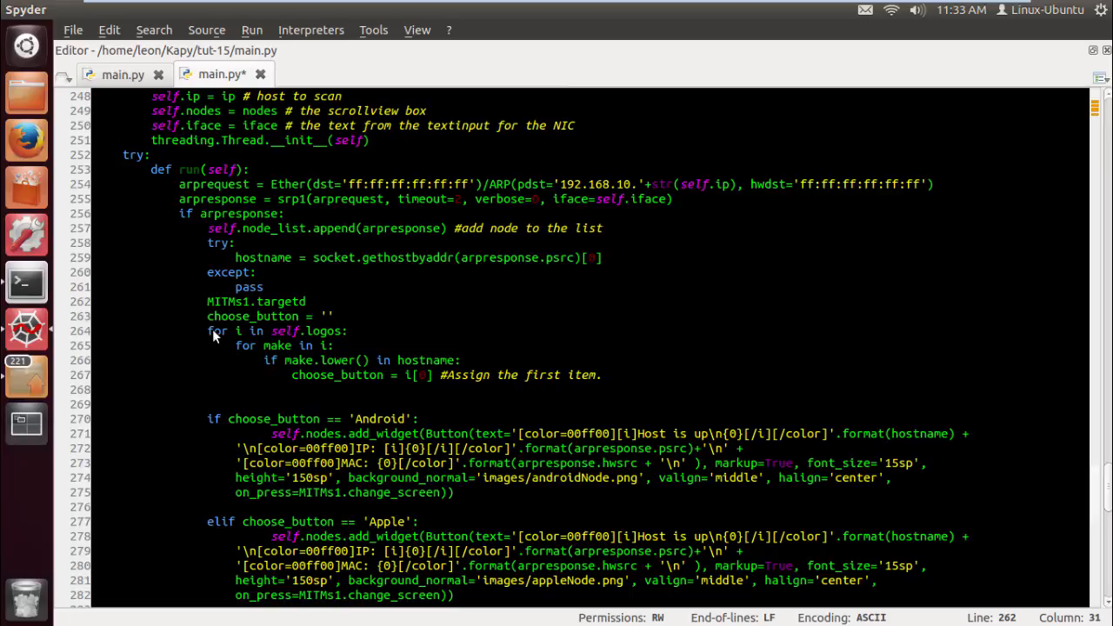
text(.ap)
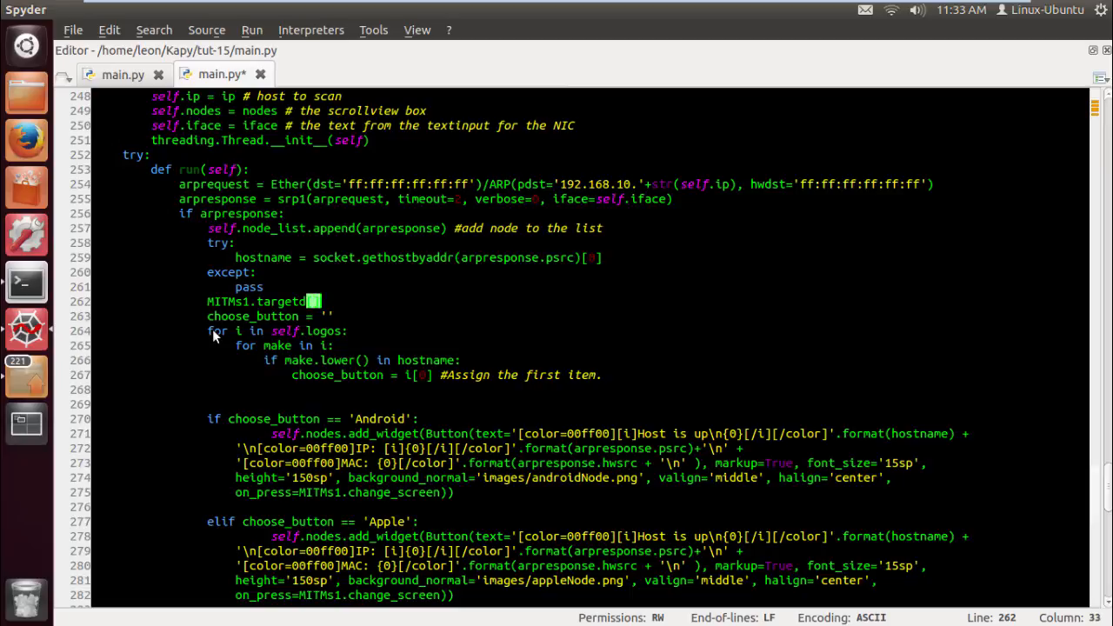
text([ap)
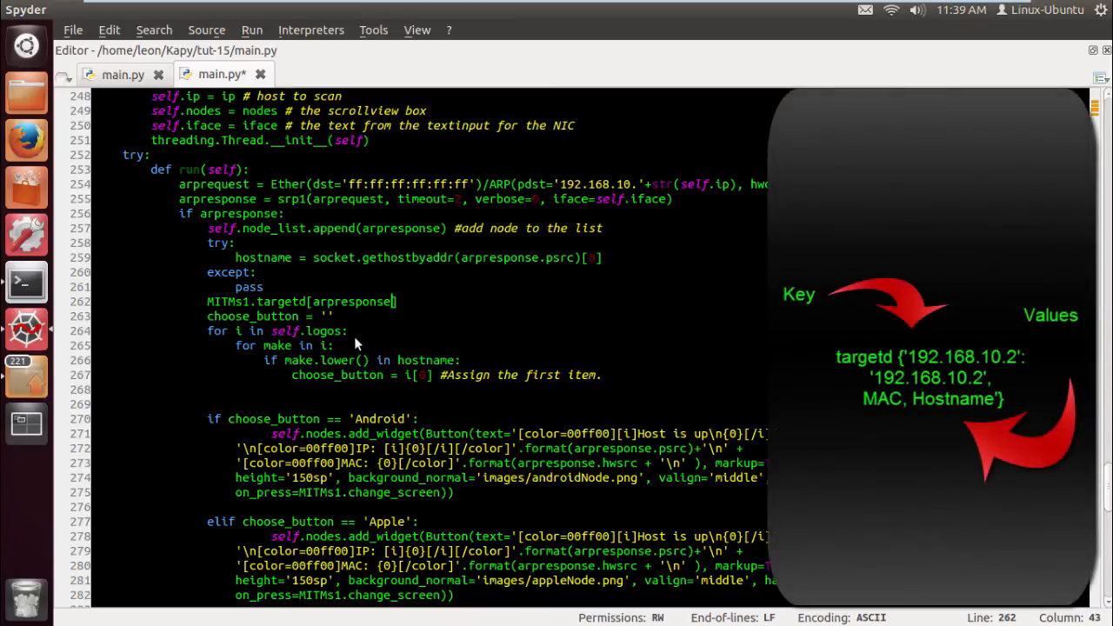
Complete MITMs1.targetd[arpresponse.psrc] = arpresponse.psrc, arpresponse.hwsrc, MITMs1.hostname
text(.psrc)
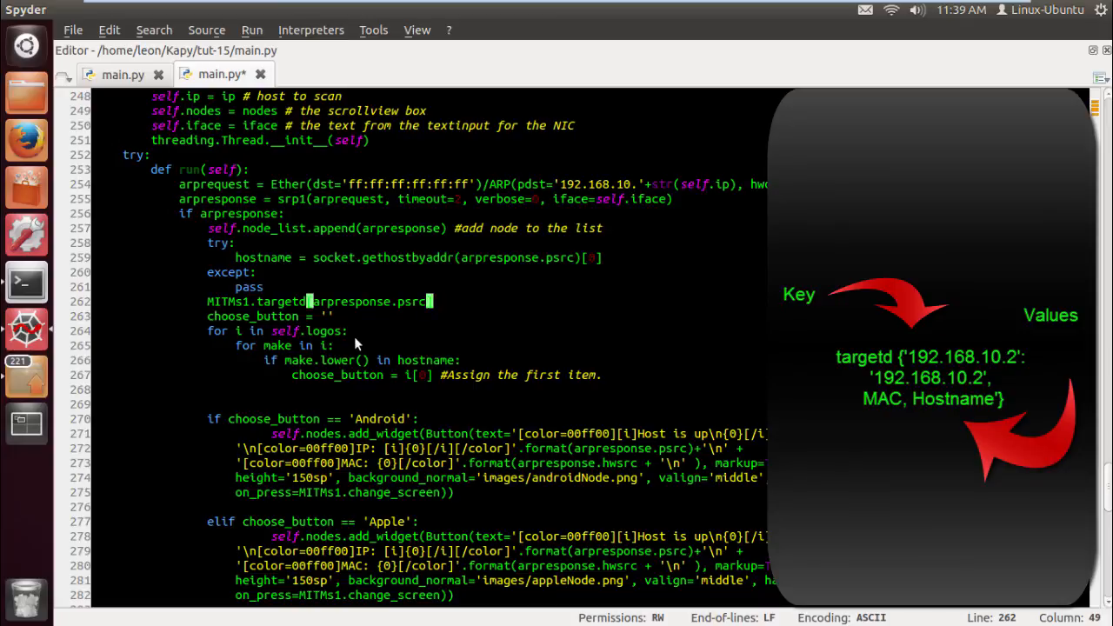
text(] = arprespon)
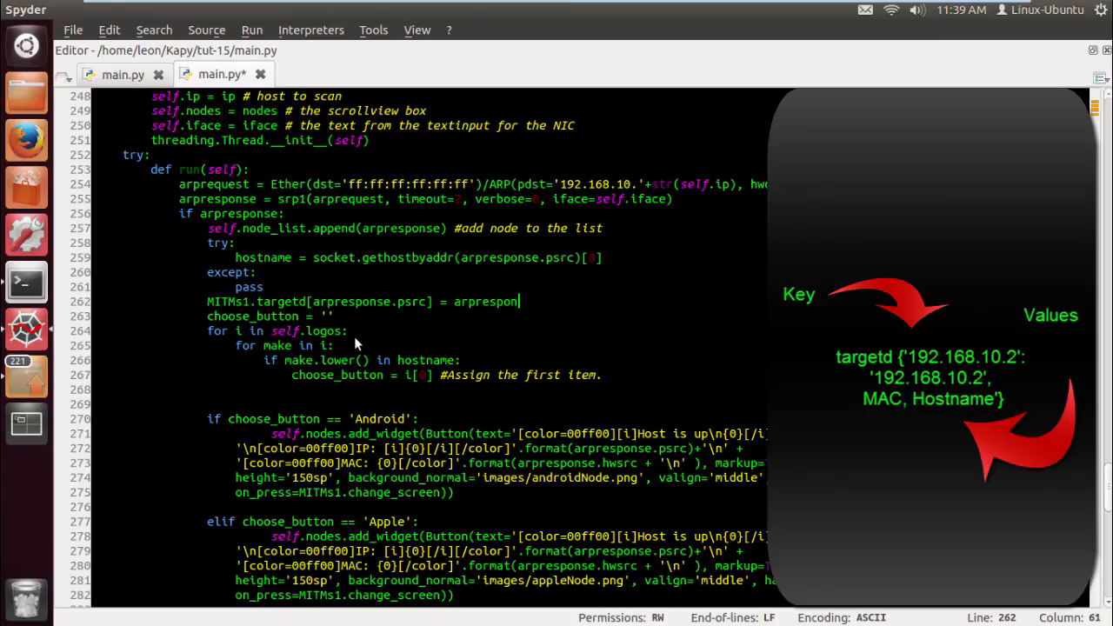
text(se)
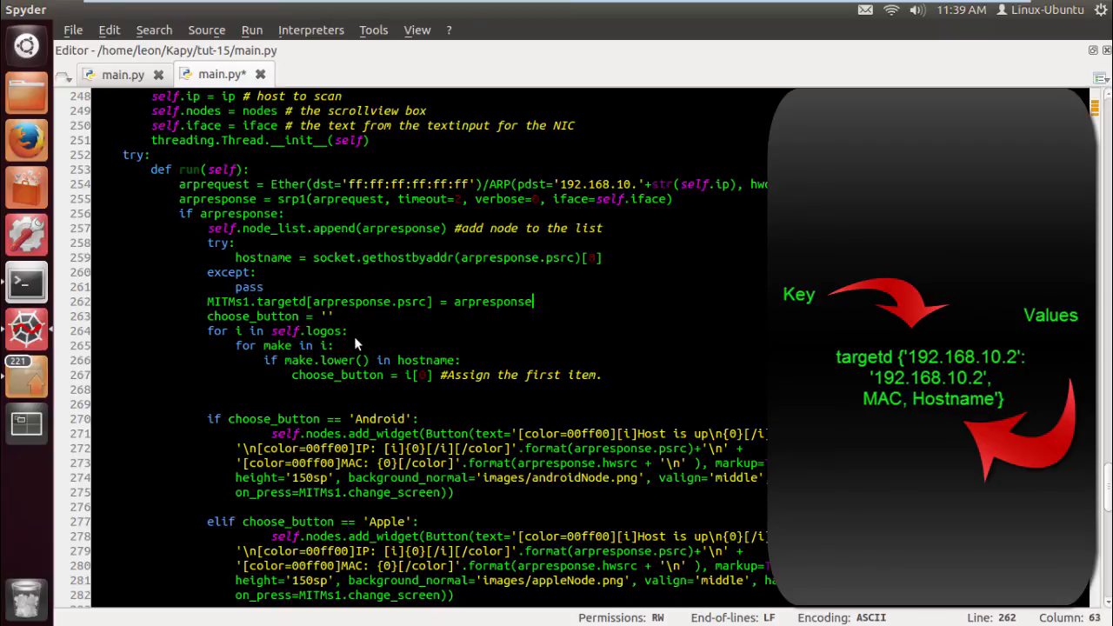
text(.psrc,)
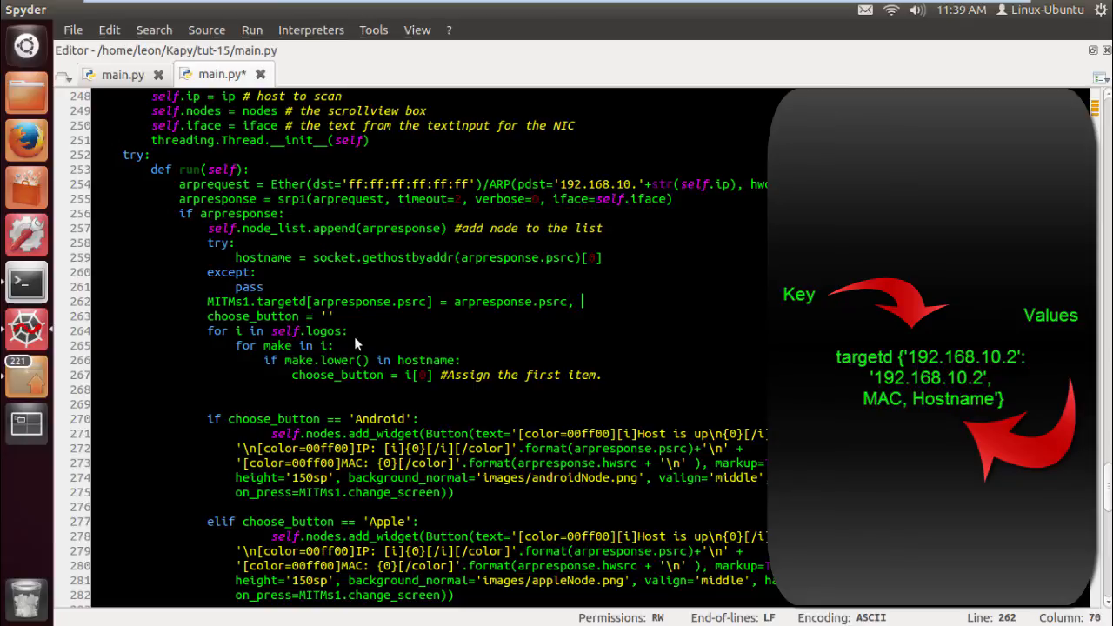
text(a)
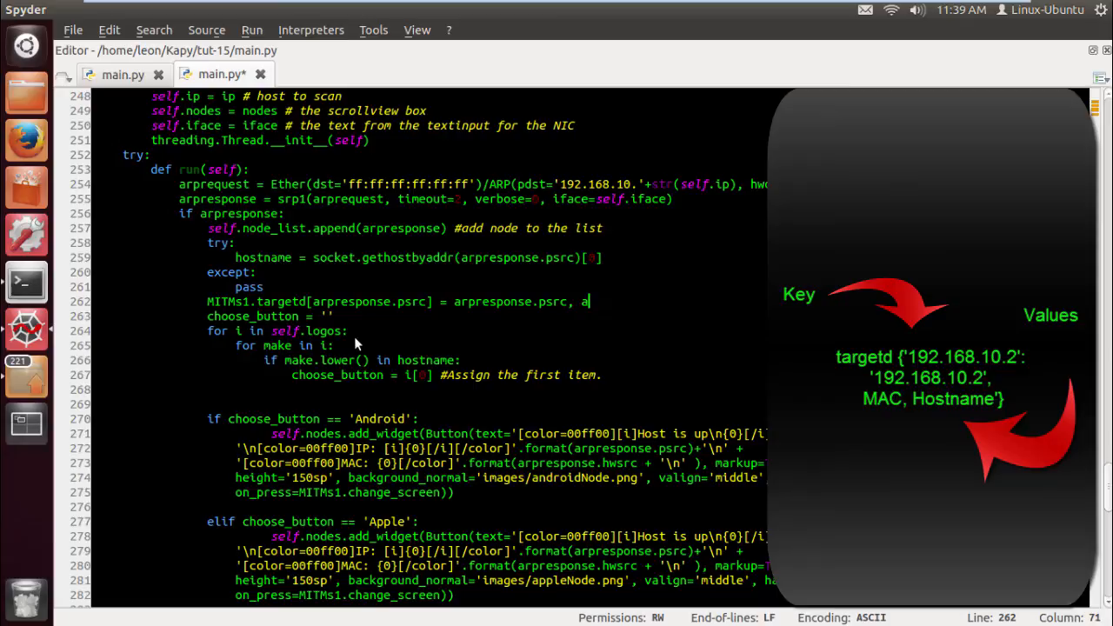
text(rpresponse.hwsrc, MITM)
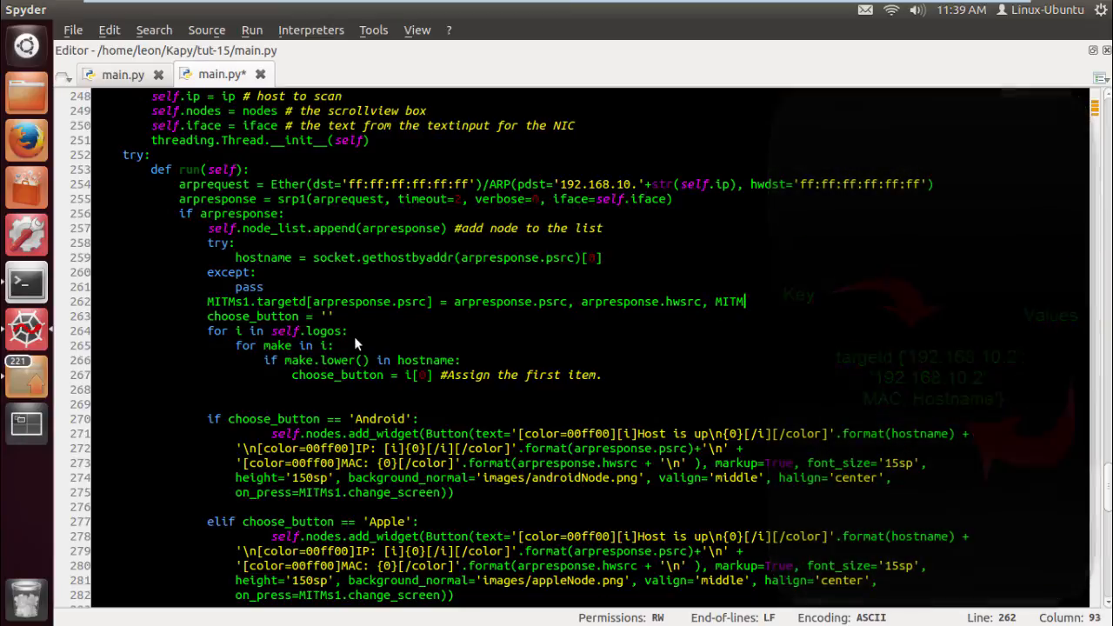
text(.hostname)
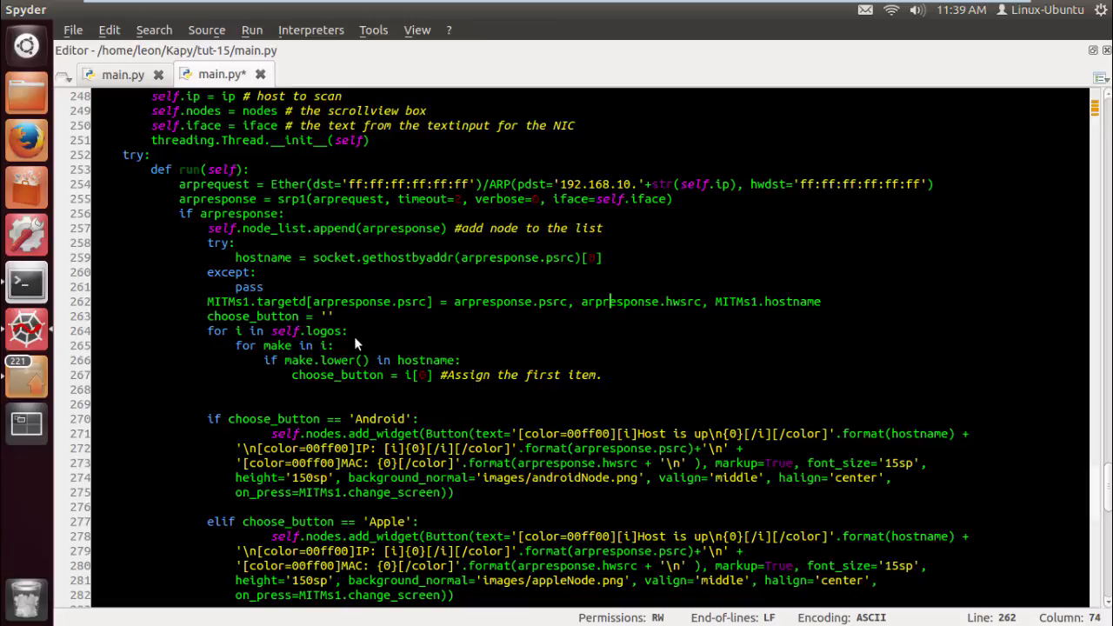
Rework the hostname lookup and Android button text to use MITMs1 references
click(533, 258)
text(MITMs1)
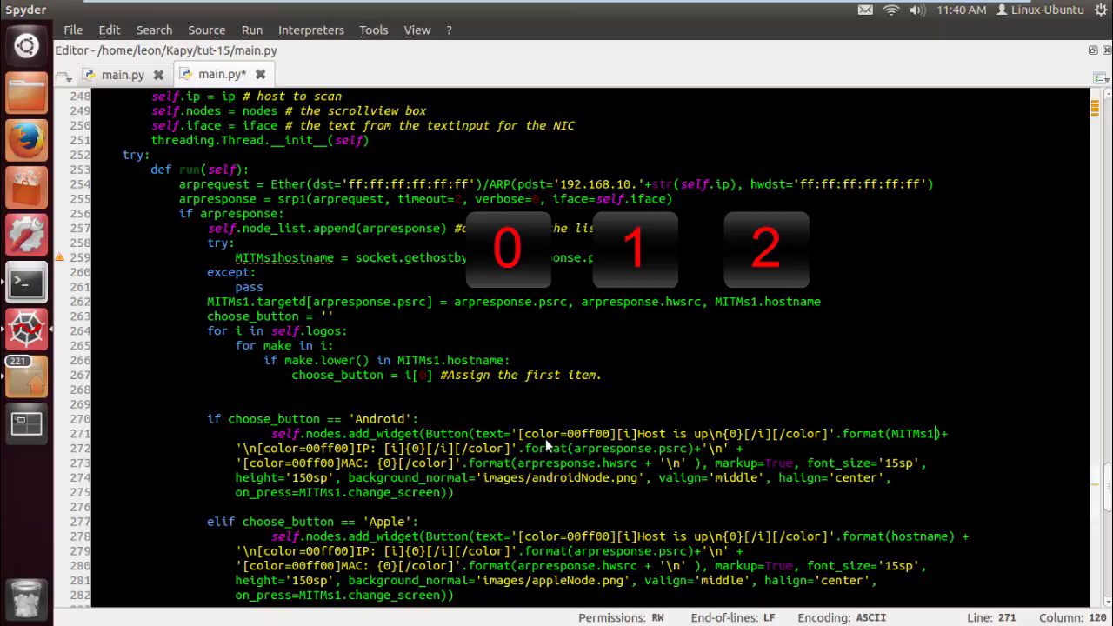
text(.targets)
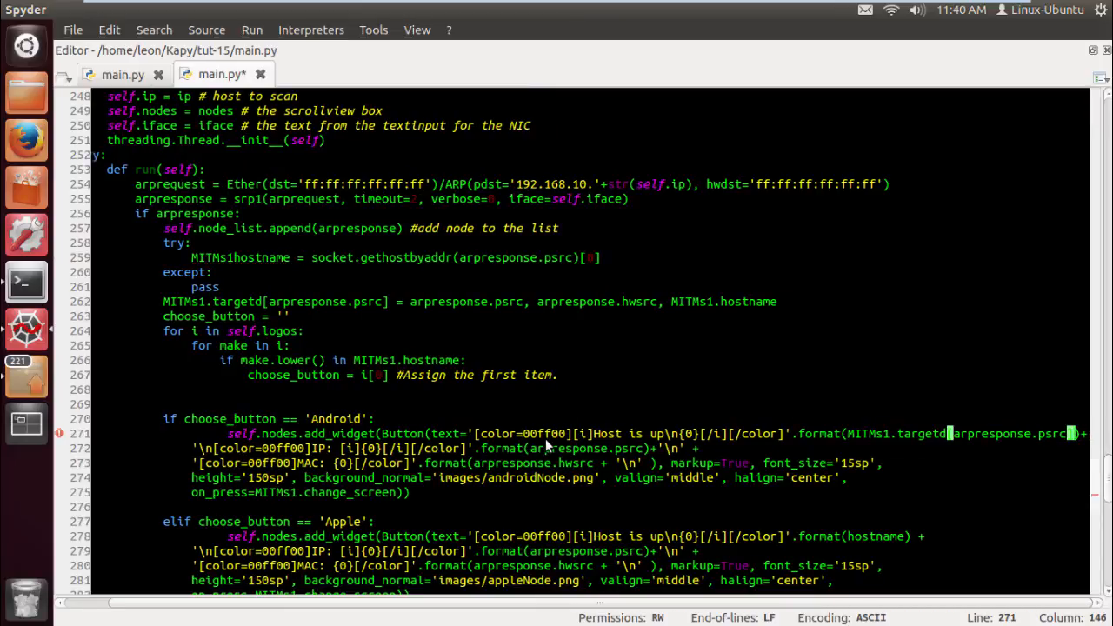
key(Right)
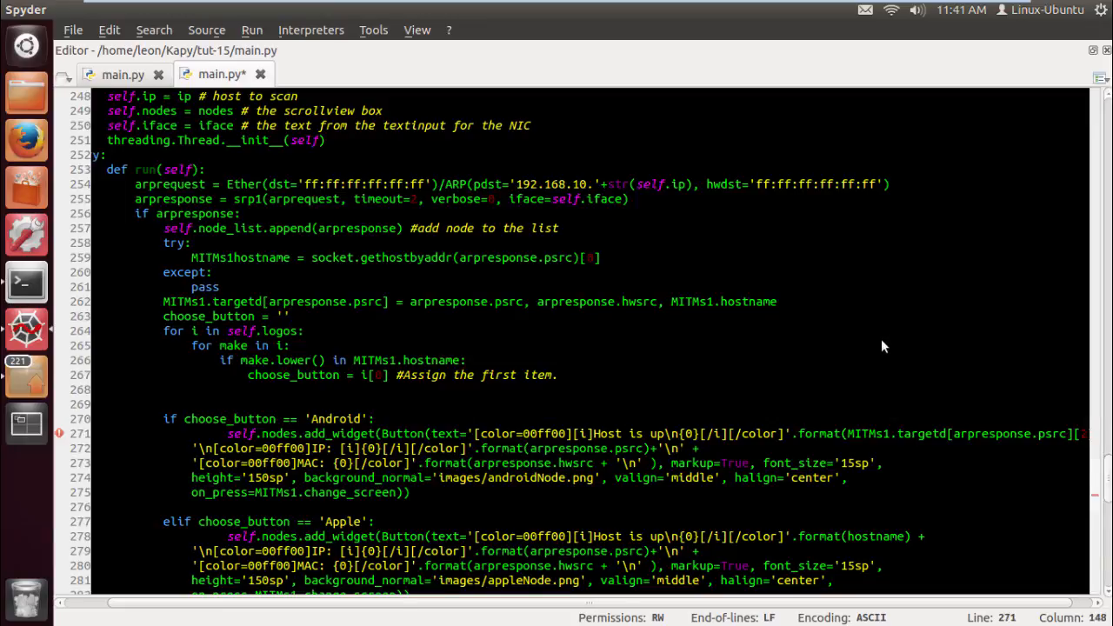
click(250, 29)
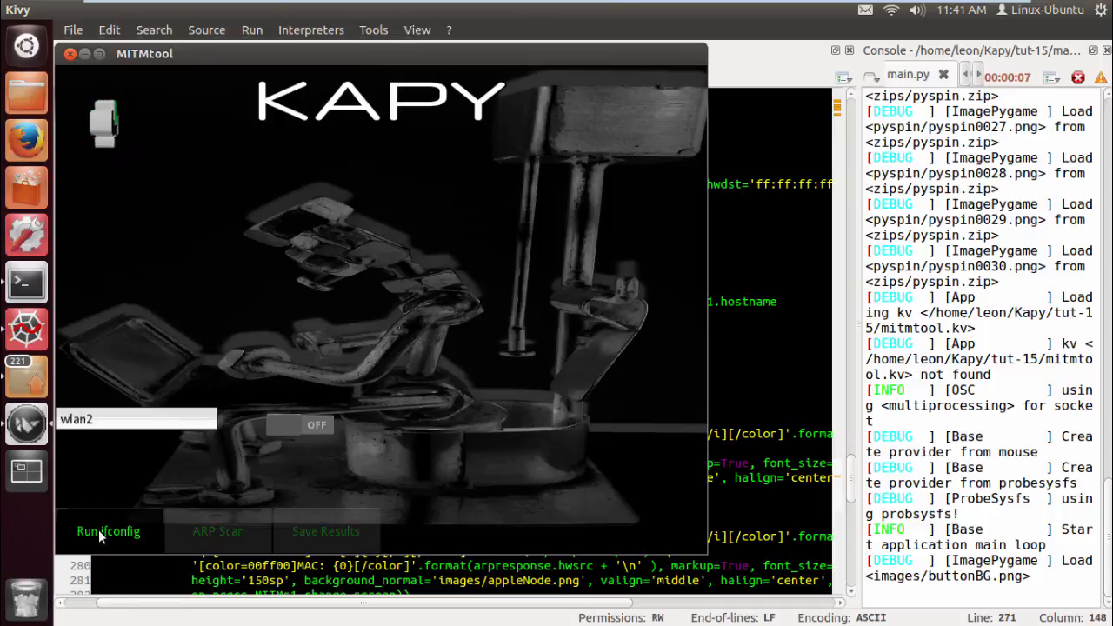
click(108, 531)
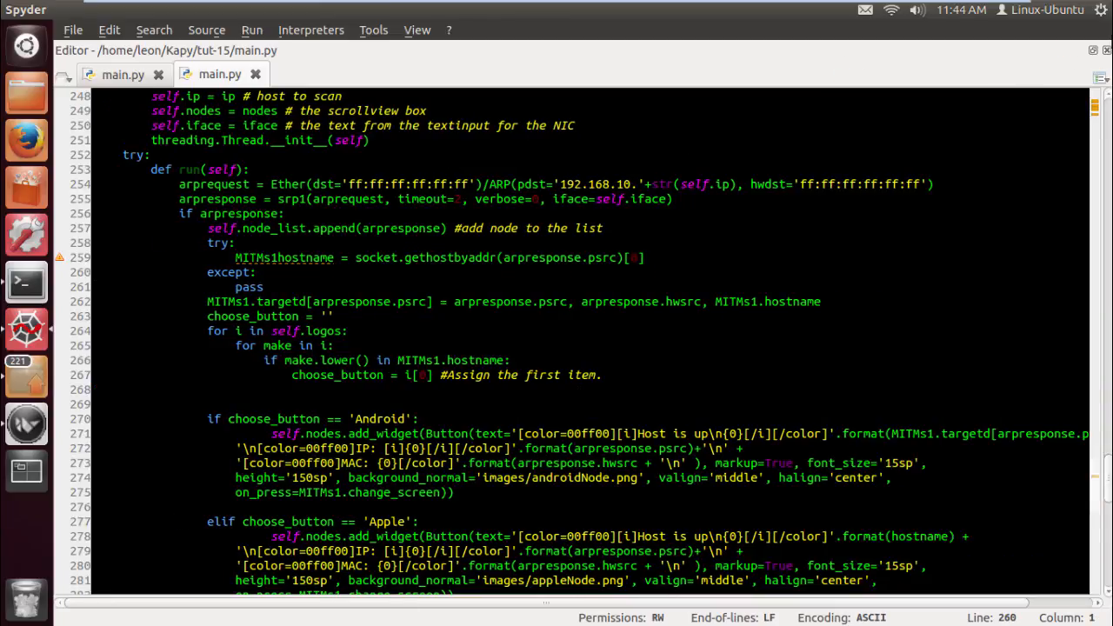
Run an ARP scan in the Kivy app and view the Android host's hostname, IP and MAC
click(276, 257)
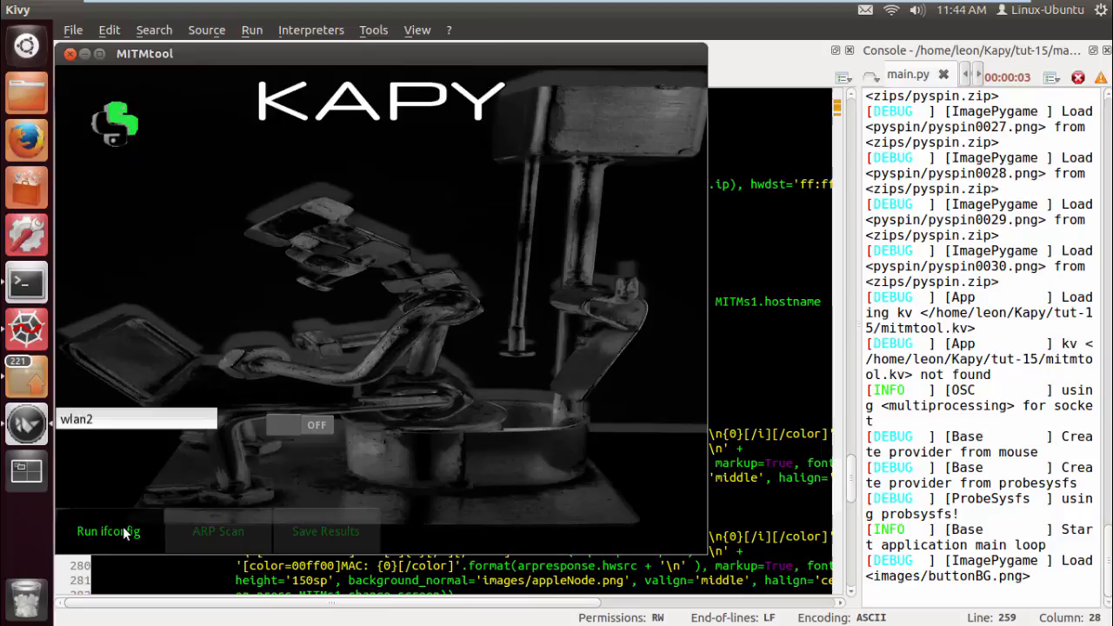
click(108, 532)
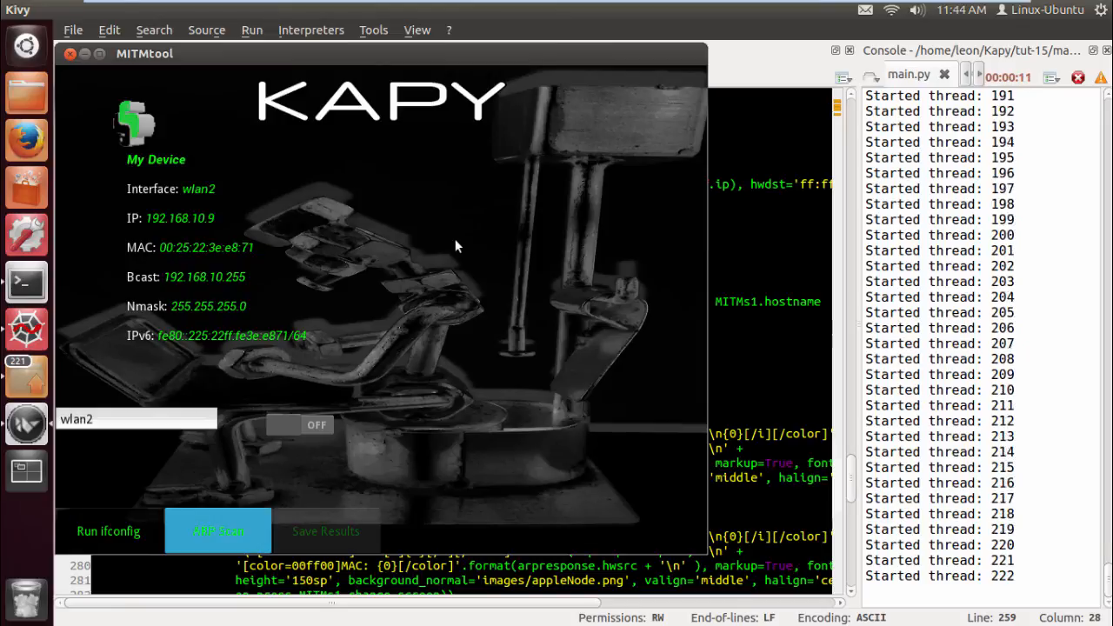
click(218, 532)
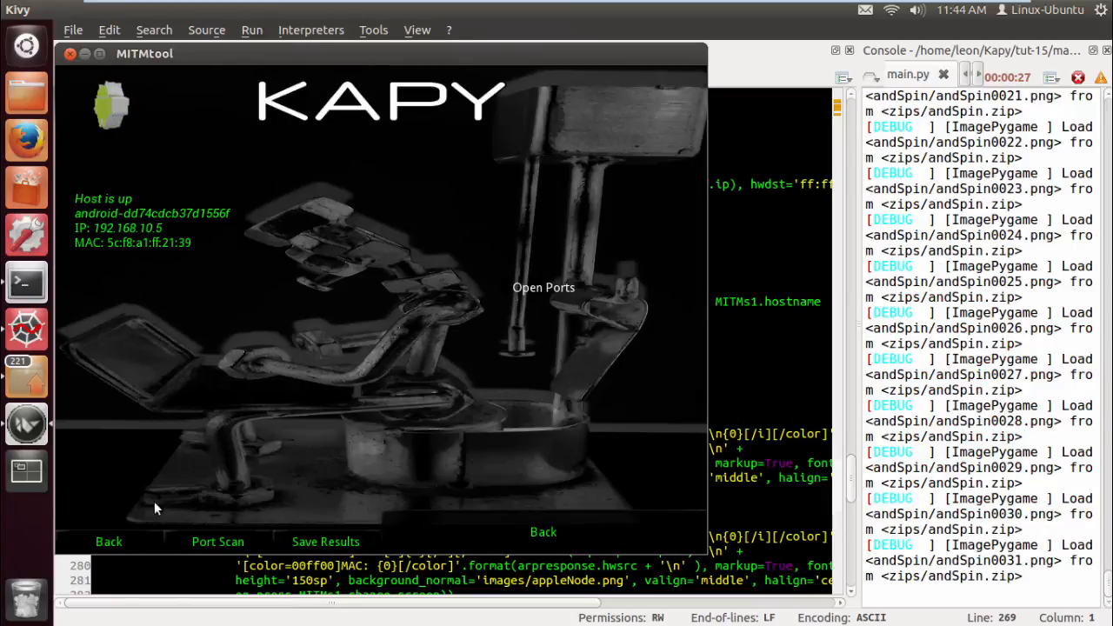
mouse_move(108, 541)
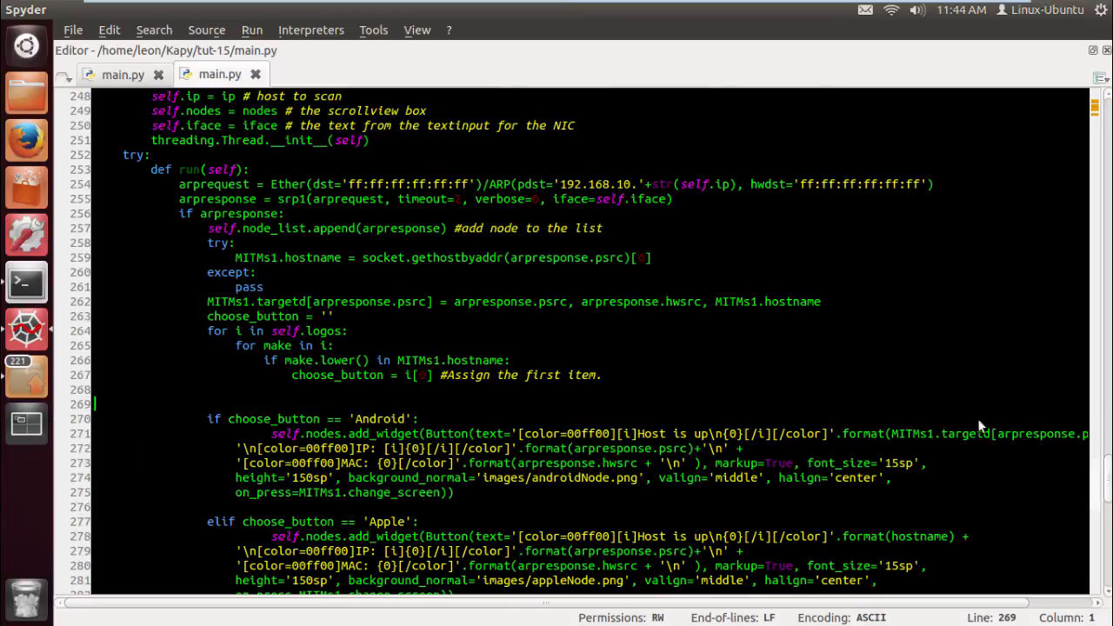
mouse_move(686, 452)
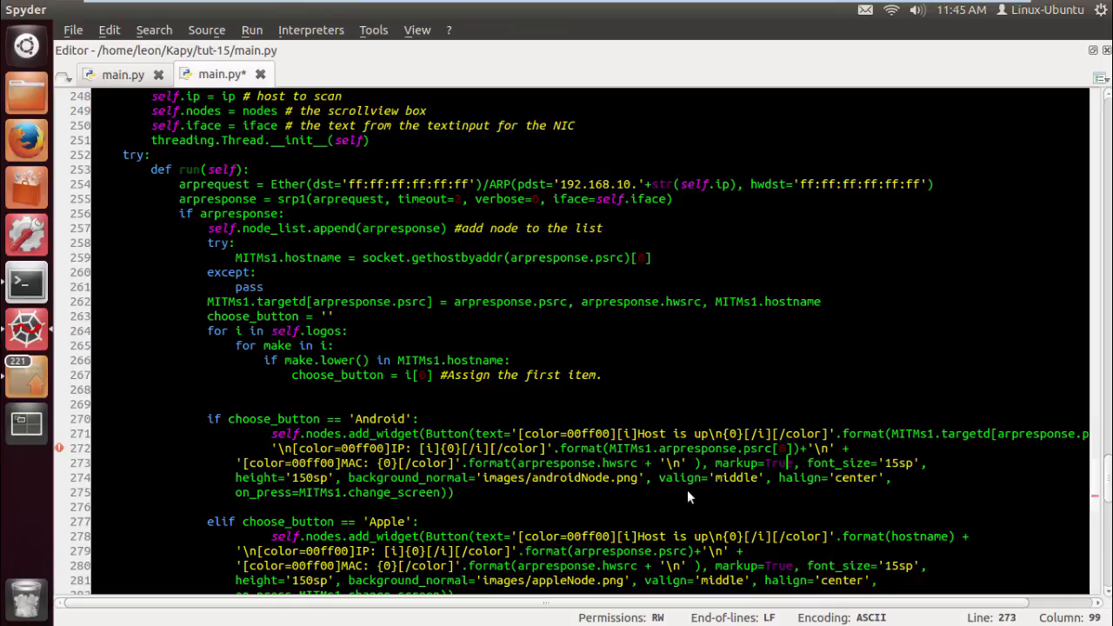
Make the Android label's hostname, IP and MAC come from MITMs1.targetd[arpresponse.psrc]
click(537, 462)
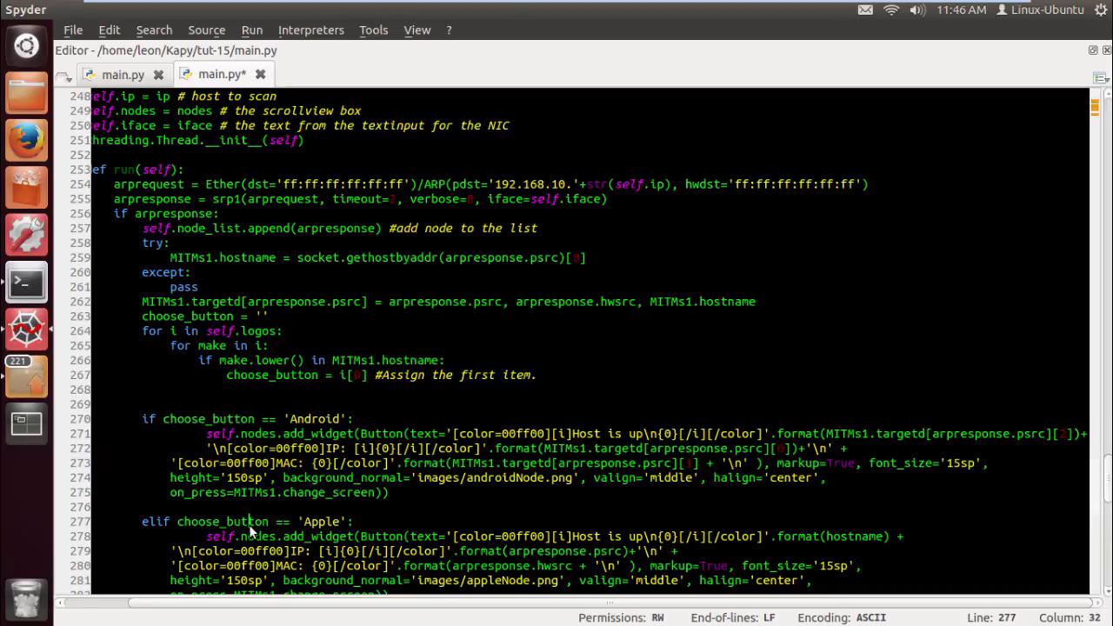
Copy the Android block into the Apple, Windows, Linux, Gateway and unknown branches and run main.py
scroll(down, 3)
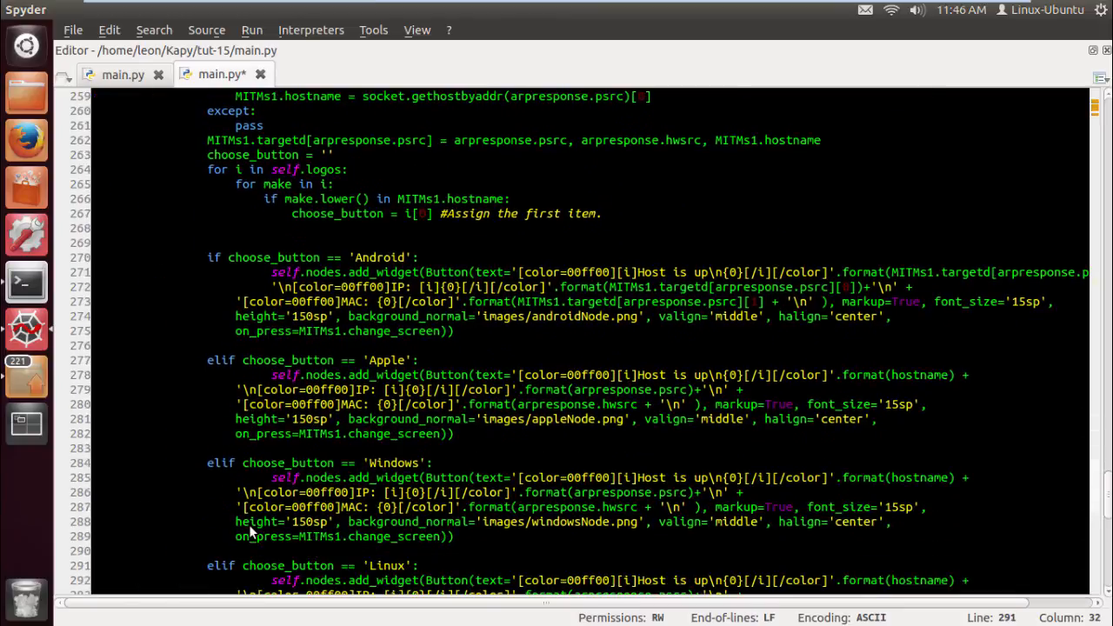
drag(207, 359, 452, 435)
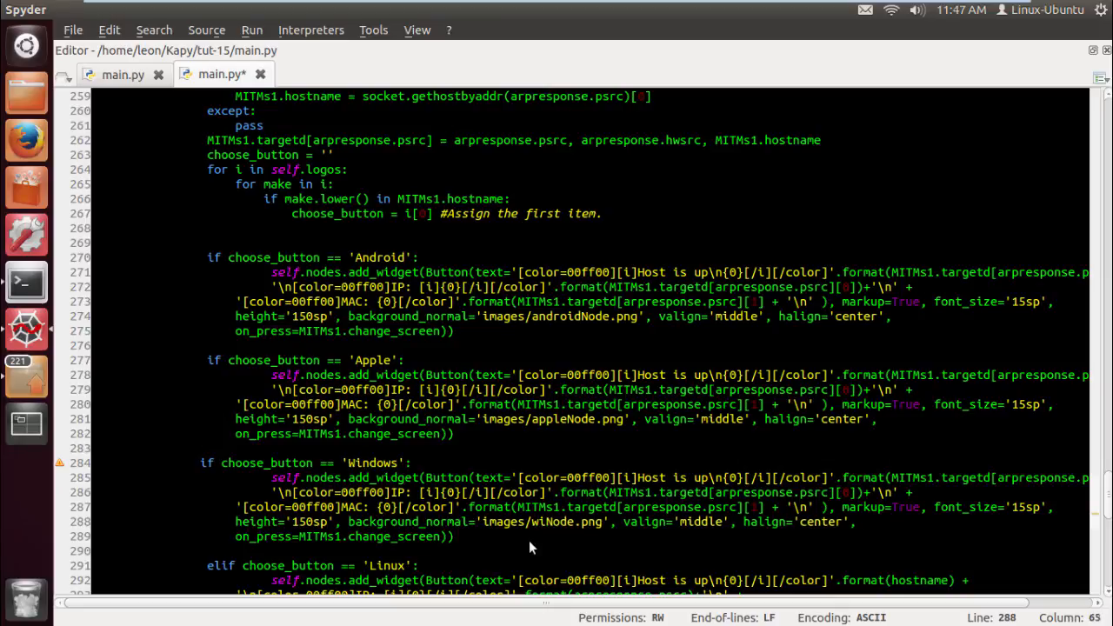
scroll(down, 3)
text(ndows)
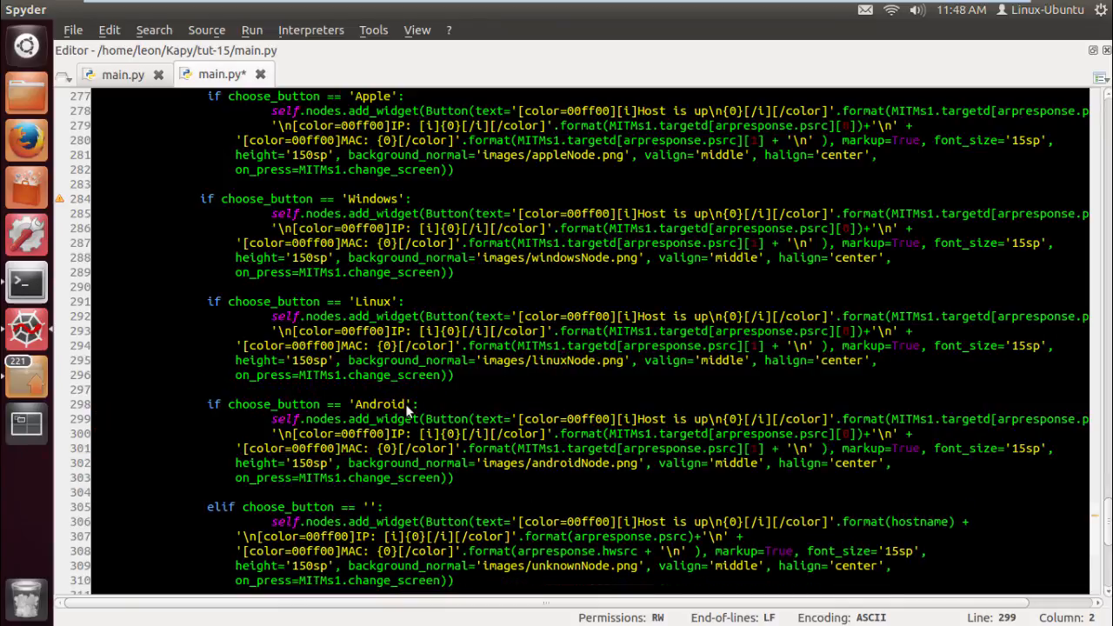
text(Gateway)
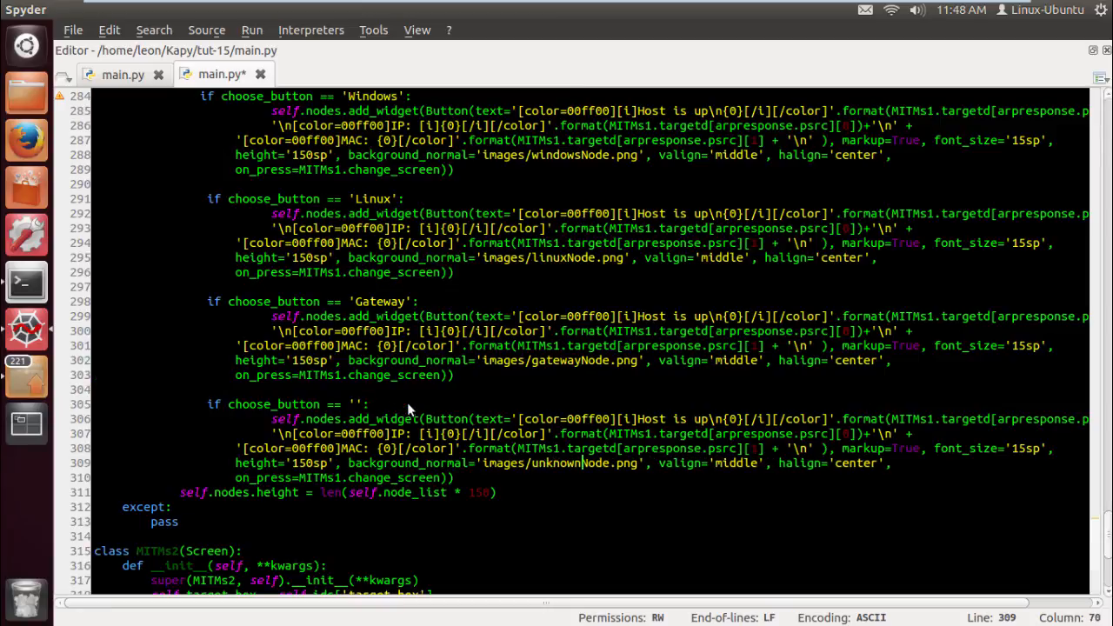
click(329, 565)
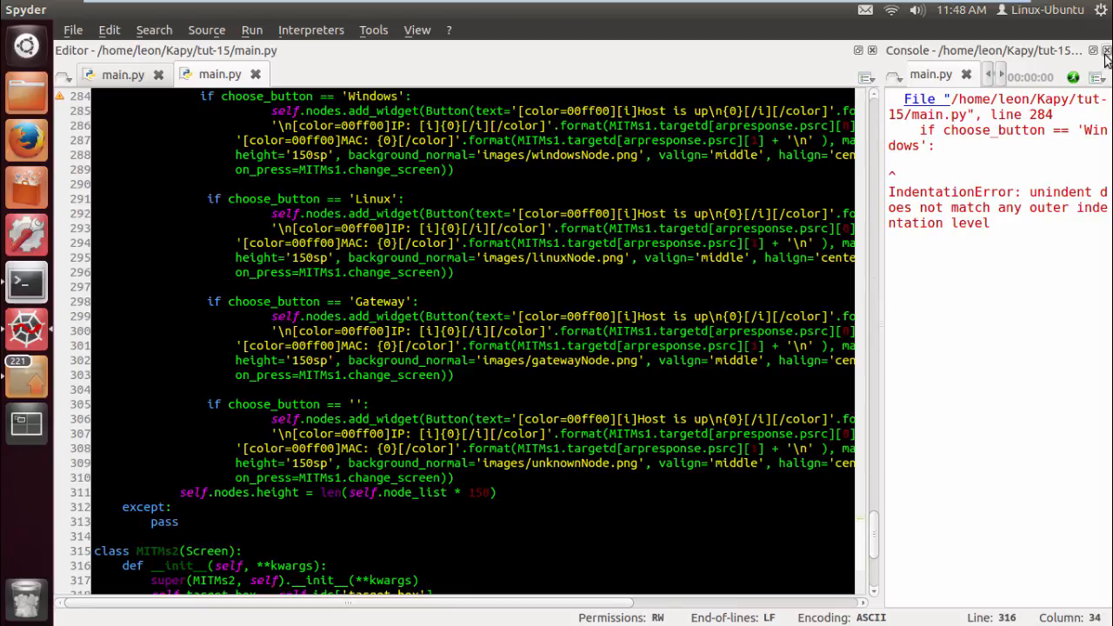
Chain the OS branches with elif, fix their indentation and rerun main.py
click(1106, 49)
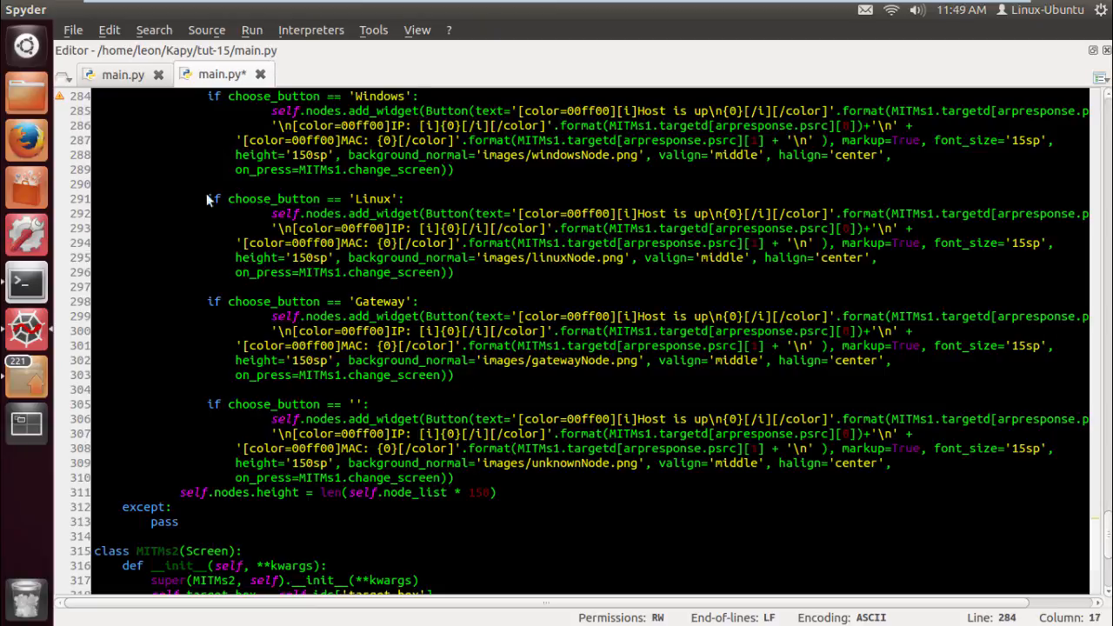
scroll(up, 3)
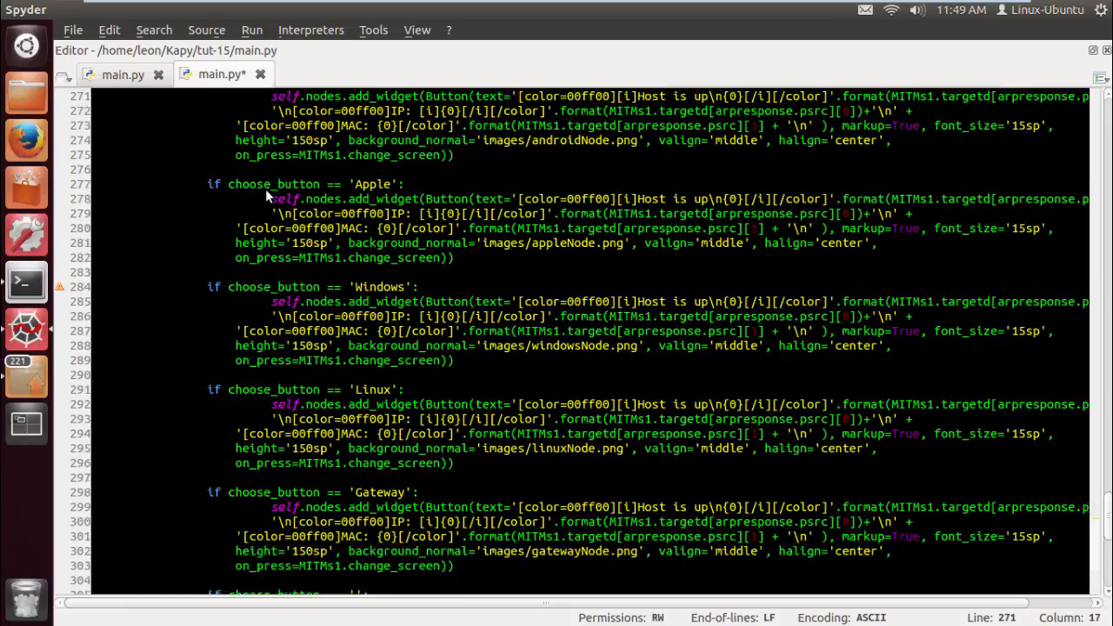
scroll(up, 3)
text(el)
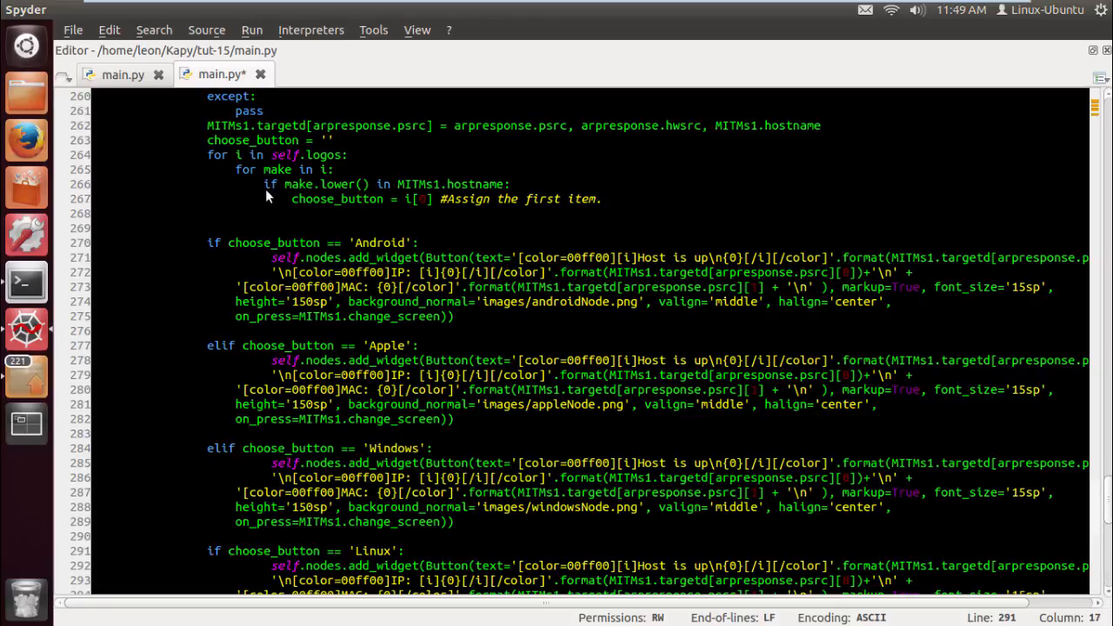
scroll(down, 3)
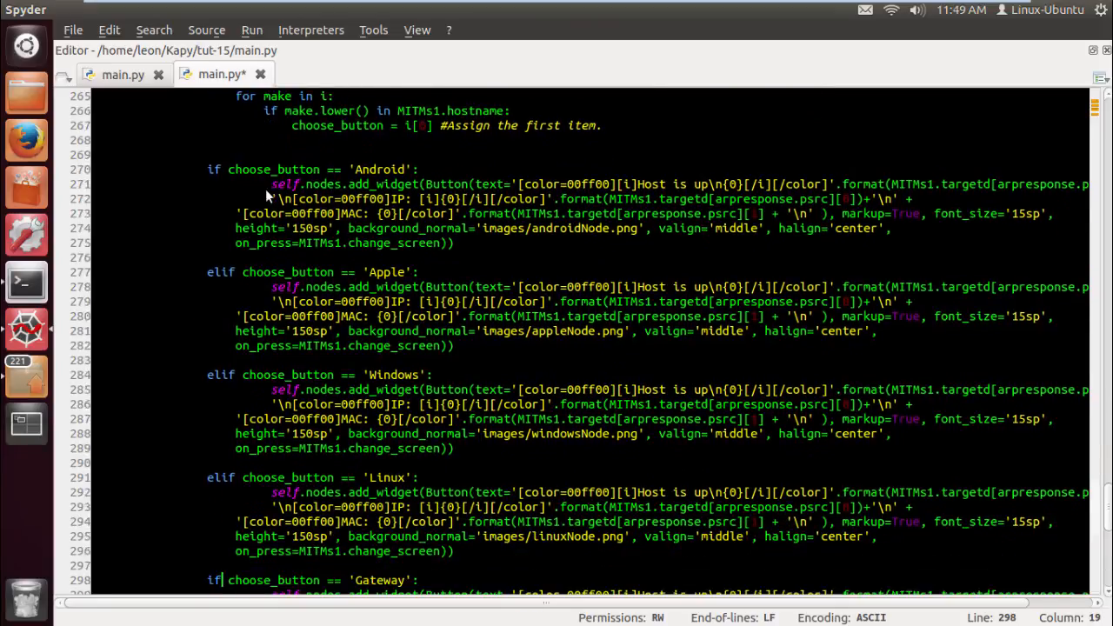
scroll(down, 3)
text(el)
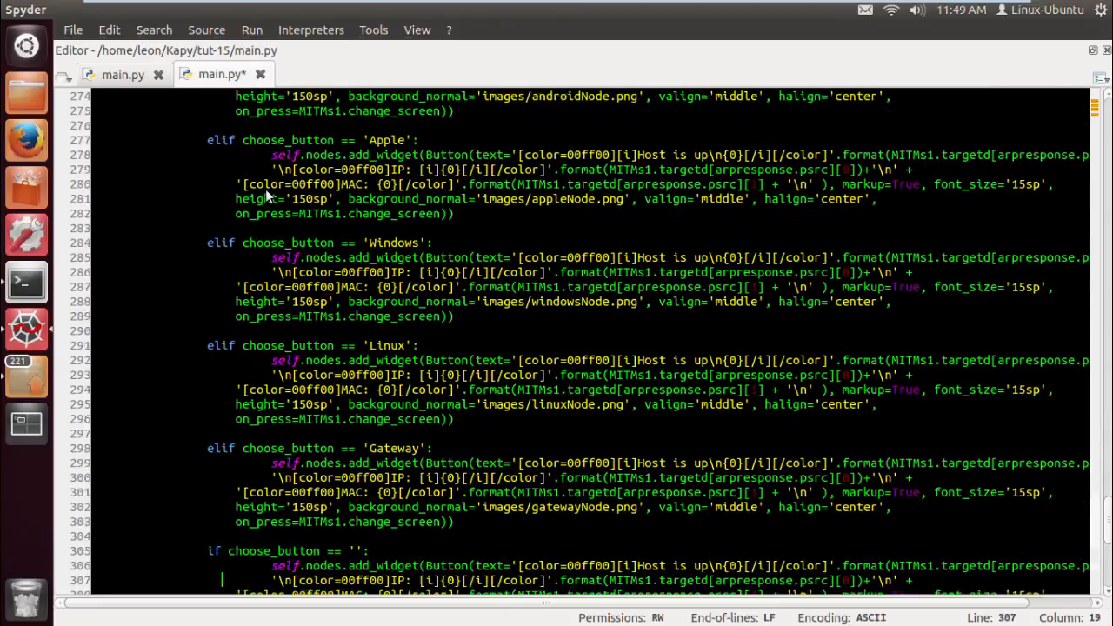
scroll(down, 3)
text(el)
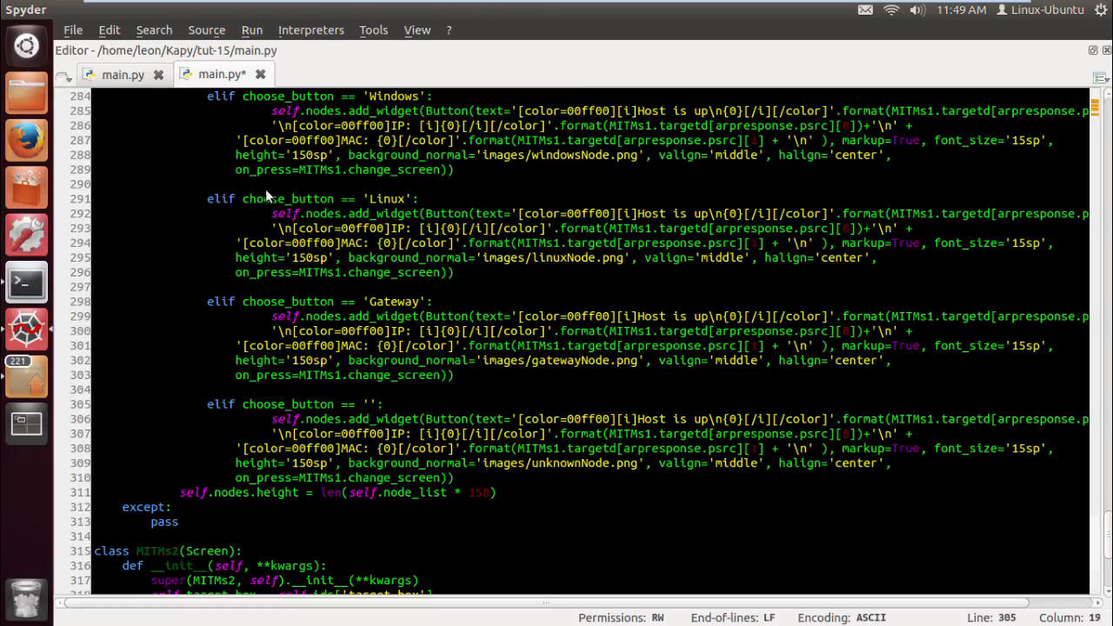
click(250, 29)
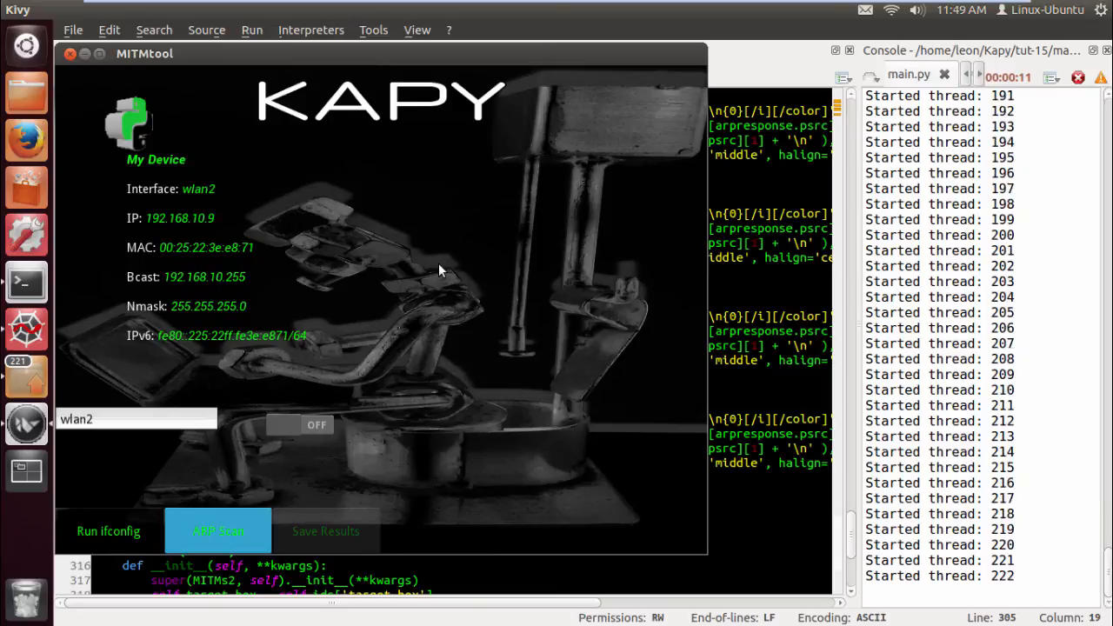
Run the ARP scan, inspect a discovered host and the Windows host's detail screens, then close MITMtool
click(217, 531)
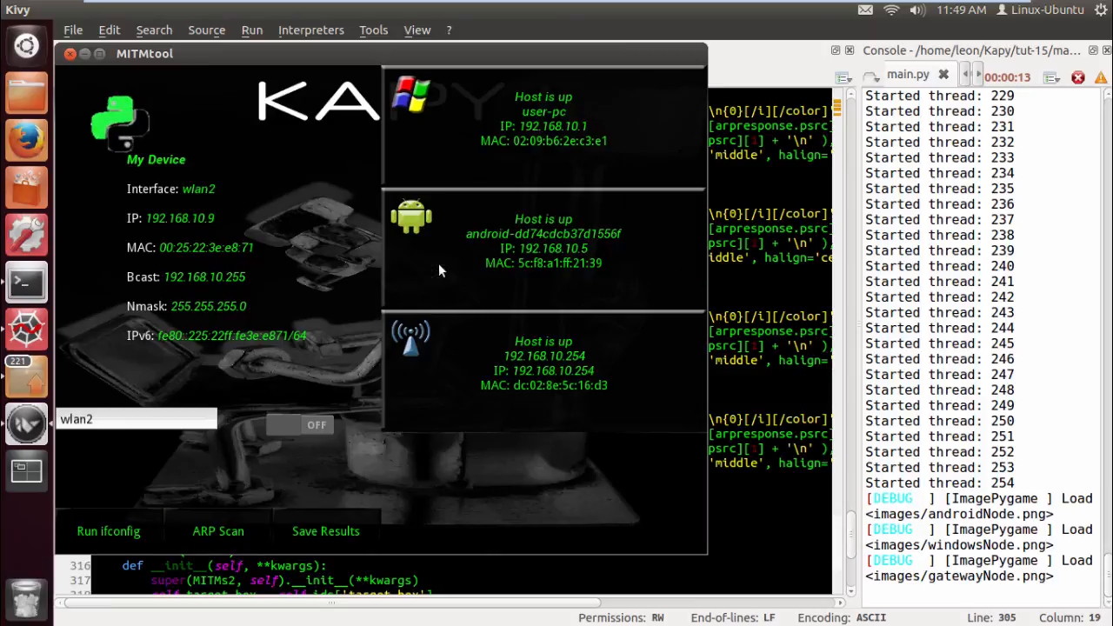
click(542, 252)
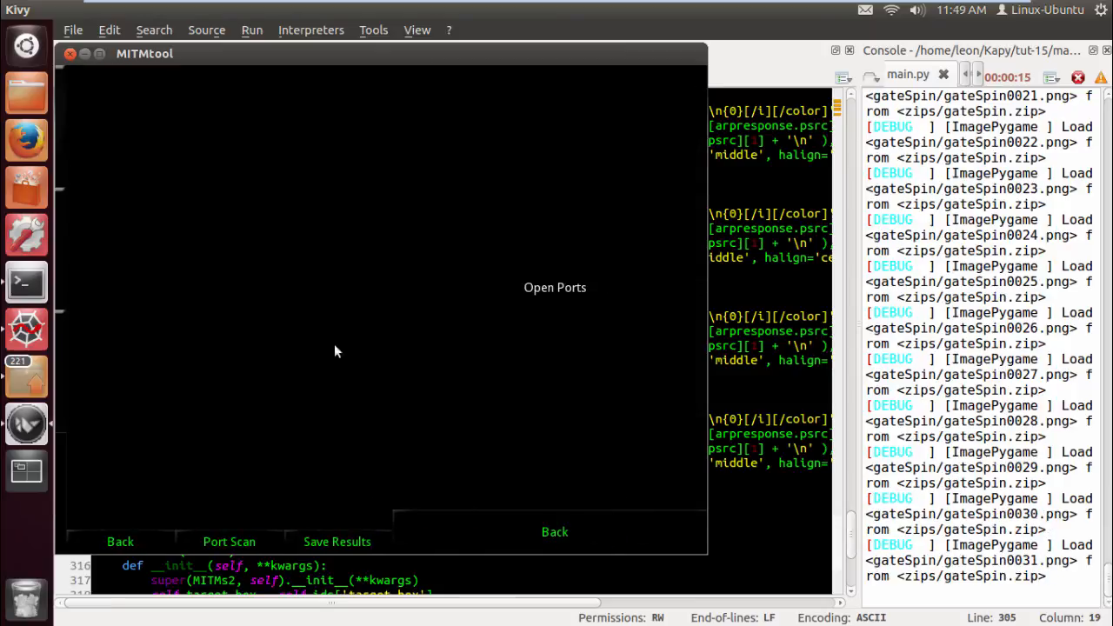
click(554, 532)
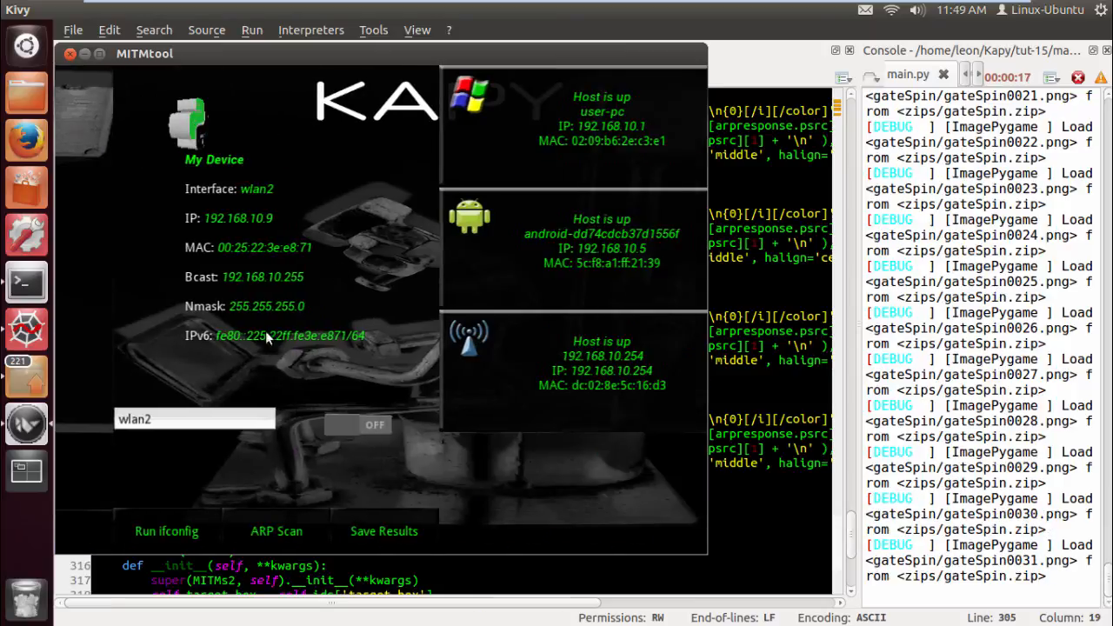
click(572, 126)
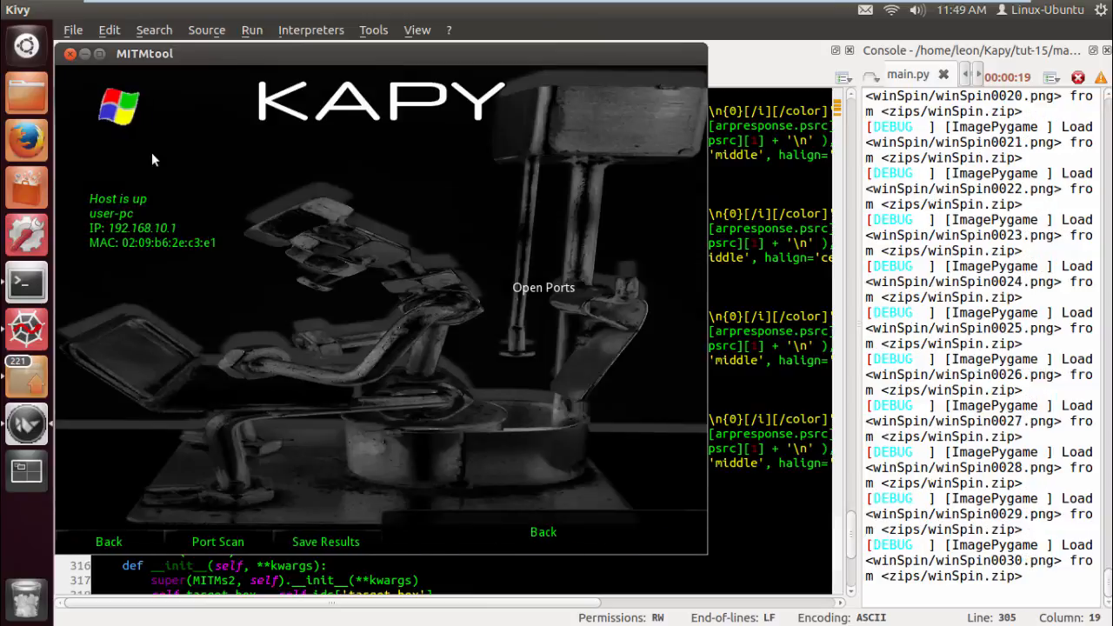
mouse_move(122, 548)
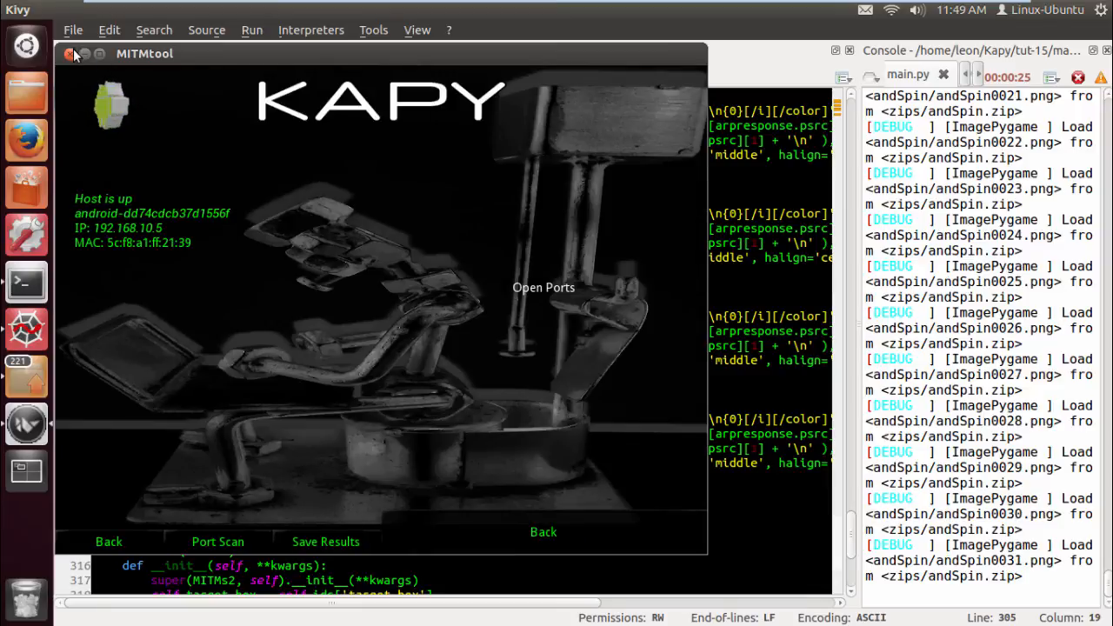
click(70, 53)
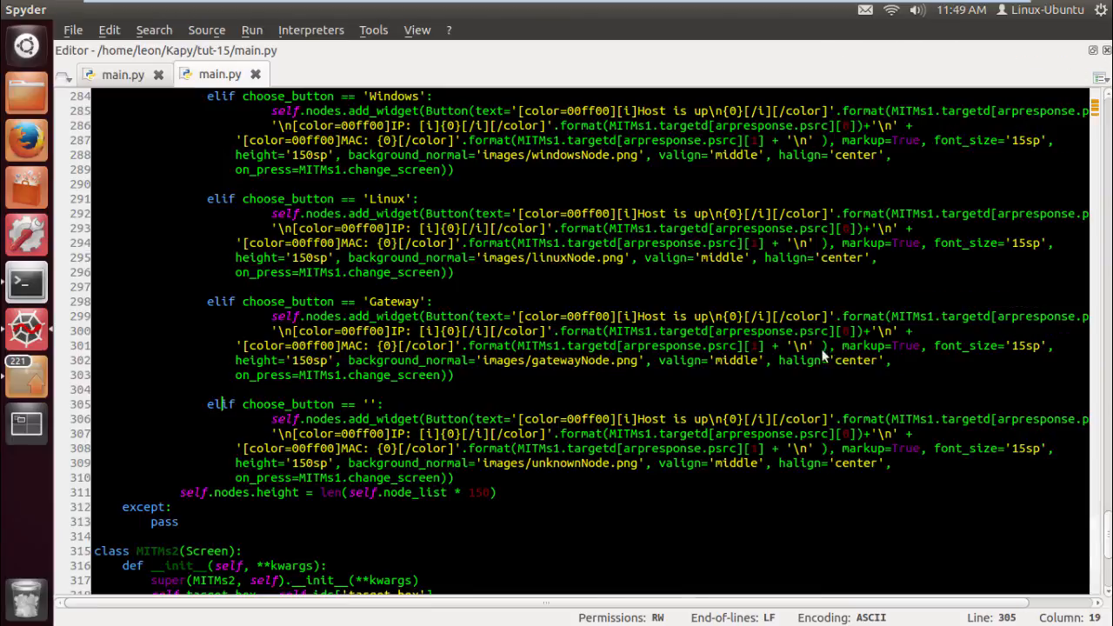
scroll(up, 3)
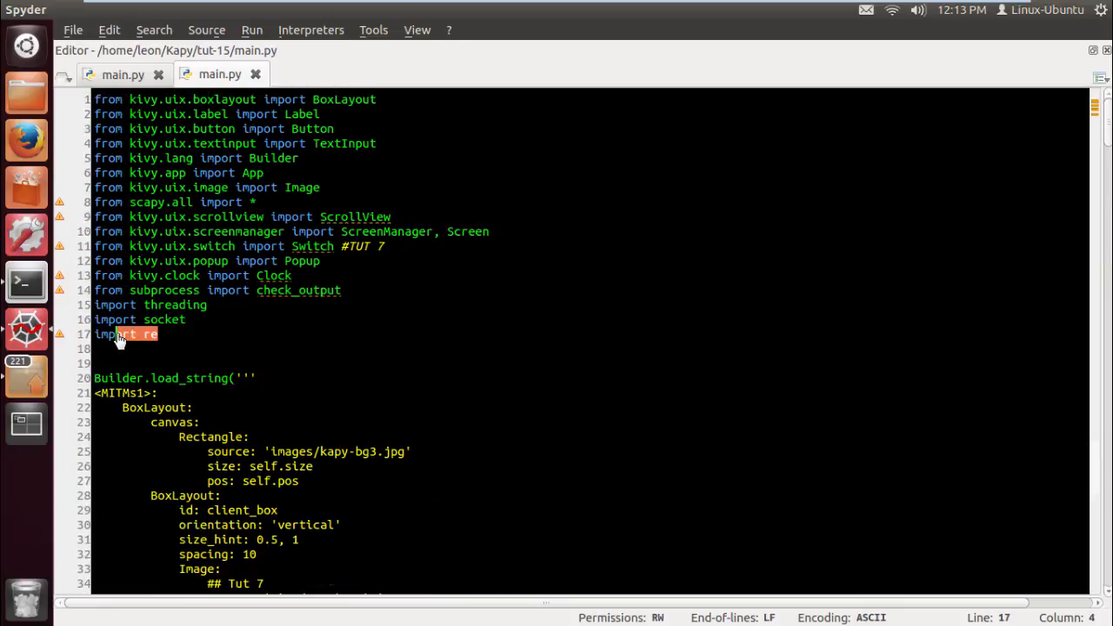
scroll(down, 3)
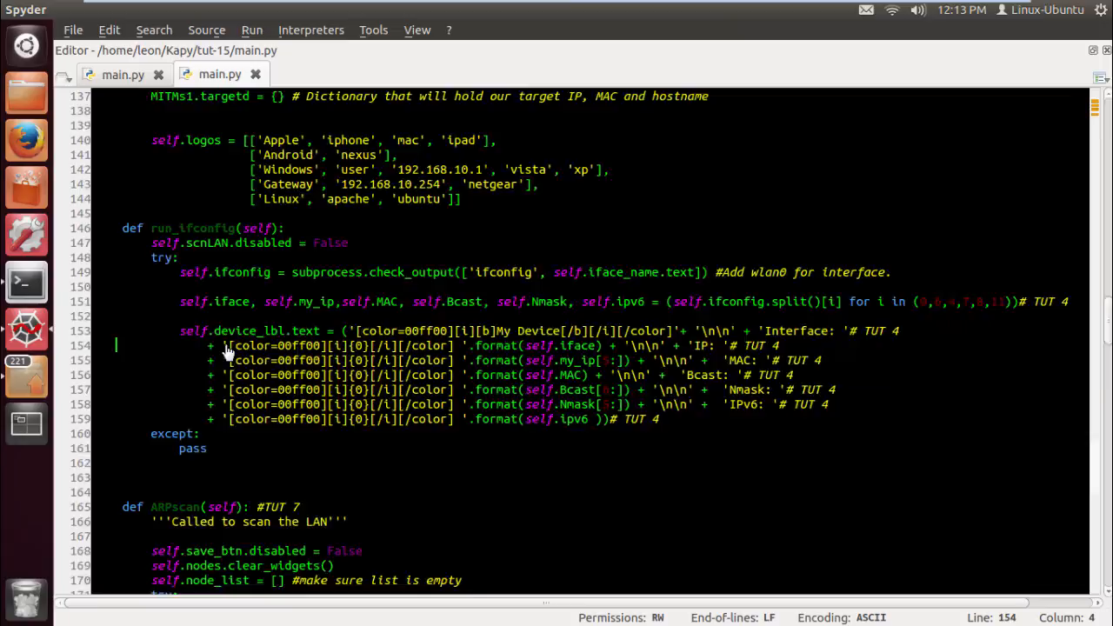
scroll(down, 3)
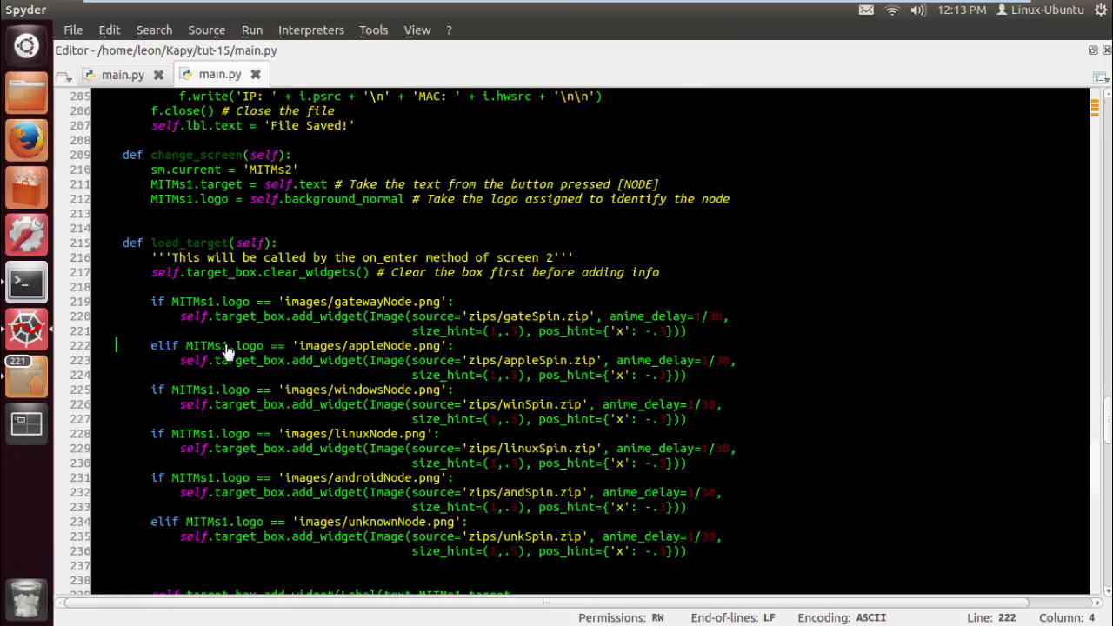
scroll(down, 3)
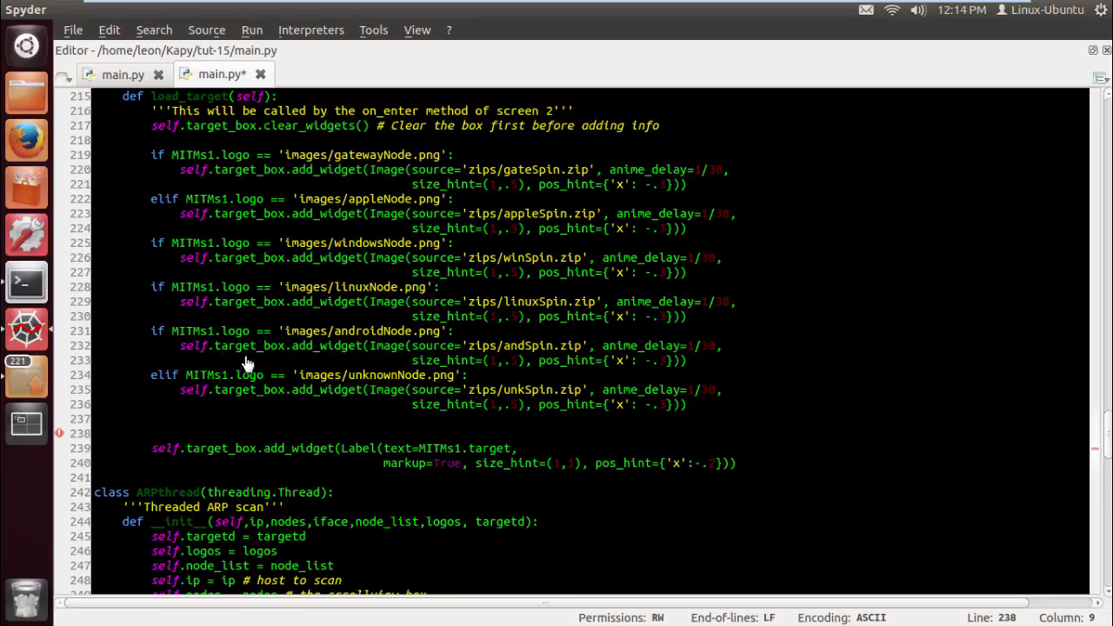
Add 'for i in MITMs1.targetd:' with an 'if re.findall('\\b'+i+'\\b', MITMs1.target)' whole-word test in load_target
text(for i in)
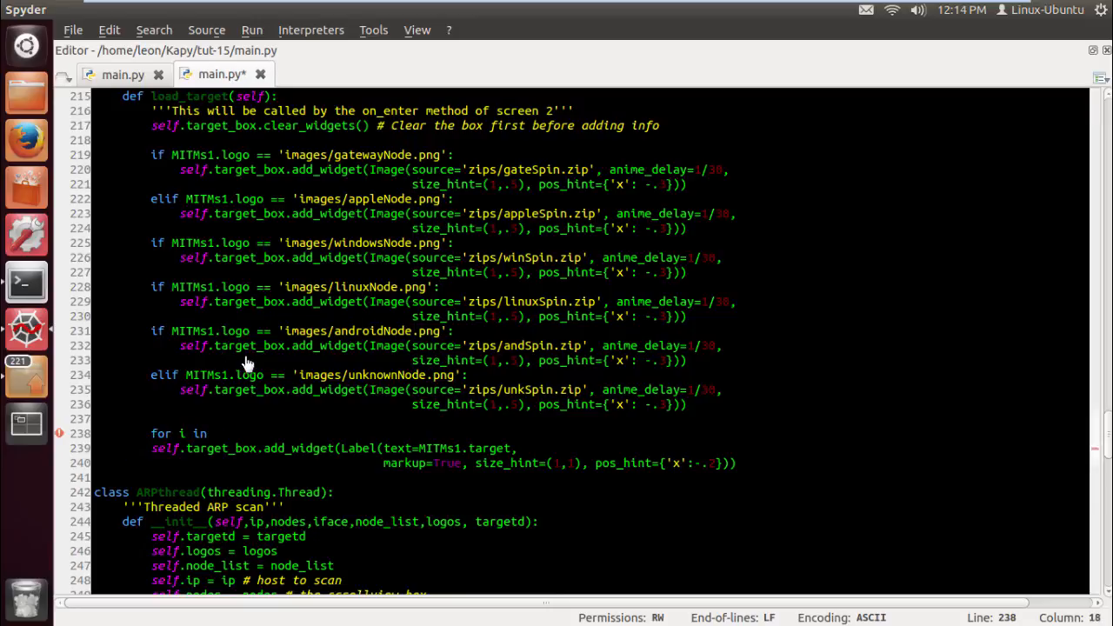
text(MITMs)
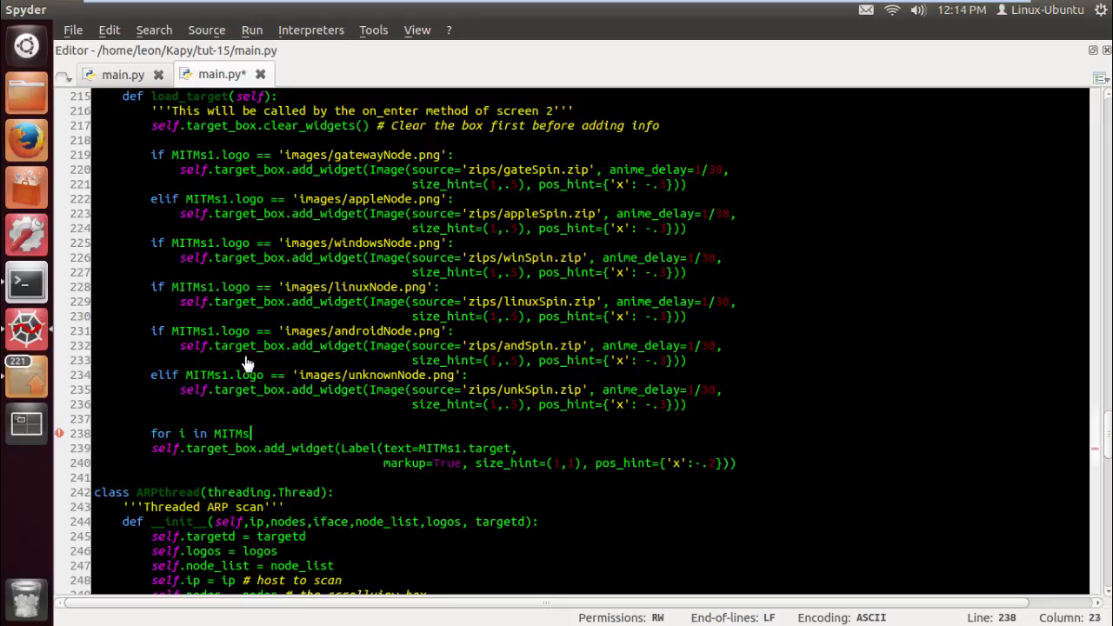
text(.targetd:)
text(if)
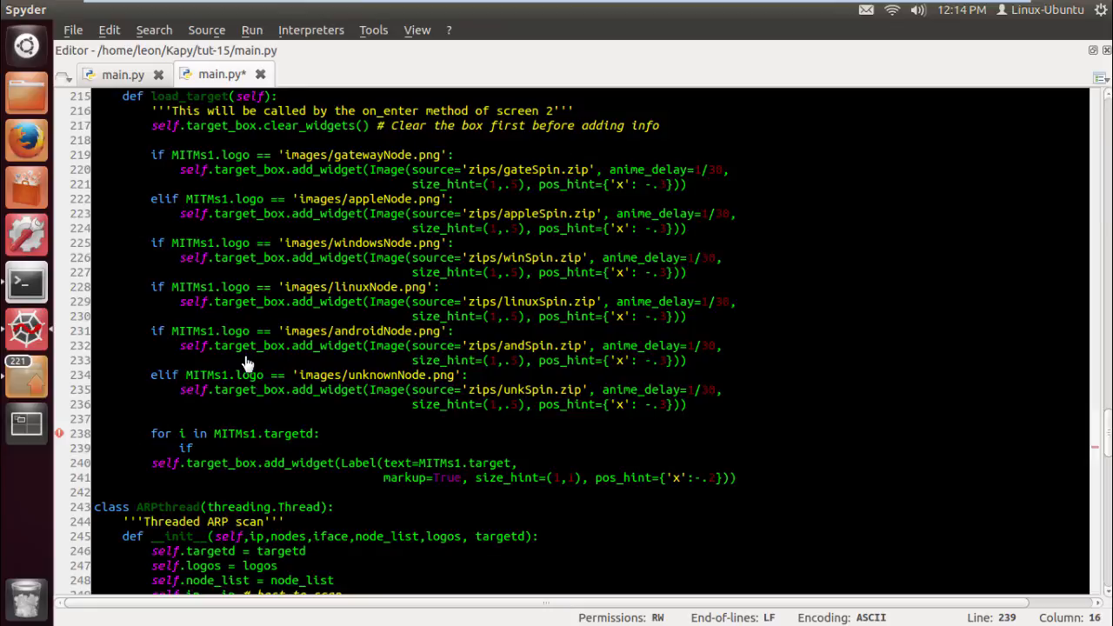
text(re.findall)
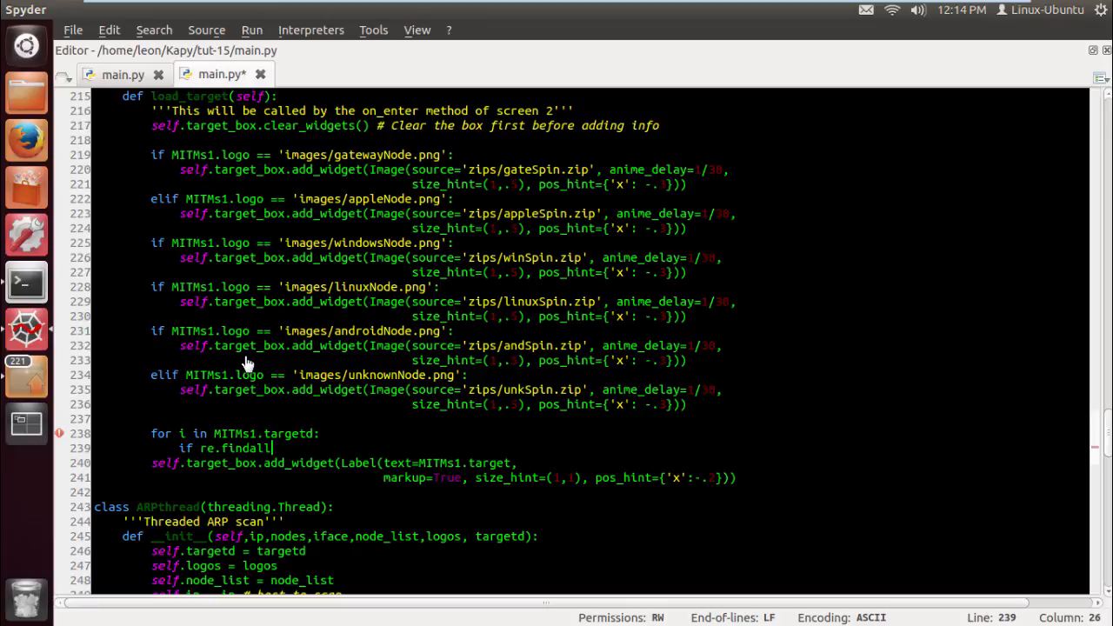
text(''))
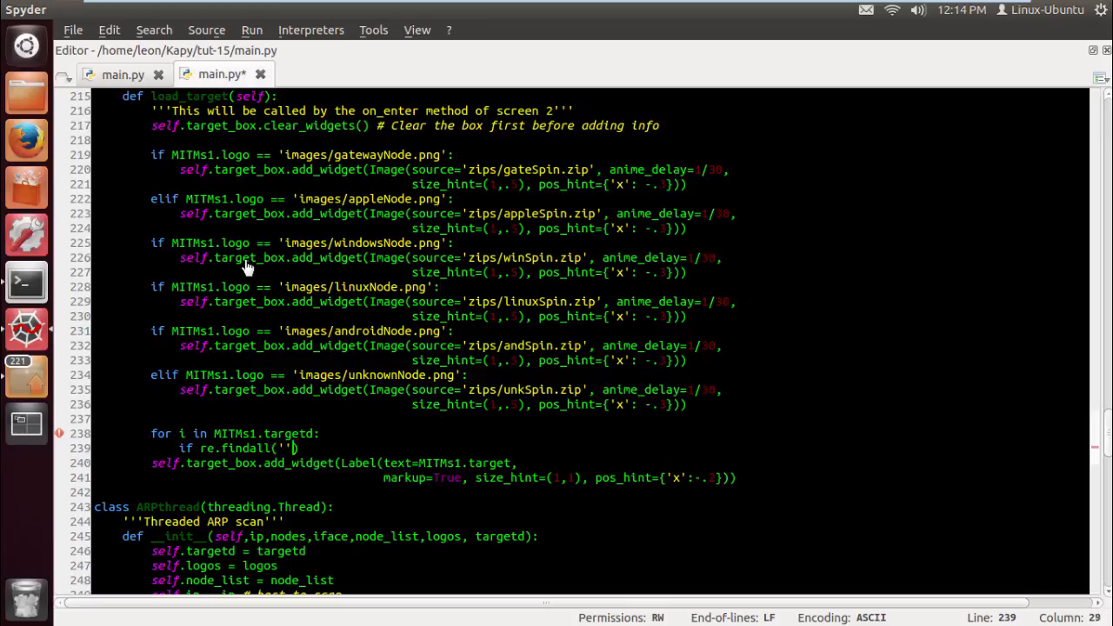
text(\b'+i+)
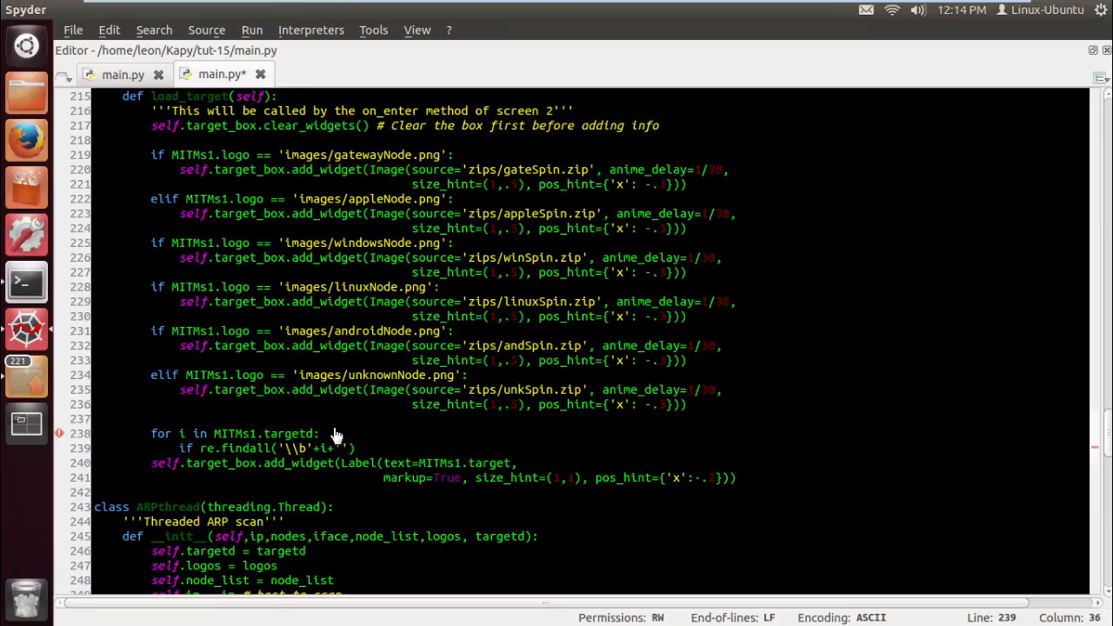
text(\\b')
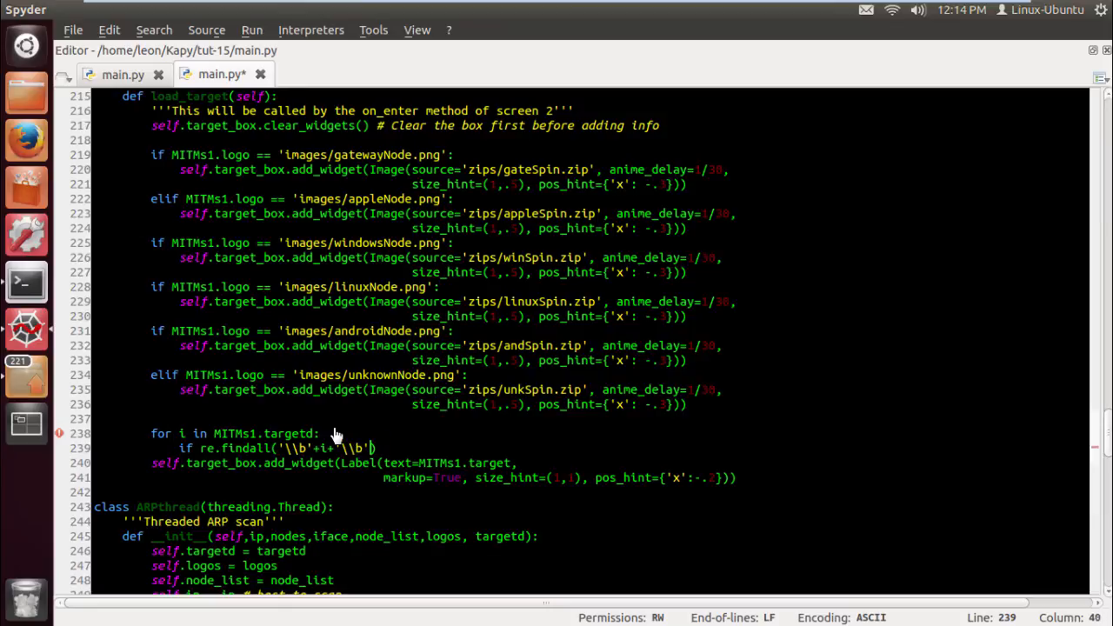
text(, MITMs)
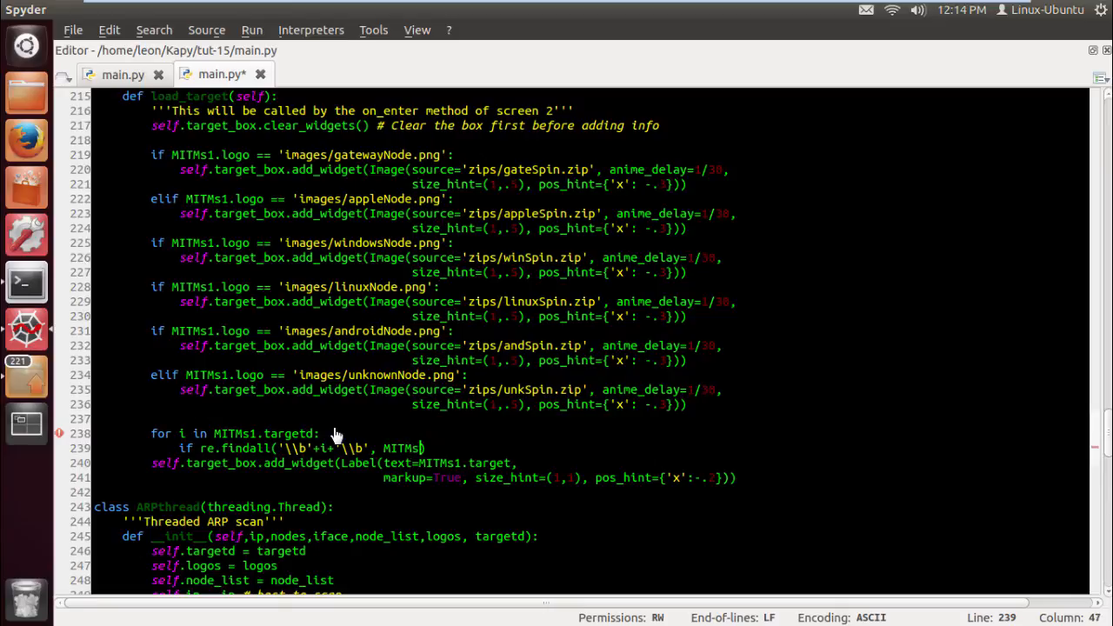
text(1.))
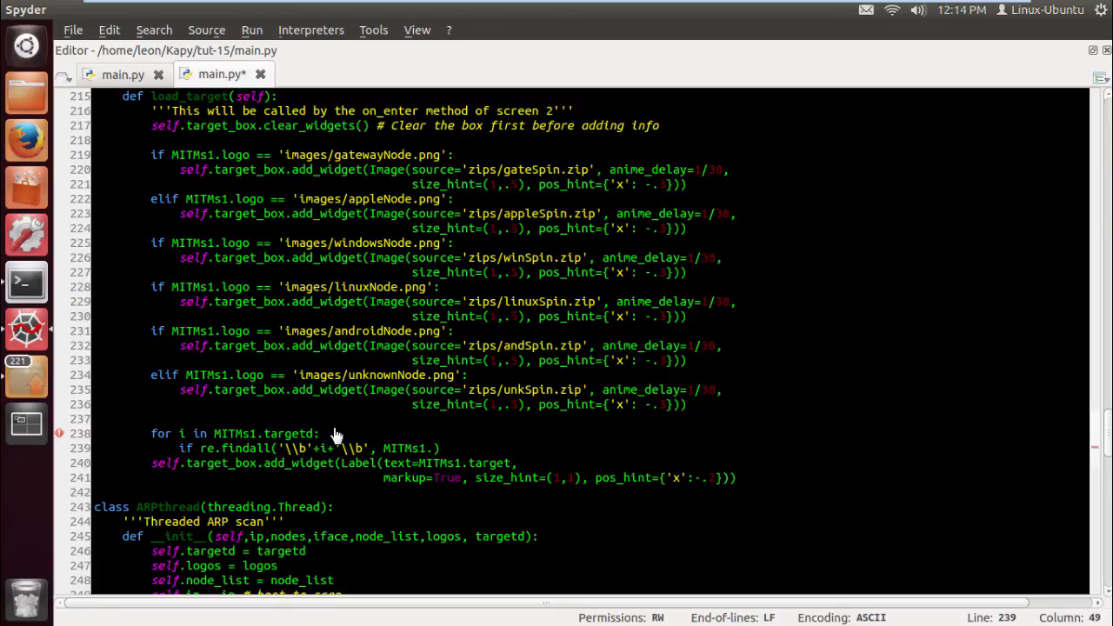
text(targetd)
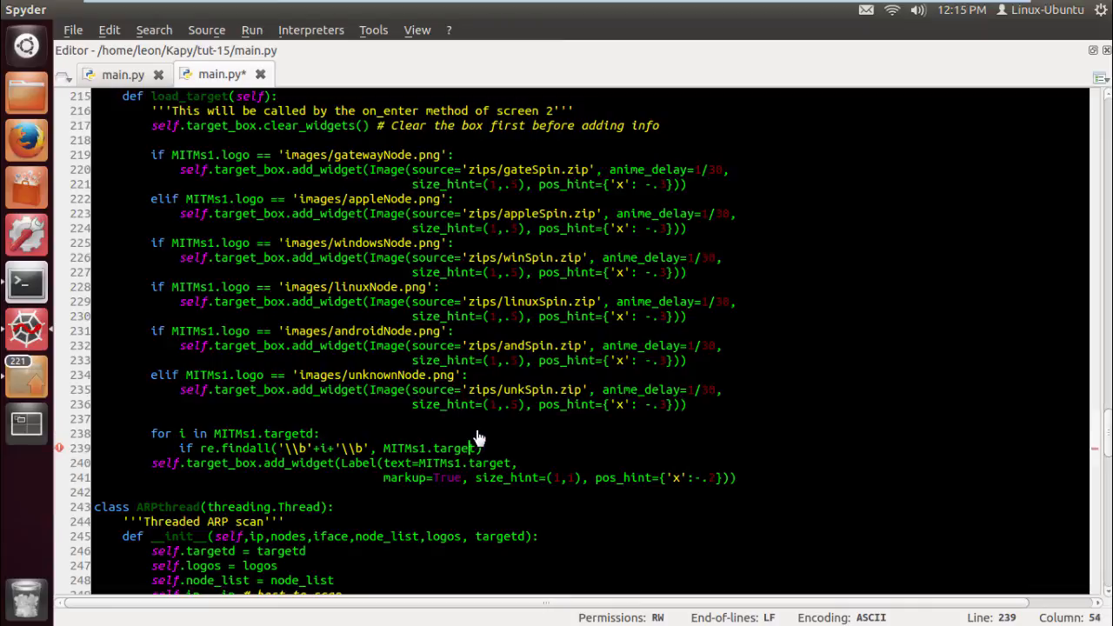
double_click(426, 449)
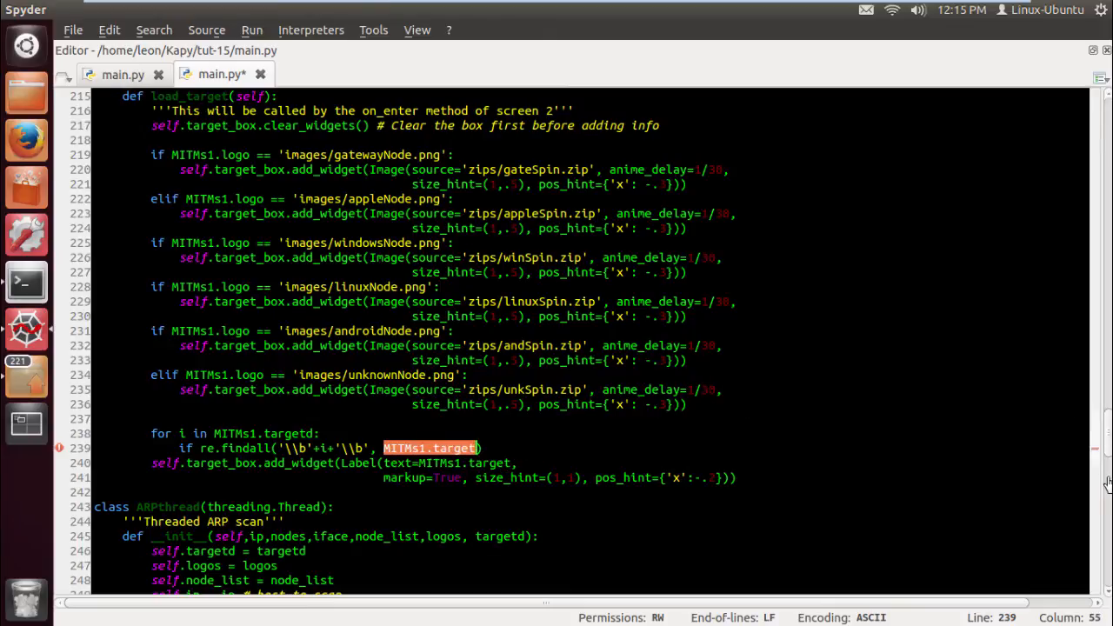
Scroll through main.py to review the code around the new loop
scroll(up, 3)
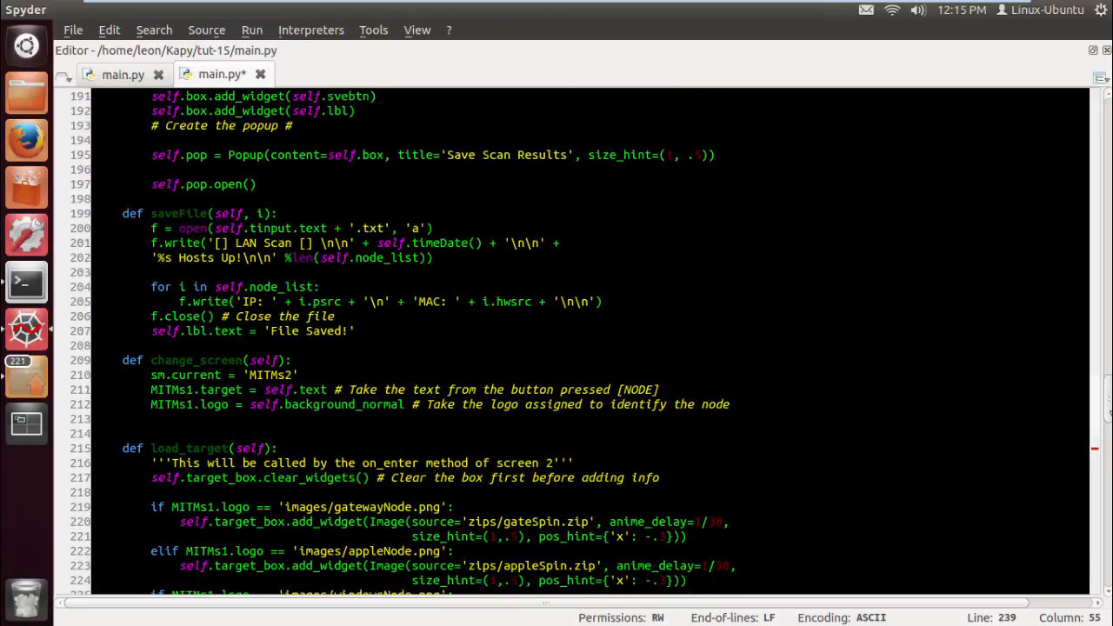
scroll(up, 3)
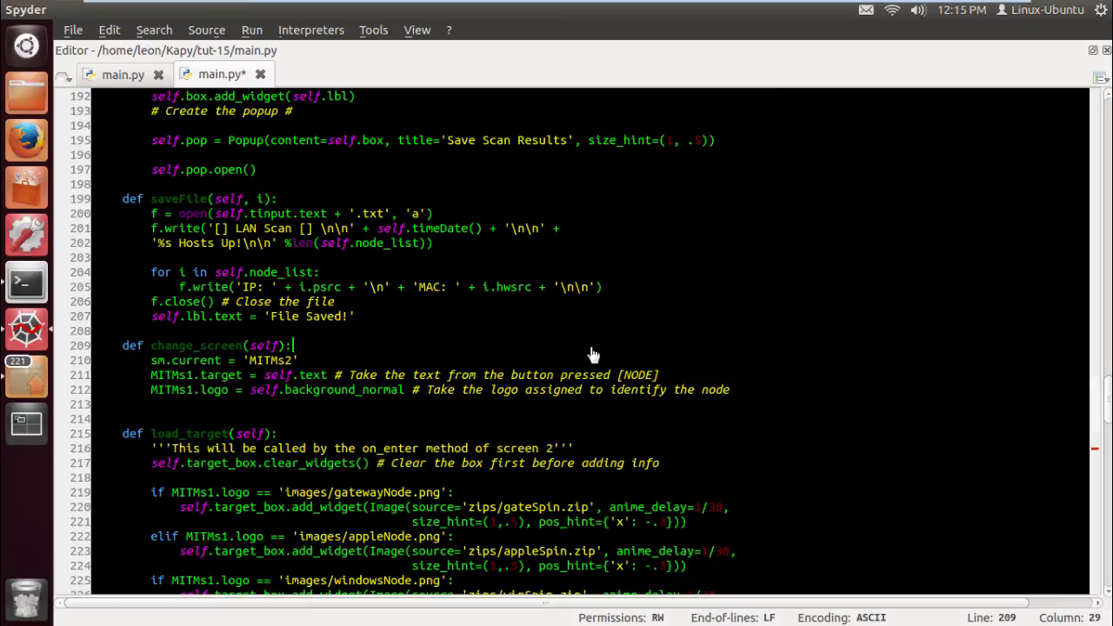
scroll(up, 3)
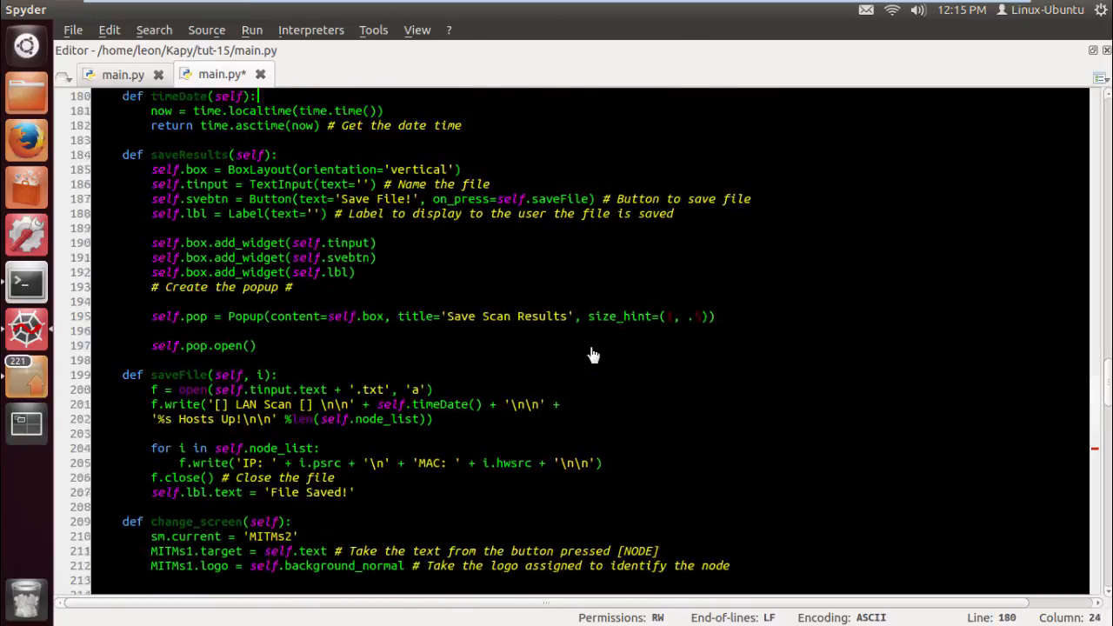
scroll(up, 3)
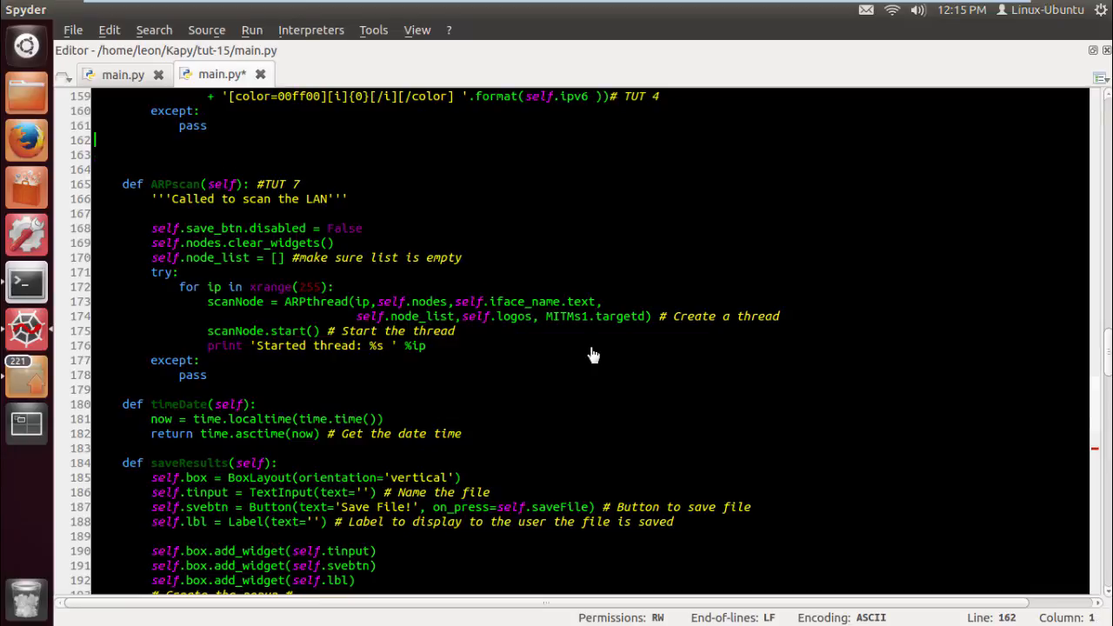
scroll(up, 3)
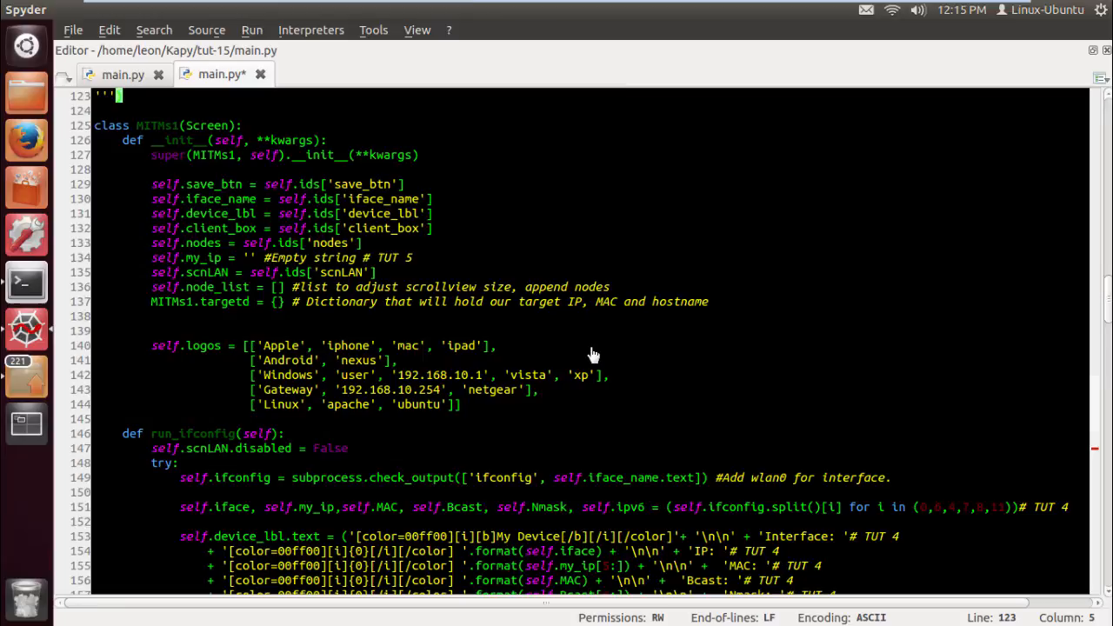
scroll(down, 3)
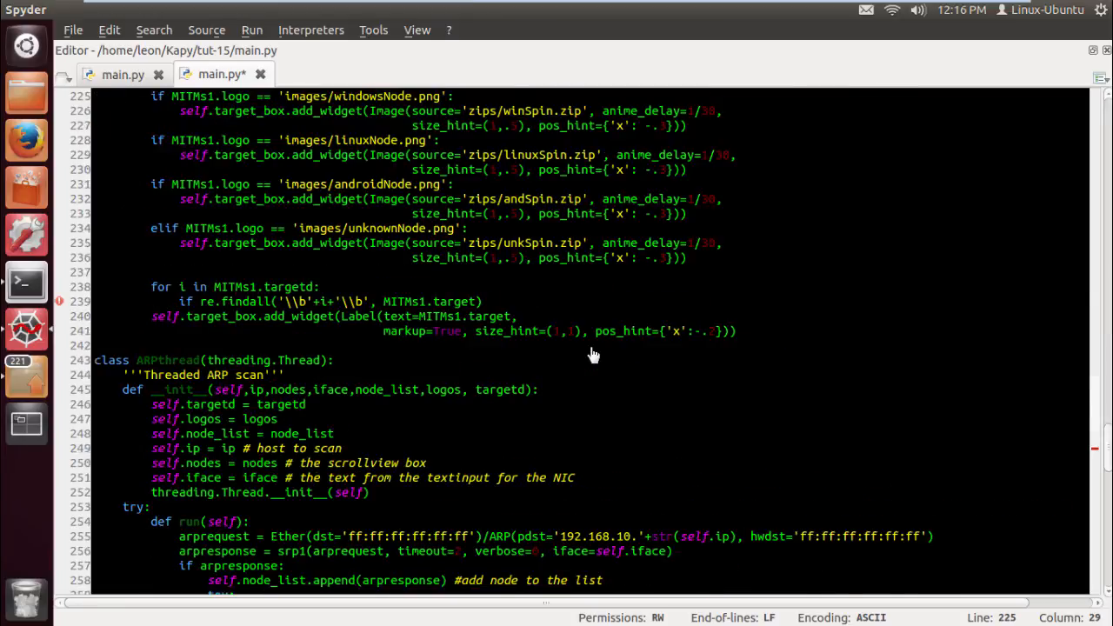
scroll(down, 3)
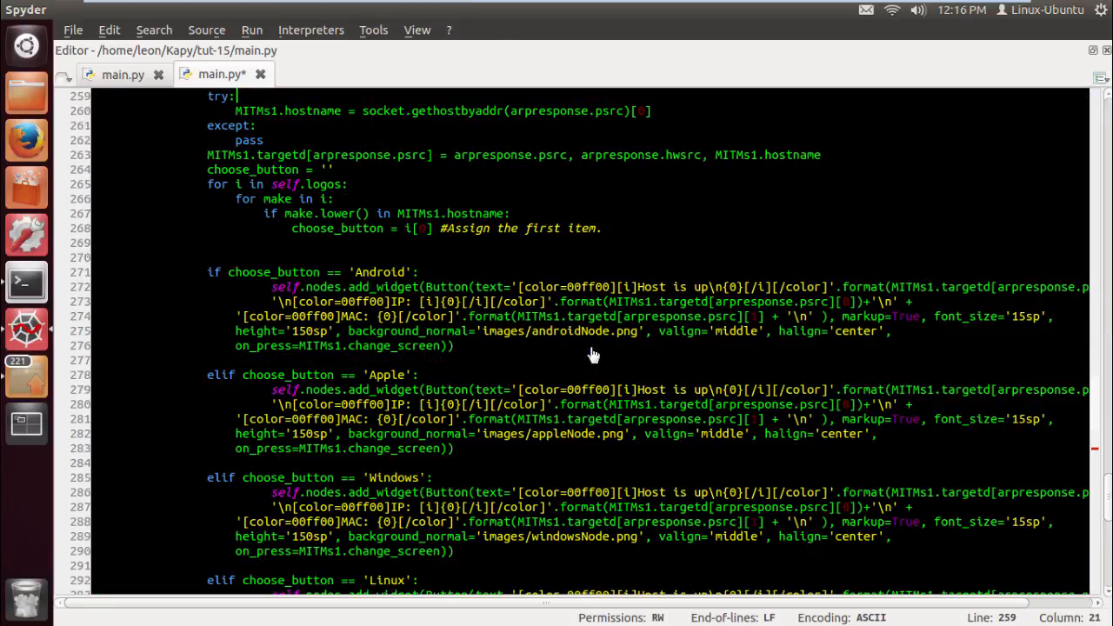
scroll(up, 3)
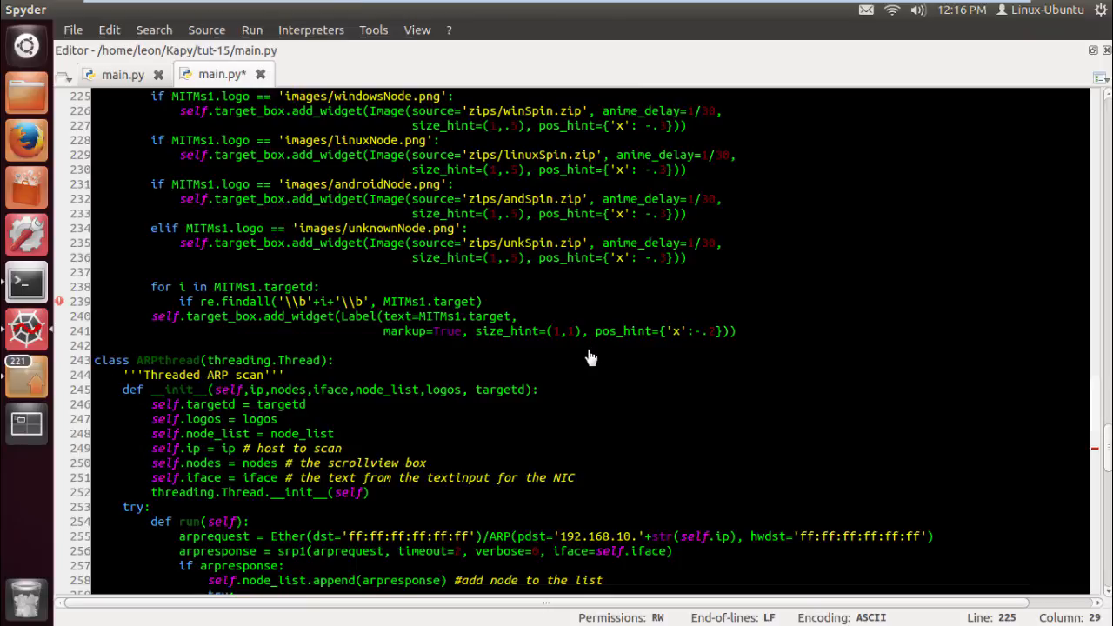
mouse_move(476, 306)
text(:)
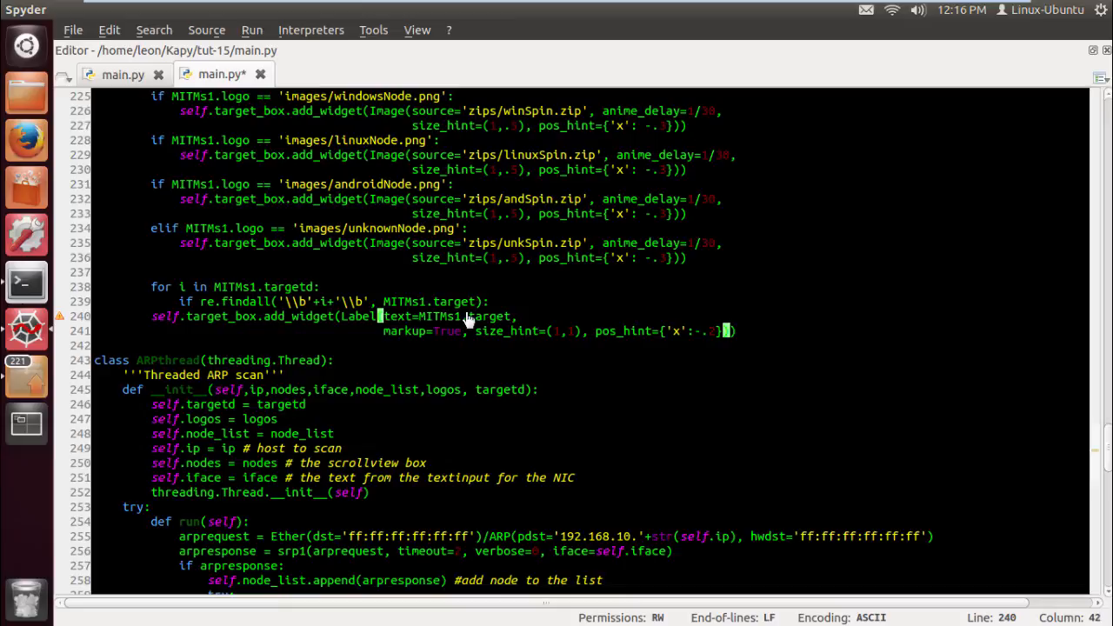
mouse_move(421, 326)
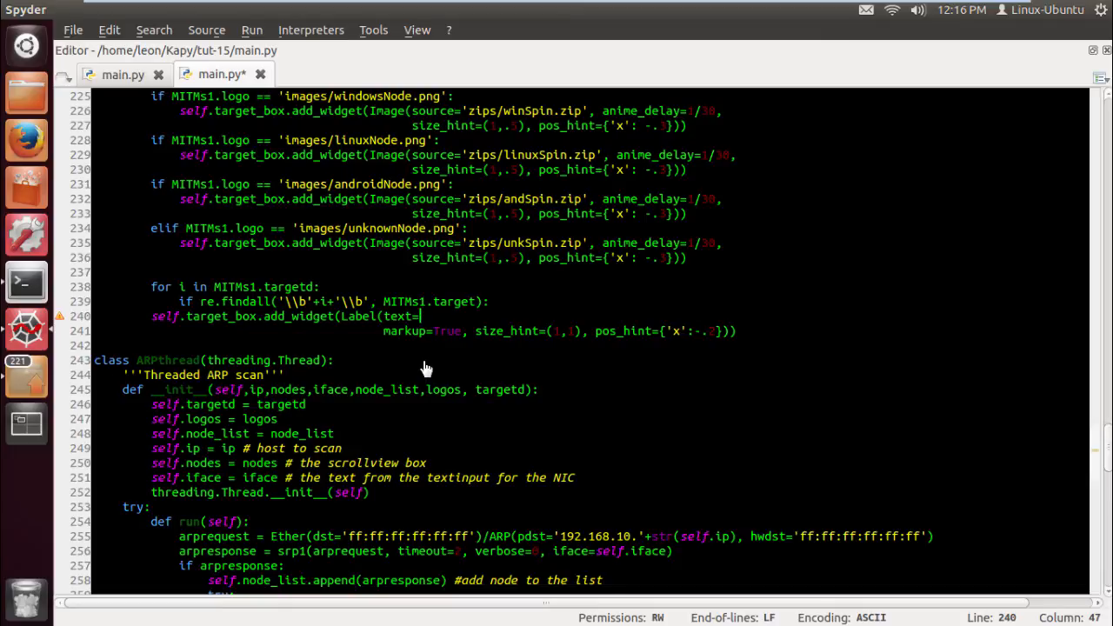
Write the label text '[color=00ff00]IP: {0}[/color]' as a green IP entry
text(')
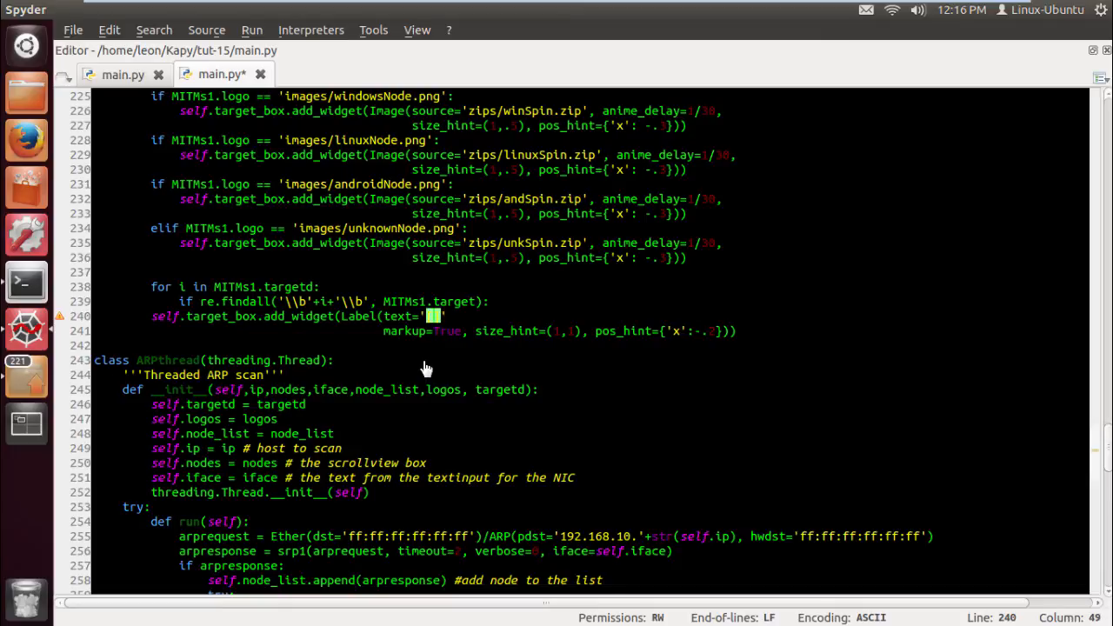
text([color])
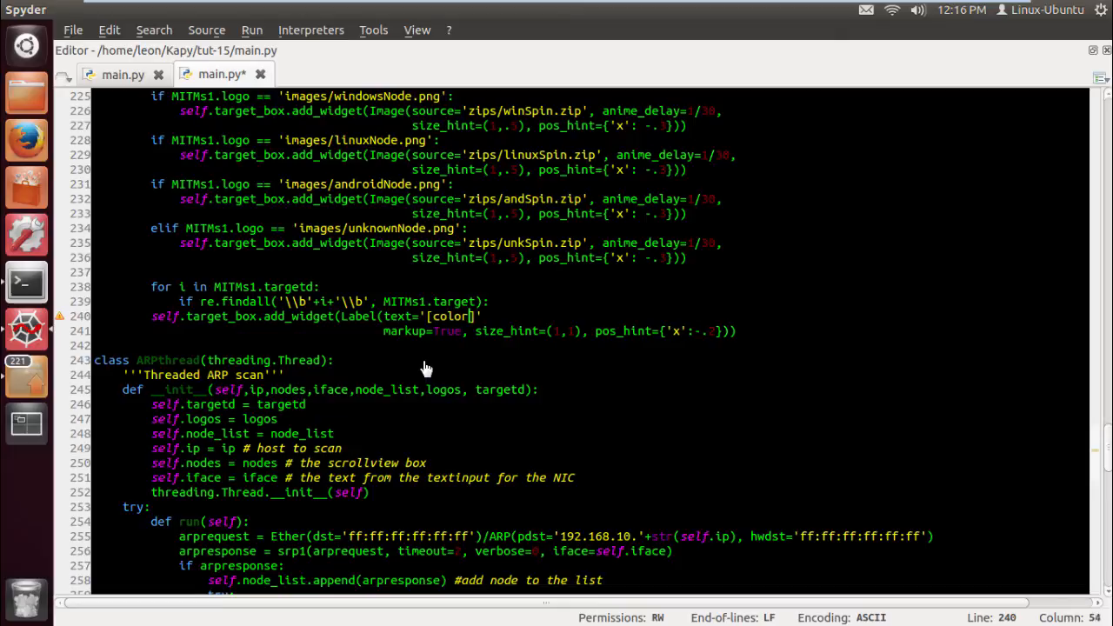
text(00)
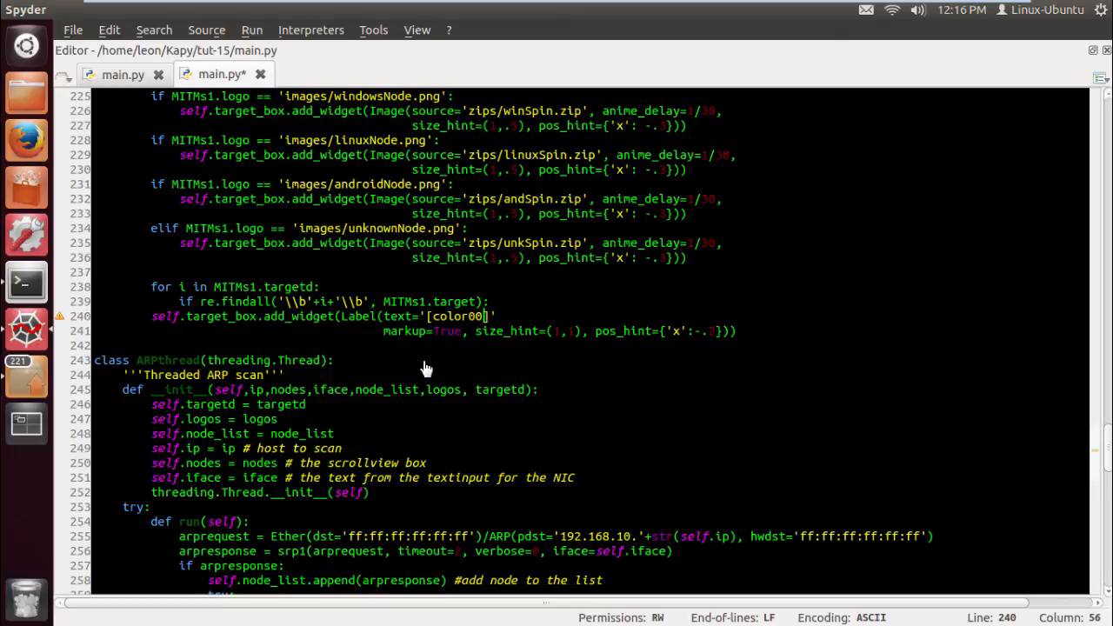
key(BackSpace)
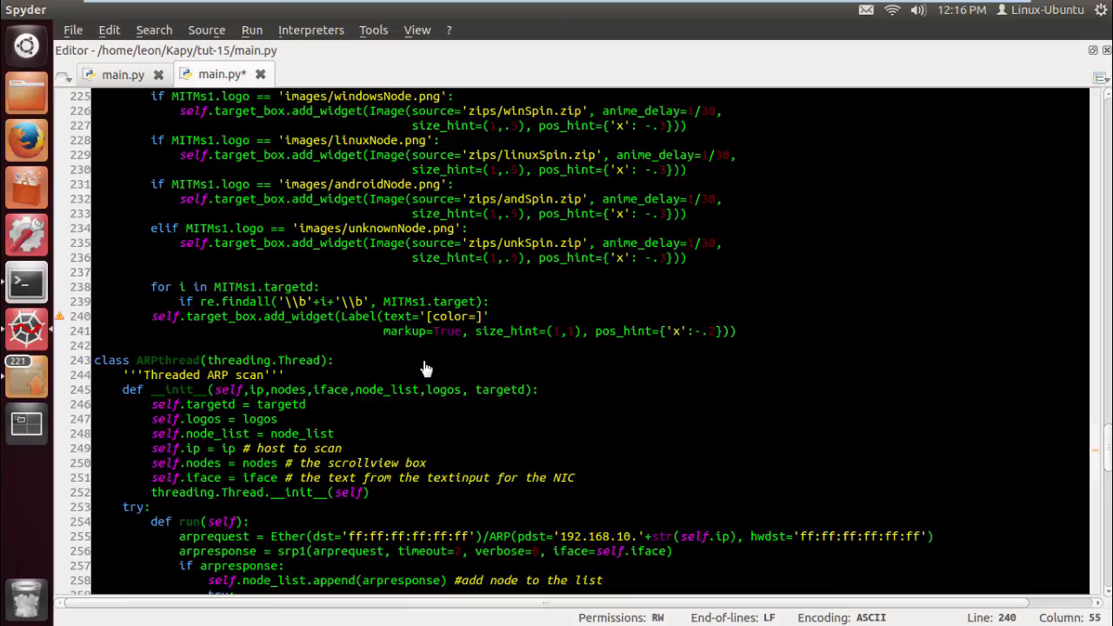
text(00fff00])
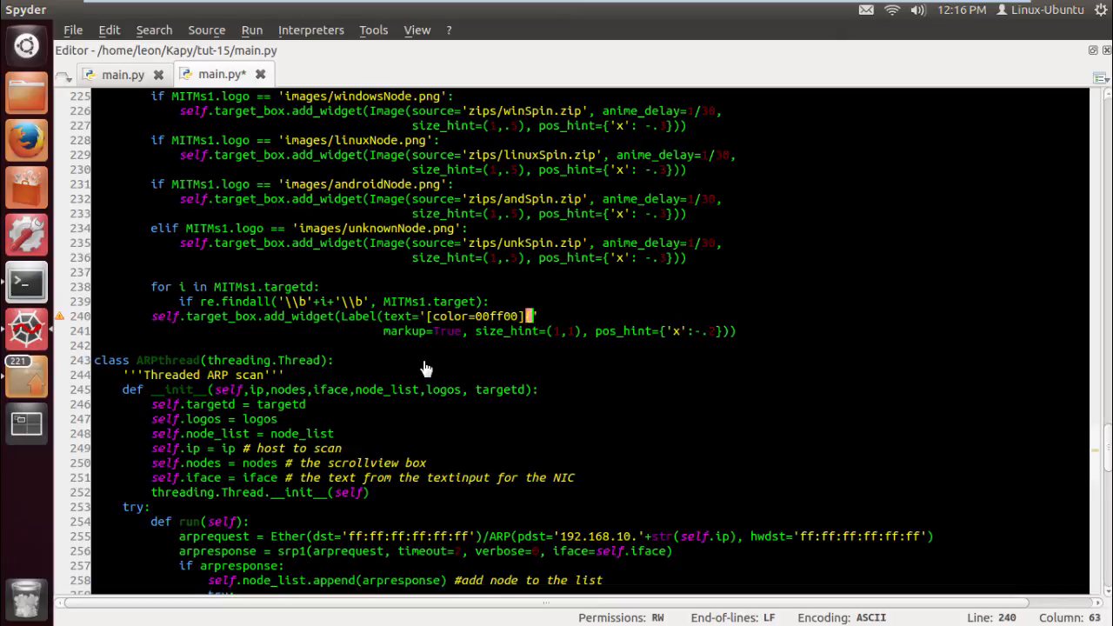
text({0})
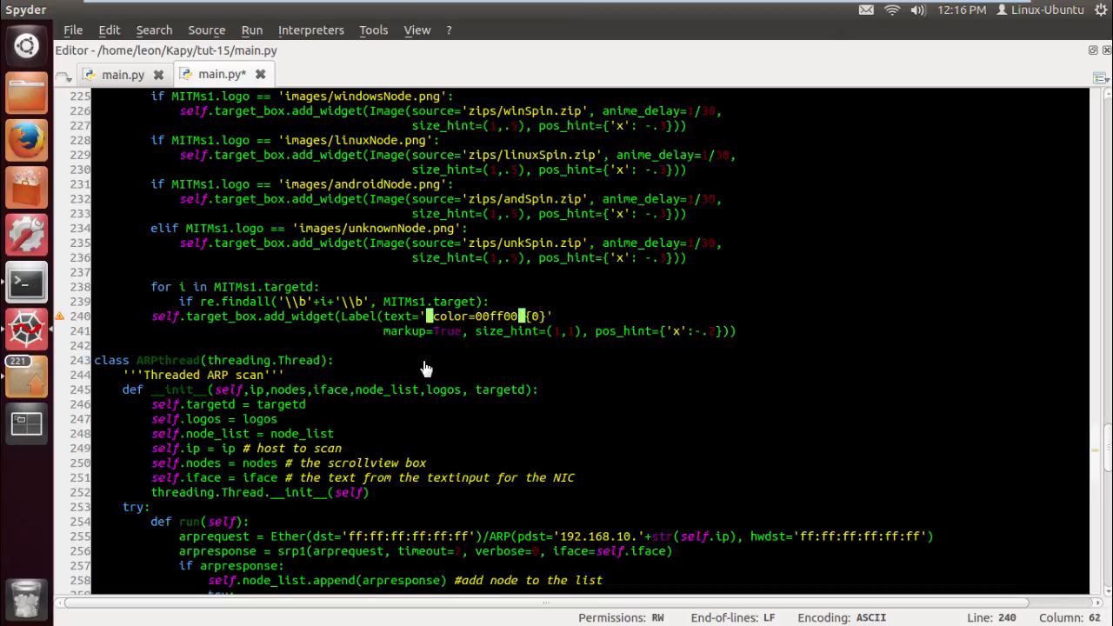
text([IP)
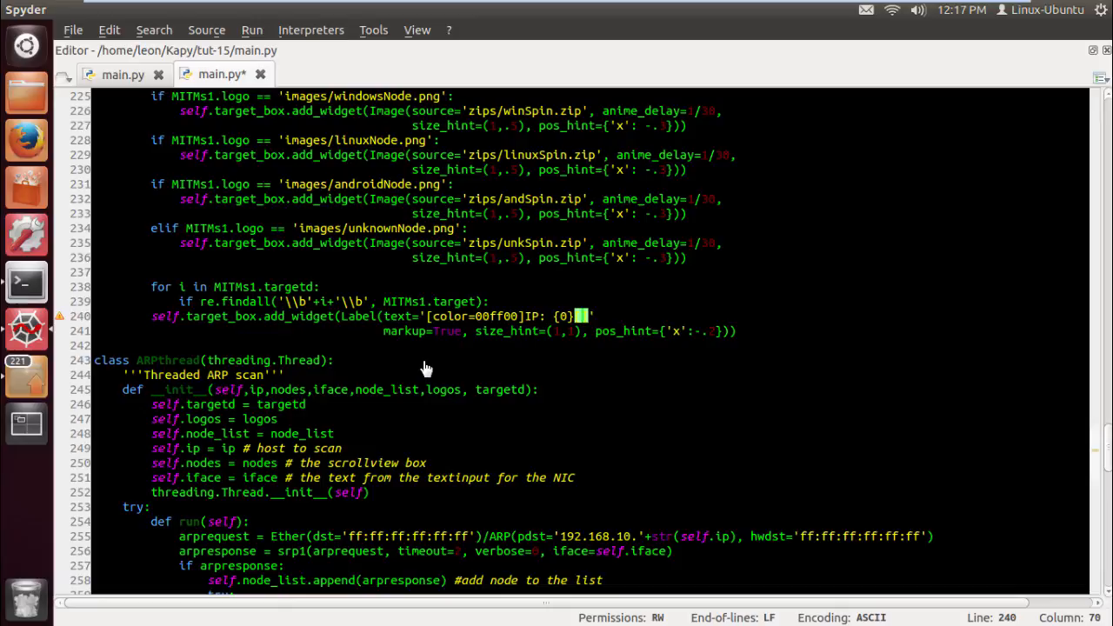
text([COLOR])
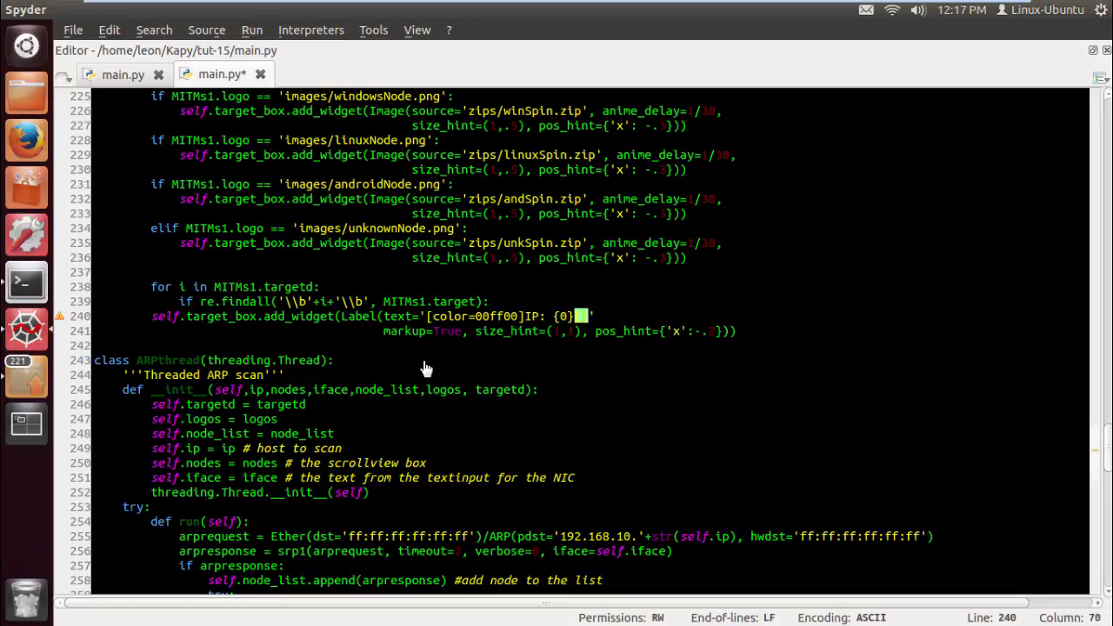
text(/color)
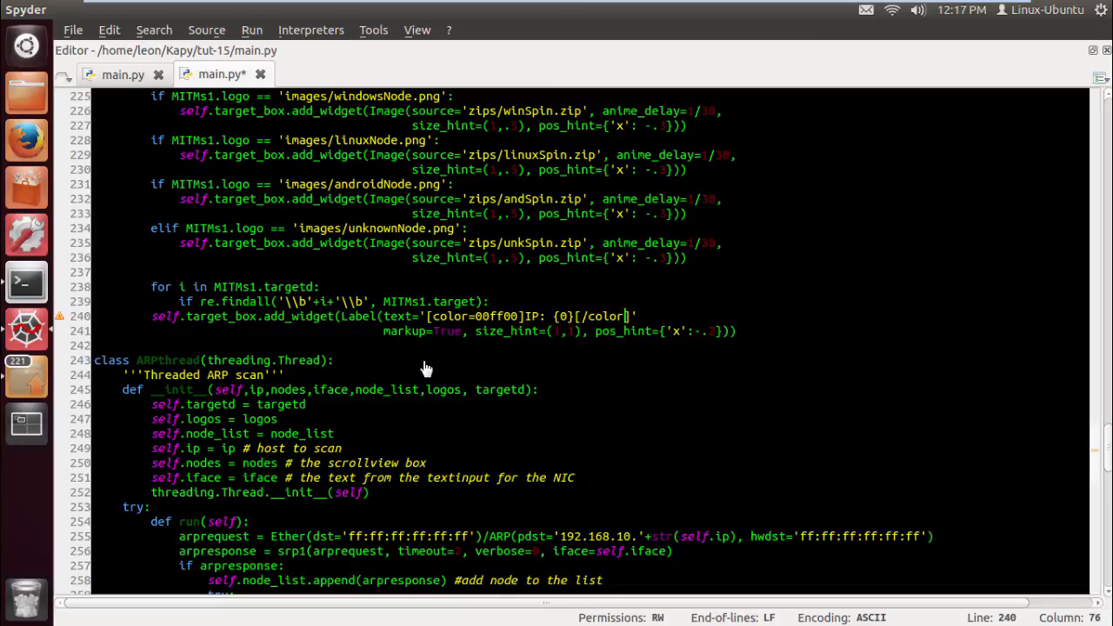
Format the IP entry with the matched target's first field, .format(MITMs1.targetd[i][0])
text(.format()
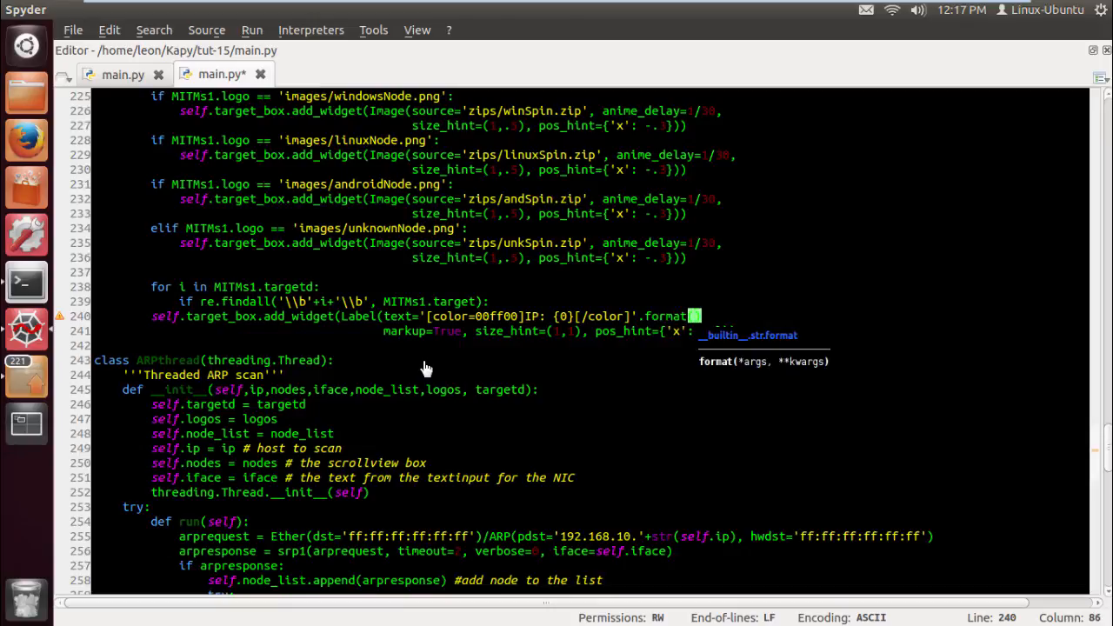
text(MITMs1.targ)
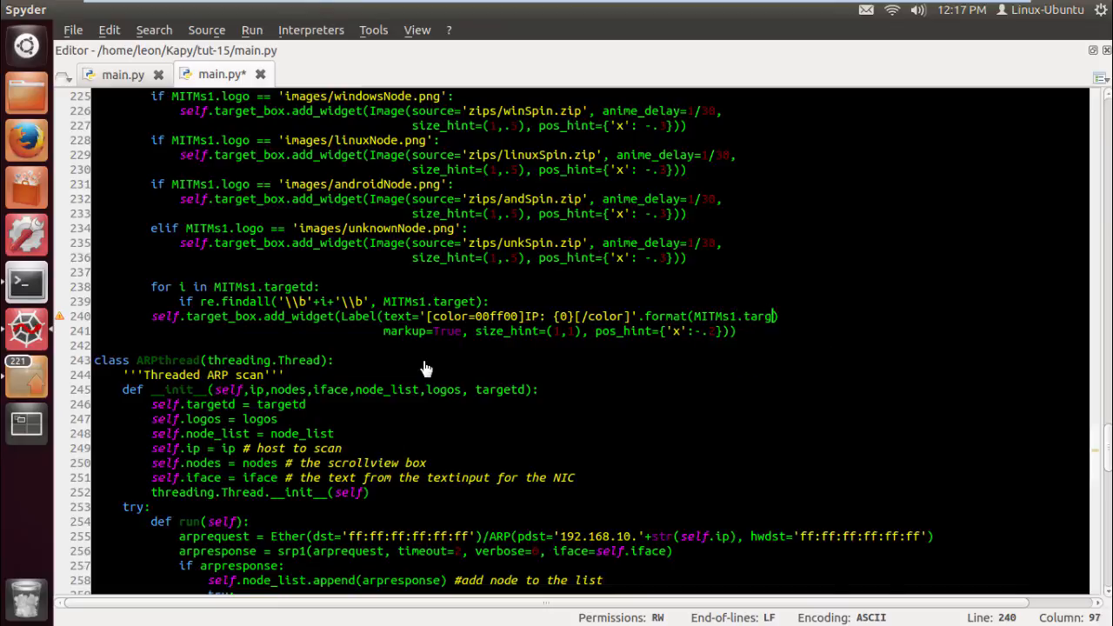
text(td[]))
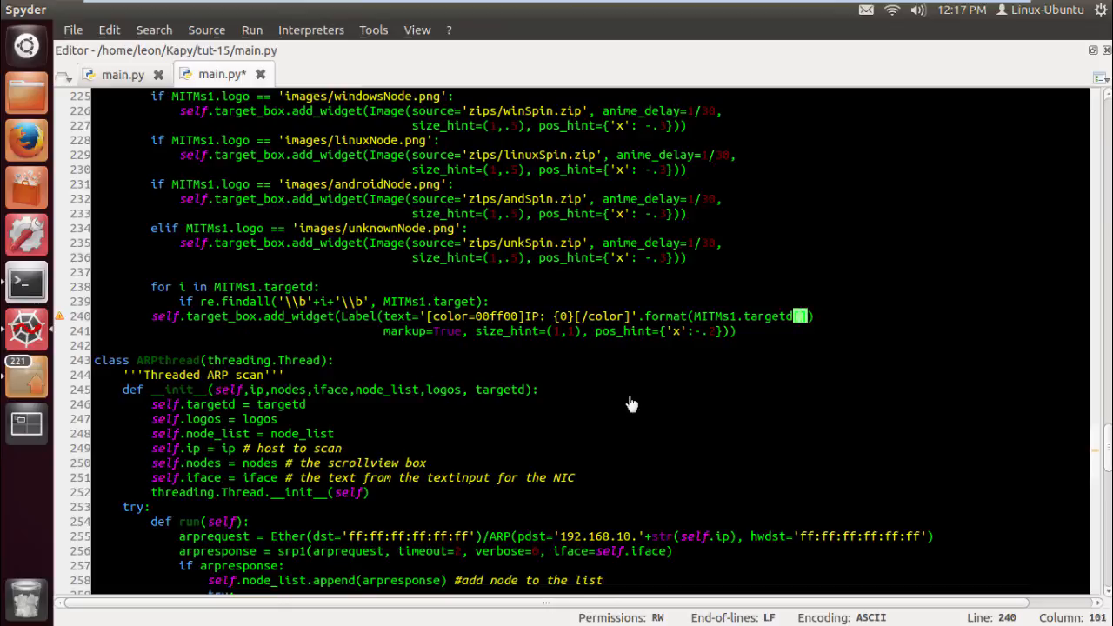
text([i])
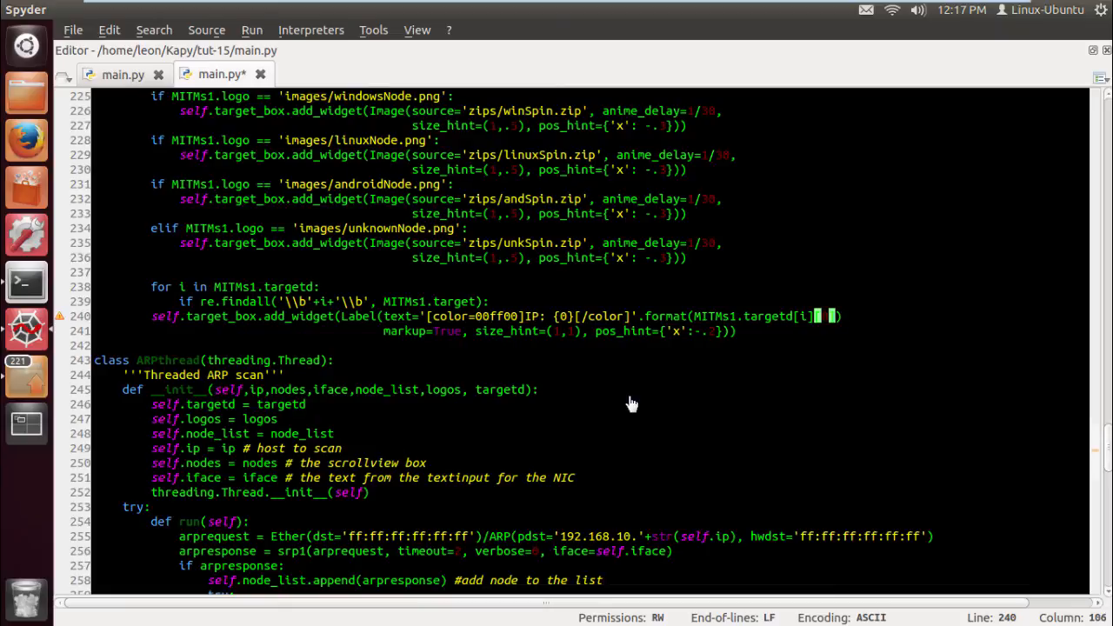
text())
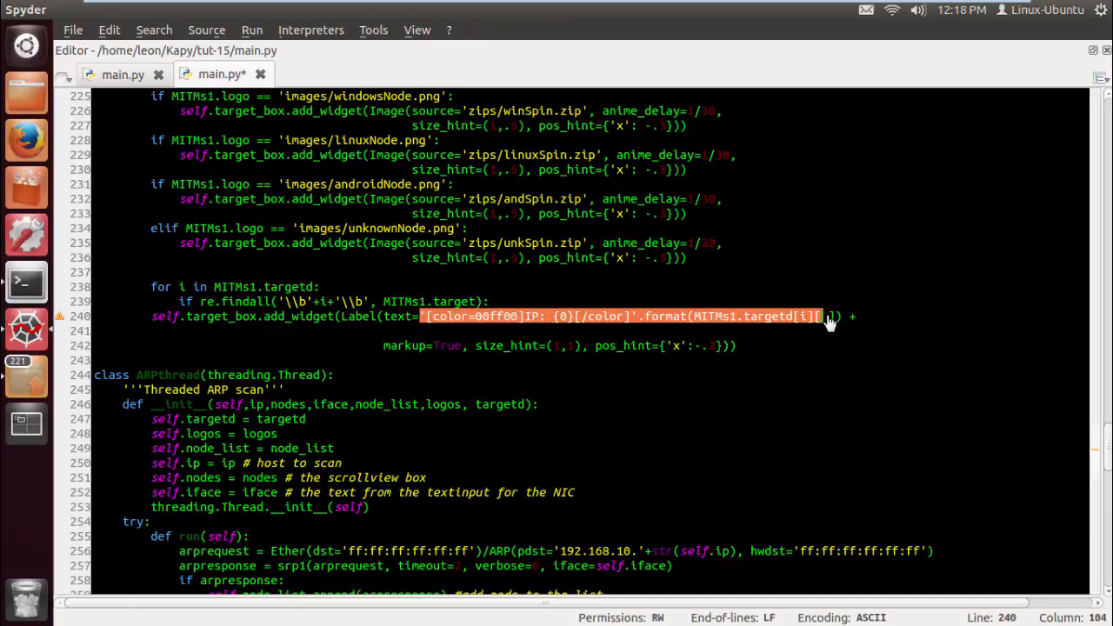
Copy the colored IP string to build the green MAC and hostname entries from targetd[i][1] and [2]
right_click(826, 316)
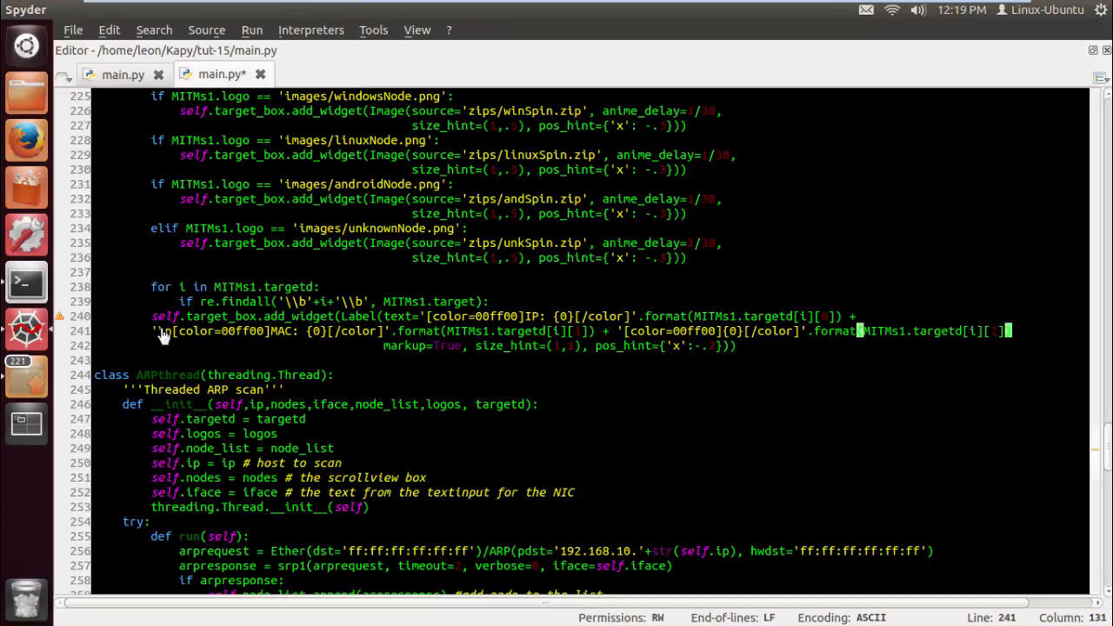
Break the label's text pieces and markup=True onto aligned separate lines and run main.py, hitting an IndentationError at line 240
text(,)
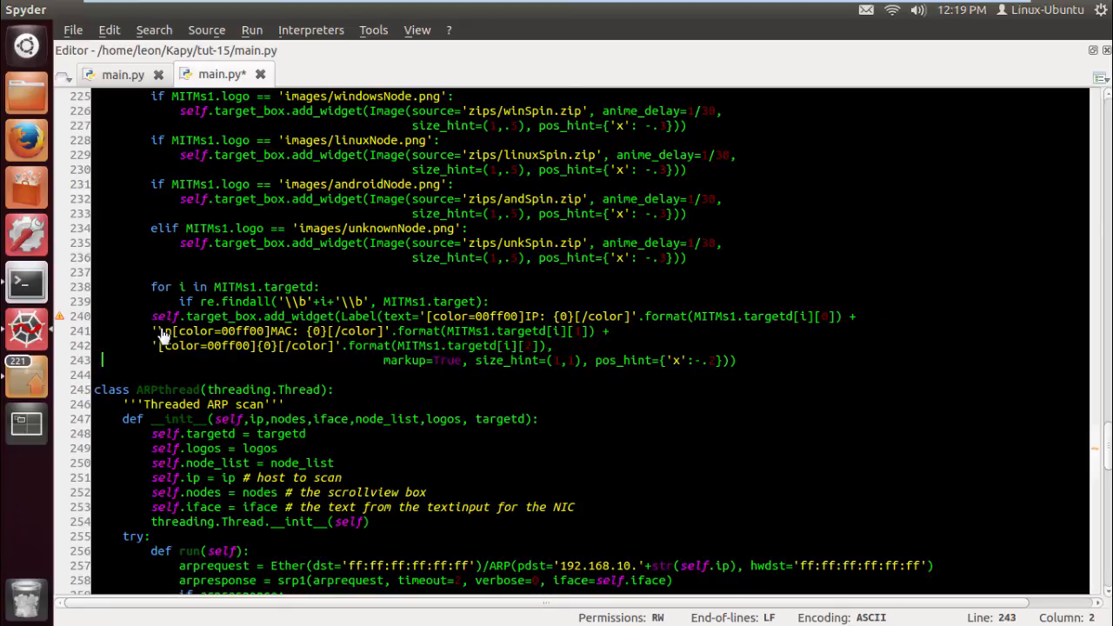
click(384, 360)
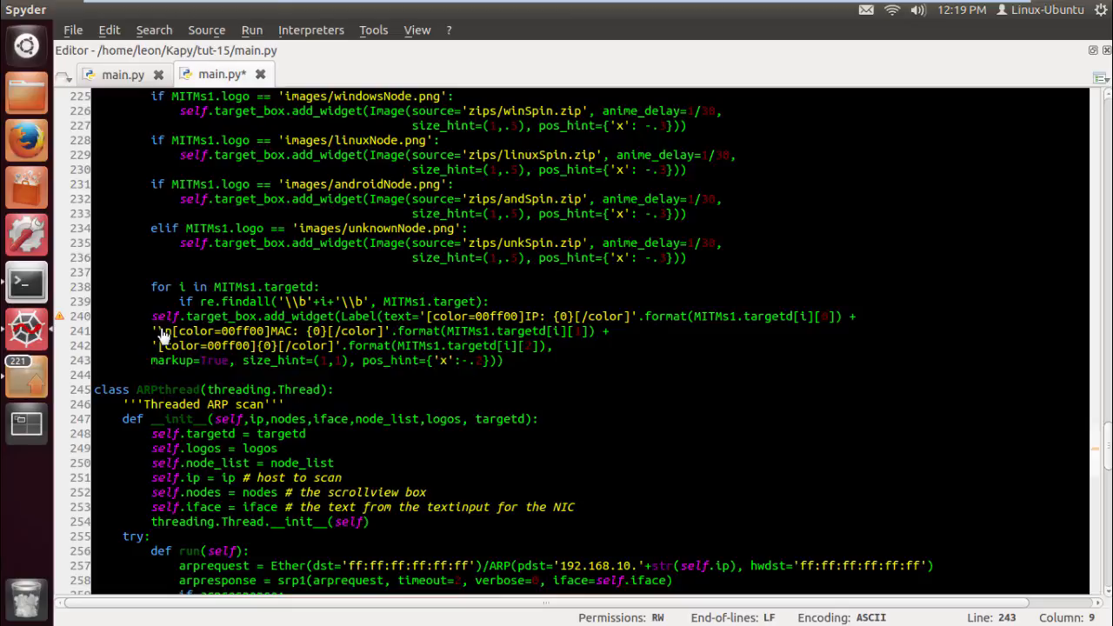
click(153, 330)
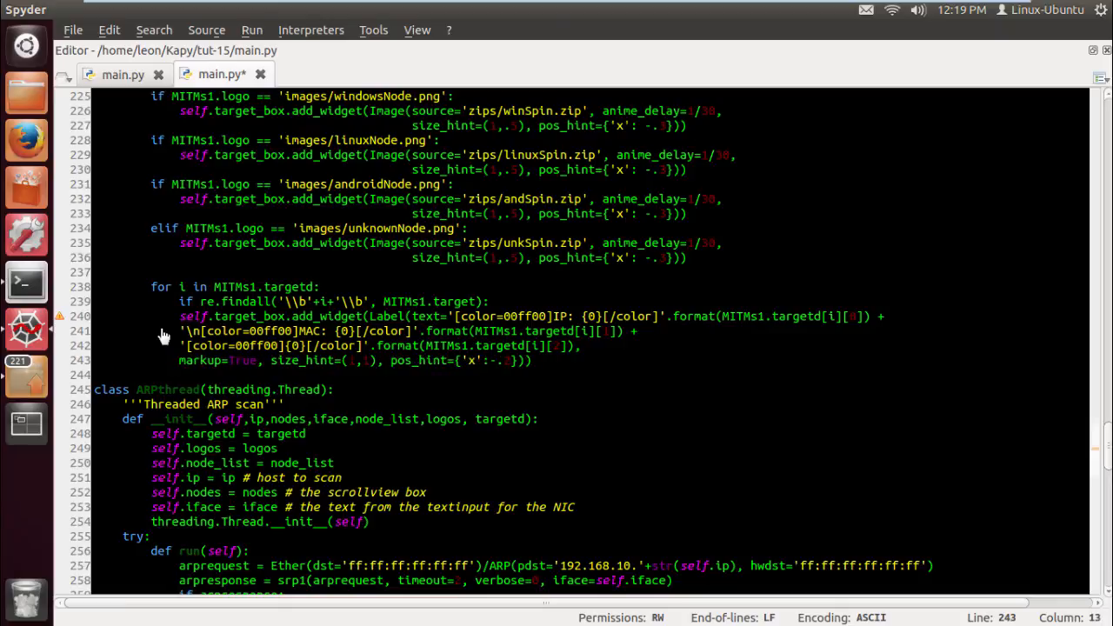
click(250, 30)
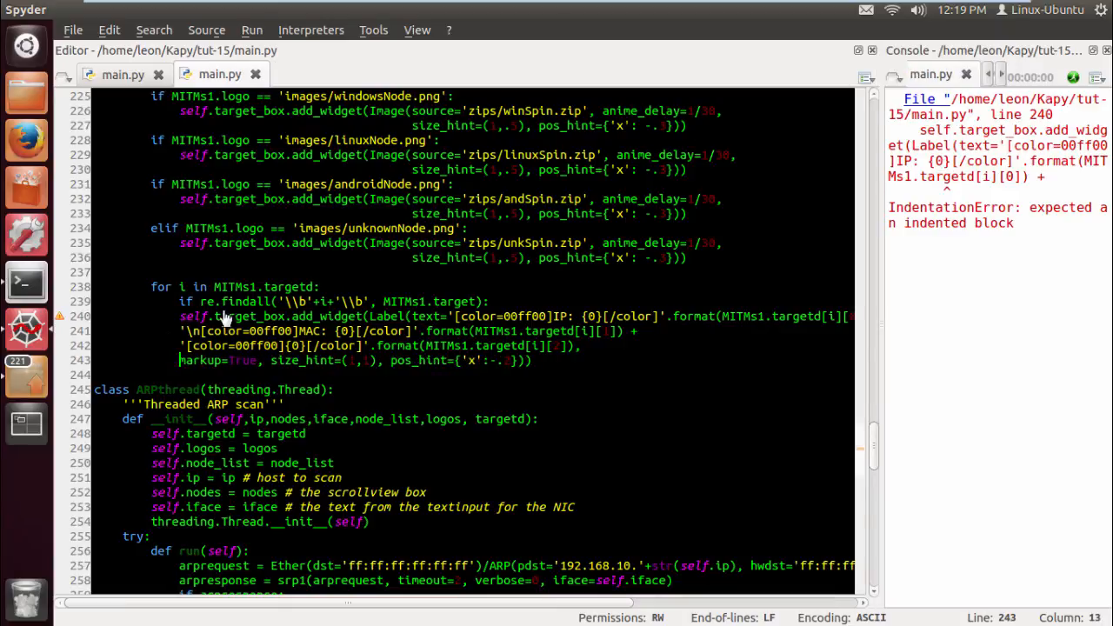
mouse_move(400, 374)
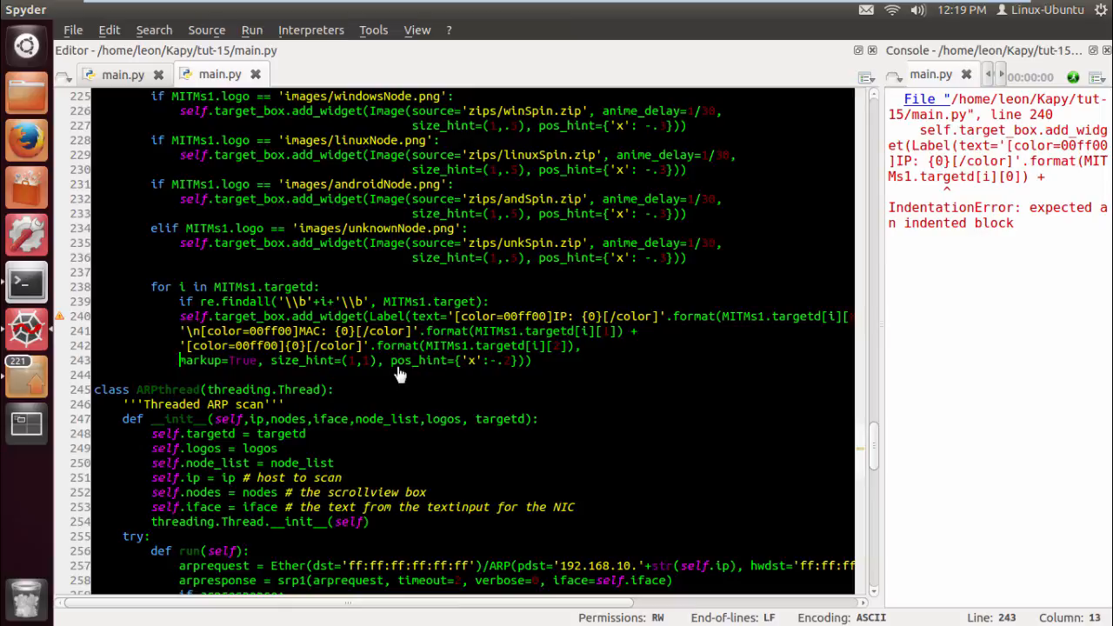
mouse_move(470, 337)
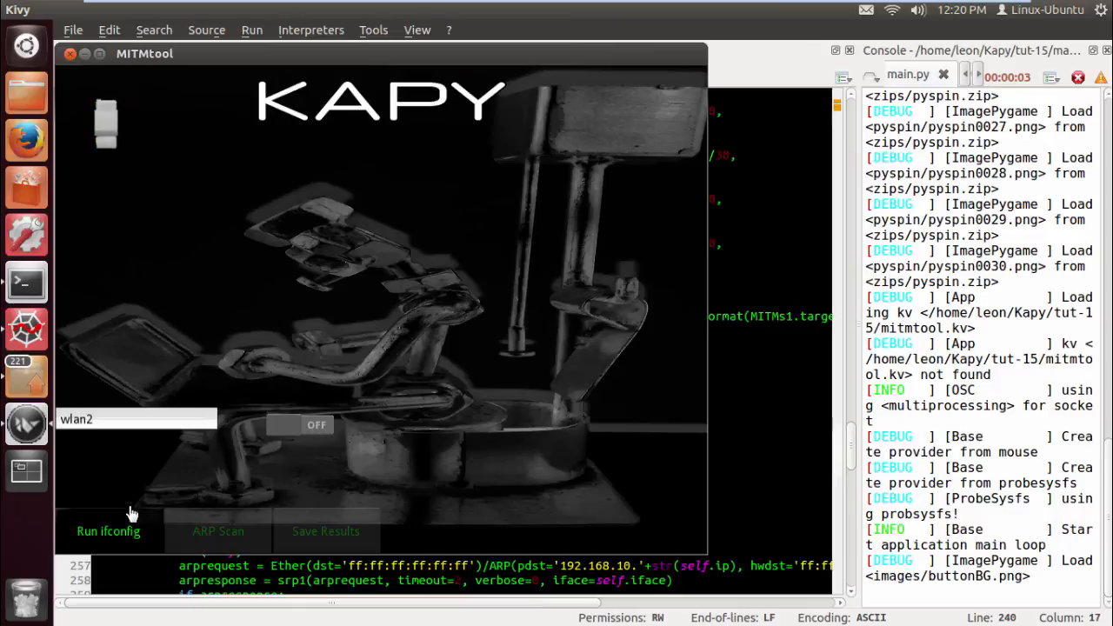
Show wlan2's ifconfig details and start the ARP scan threads in MITMtool
click(107, 530)
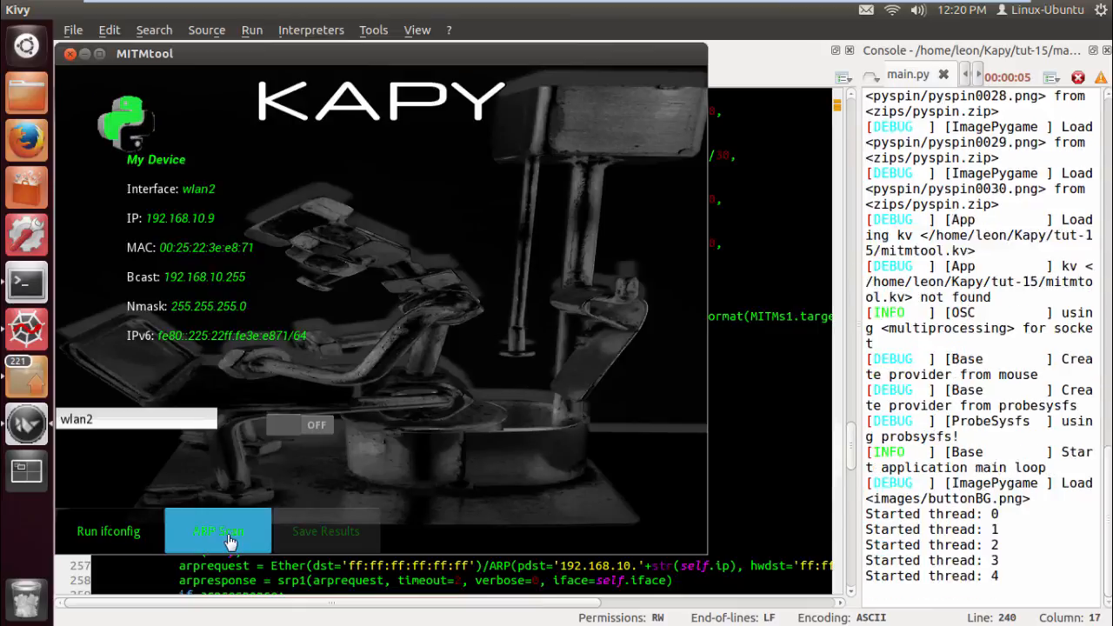
click(217, 530)
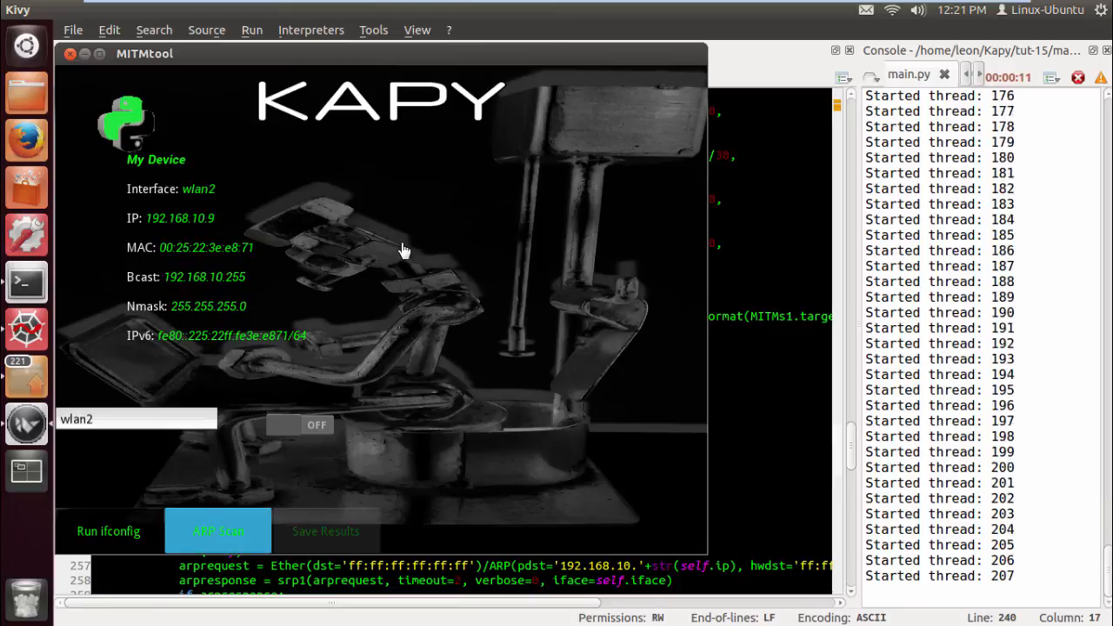
click(217, 530)
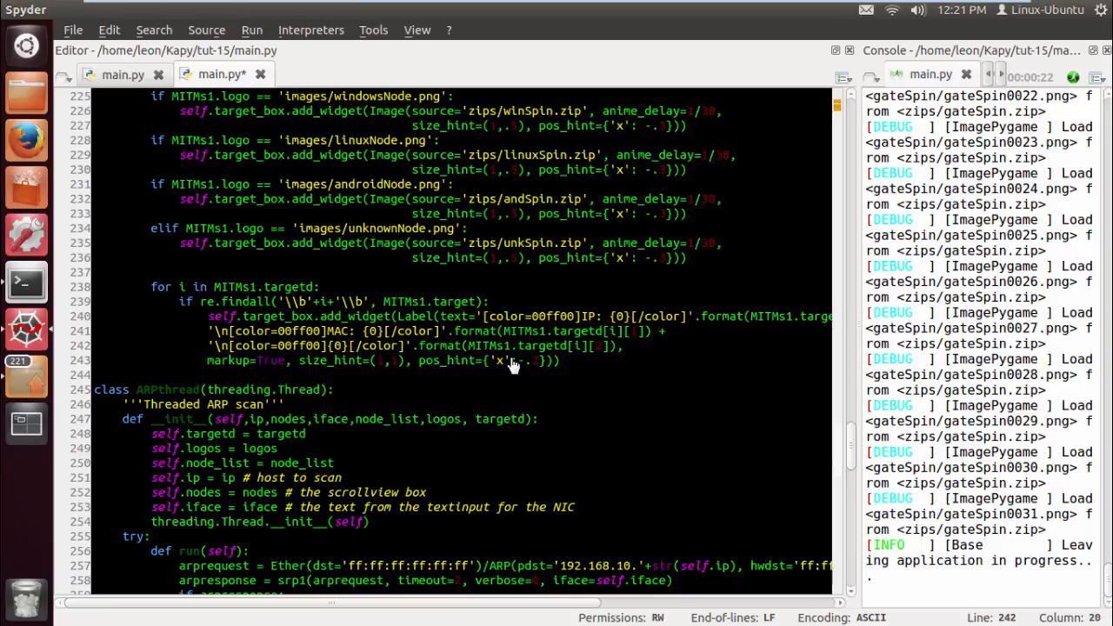
Rerun main.py with the hostname entry now starting on a new line
click(251, 29)
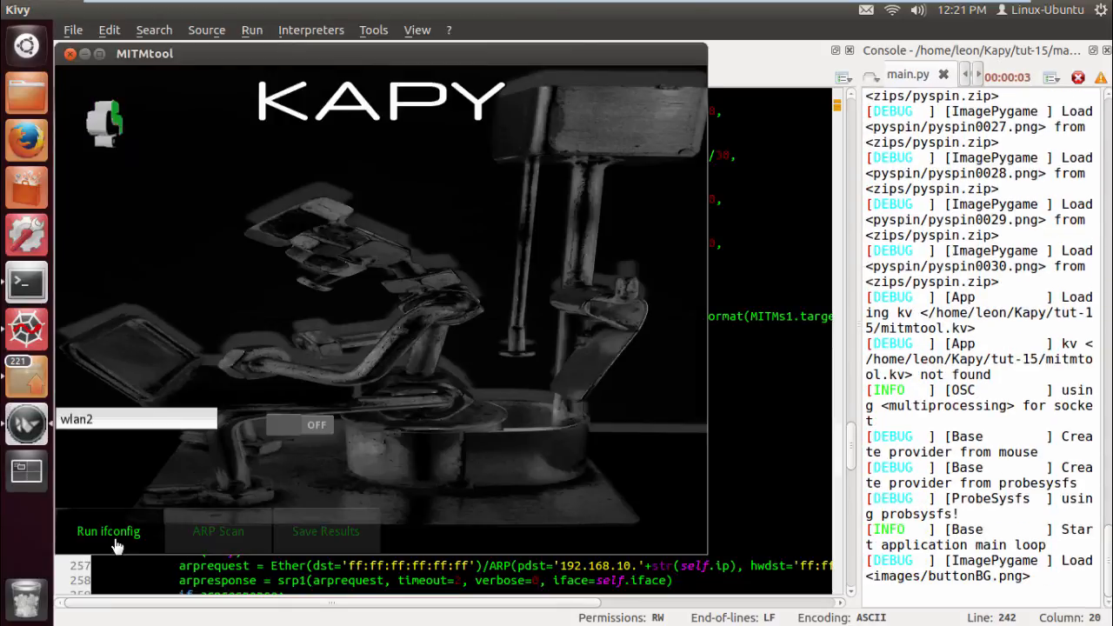
Show the interface details, open the scanned Android node's page with its IP, MAC and hostname, then go back
click(108, 531)
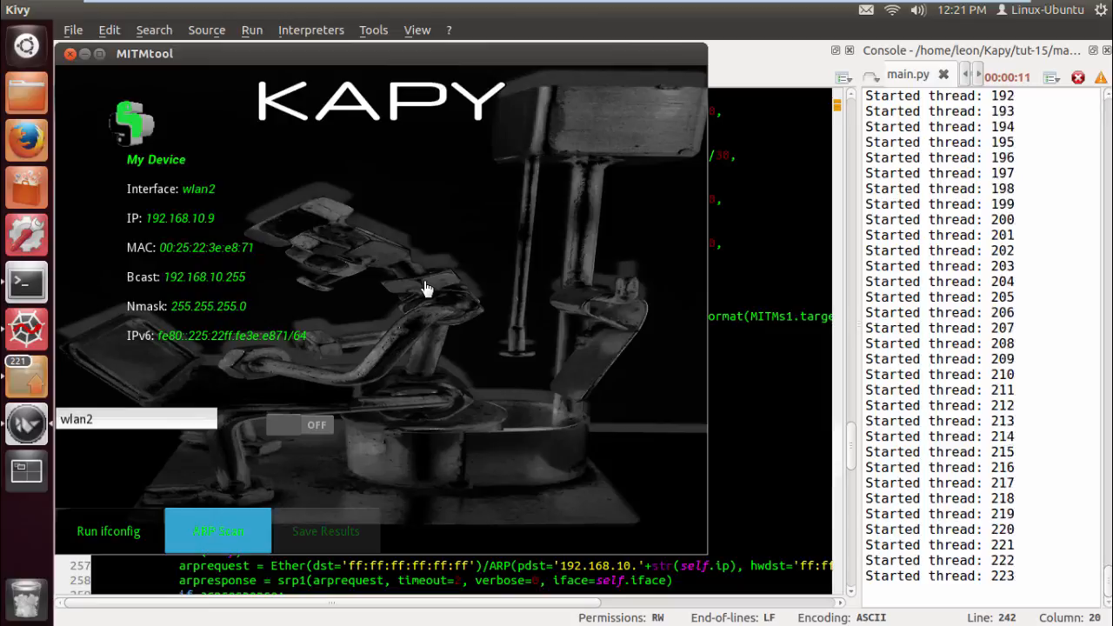
click(218, 530)
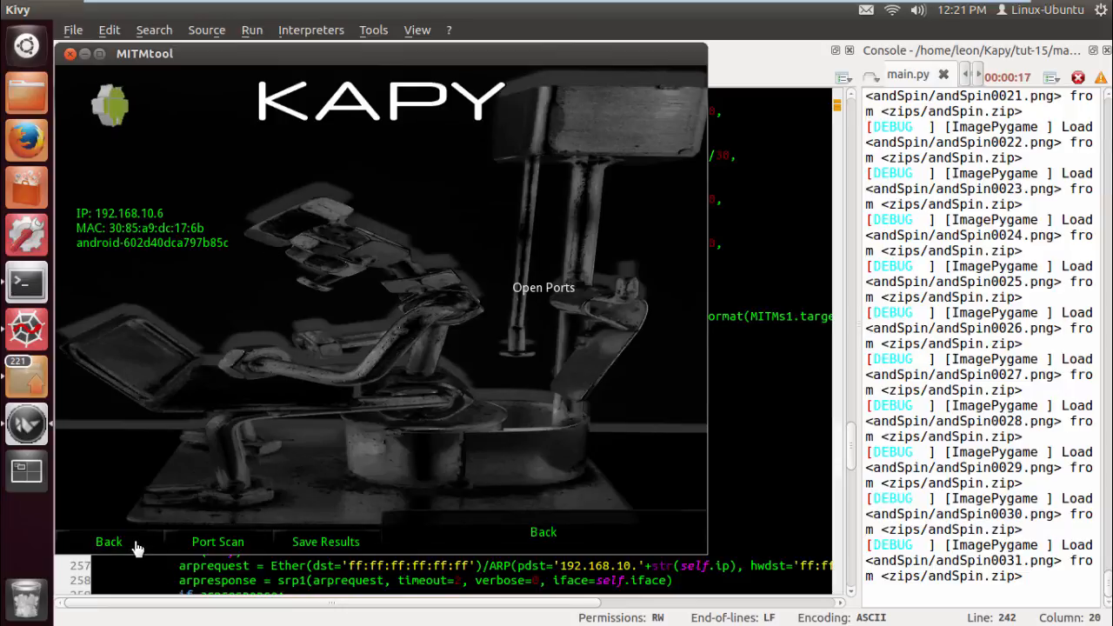
click(108, 542)
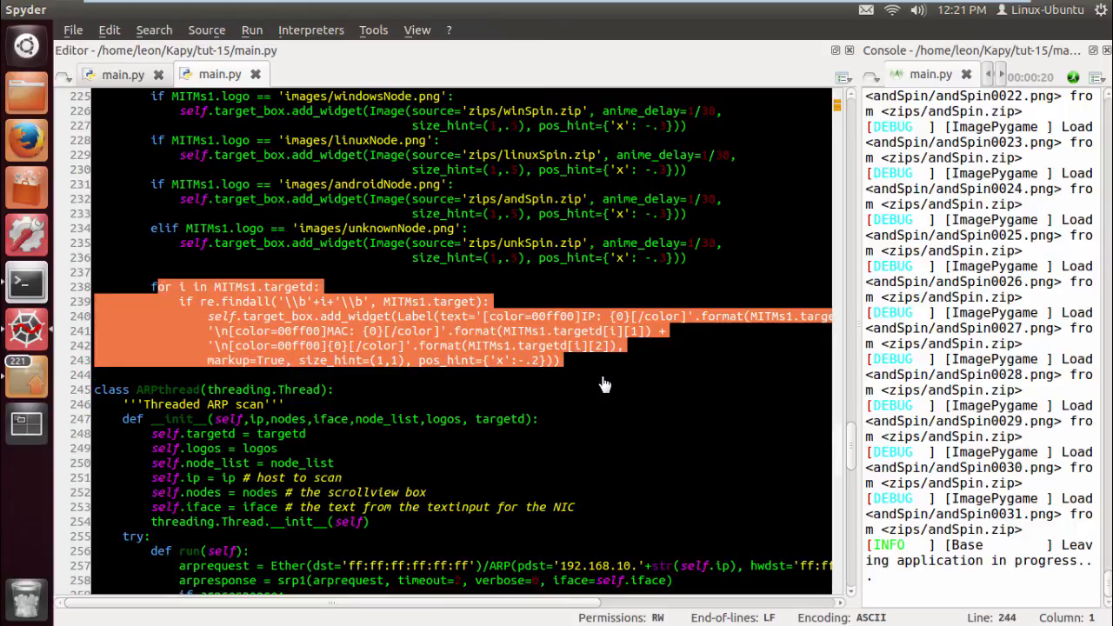
click(560, 292)
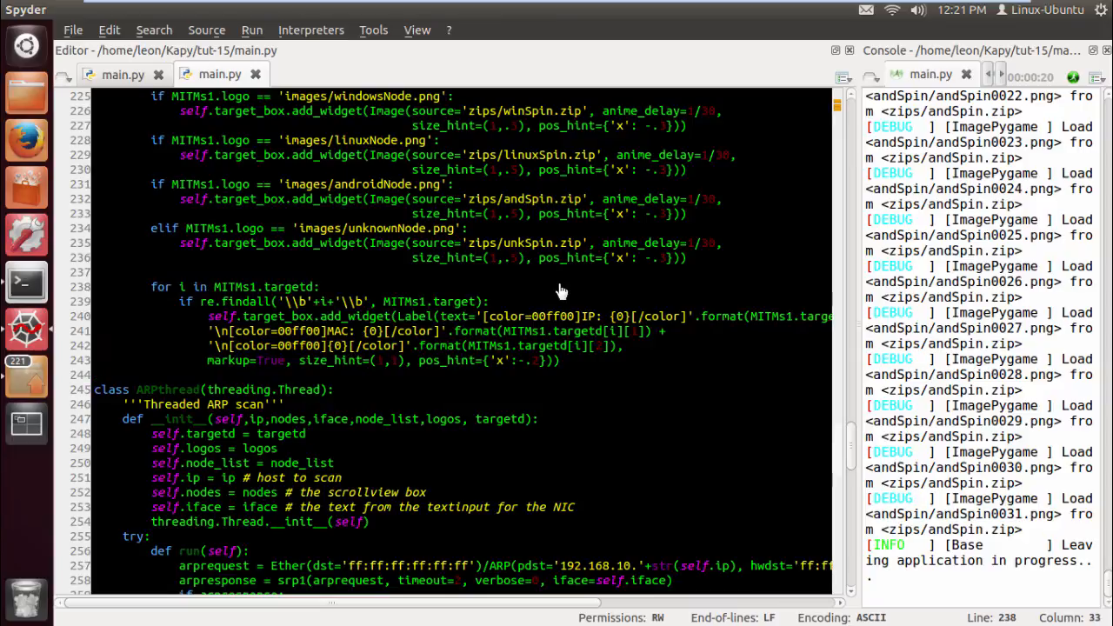
drag(153, 287, 443, 360)
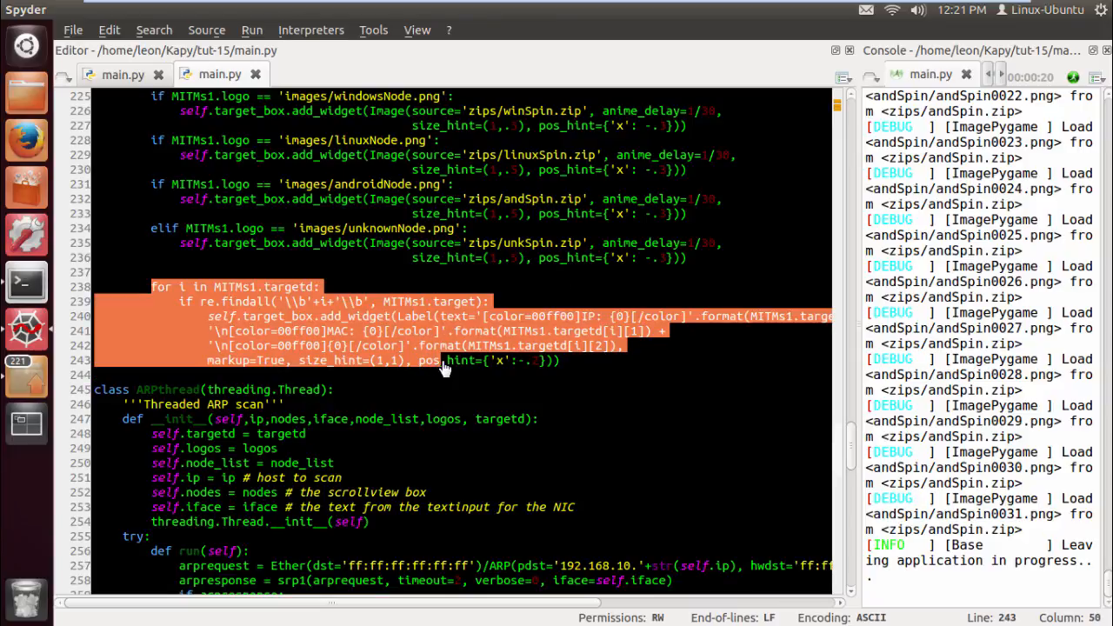